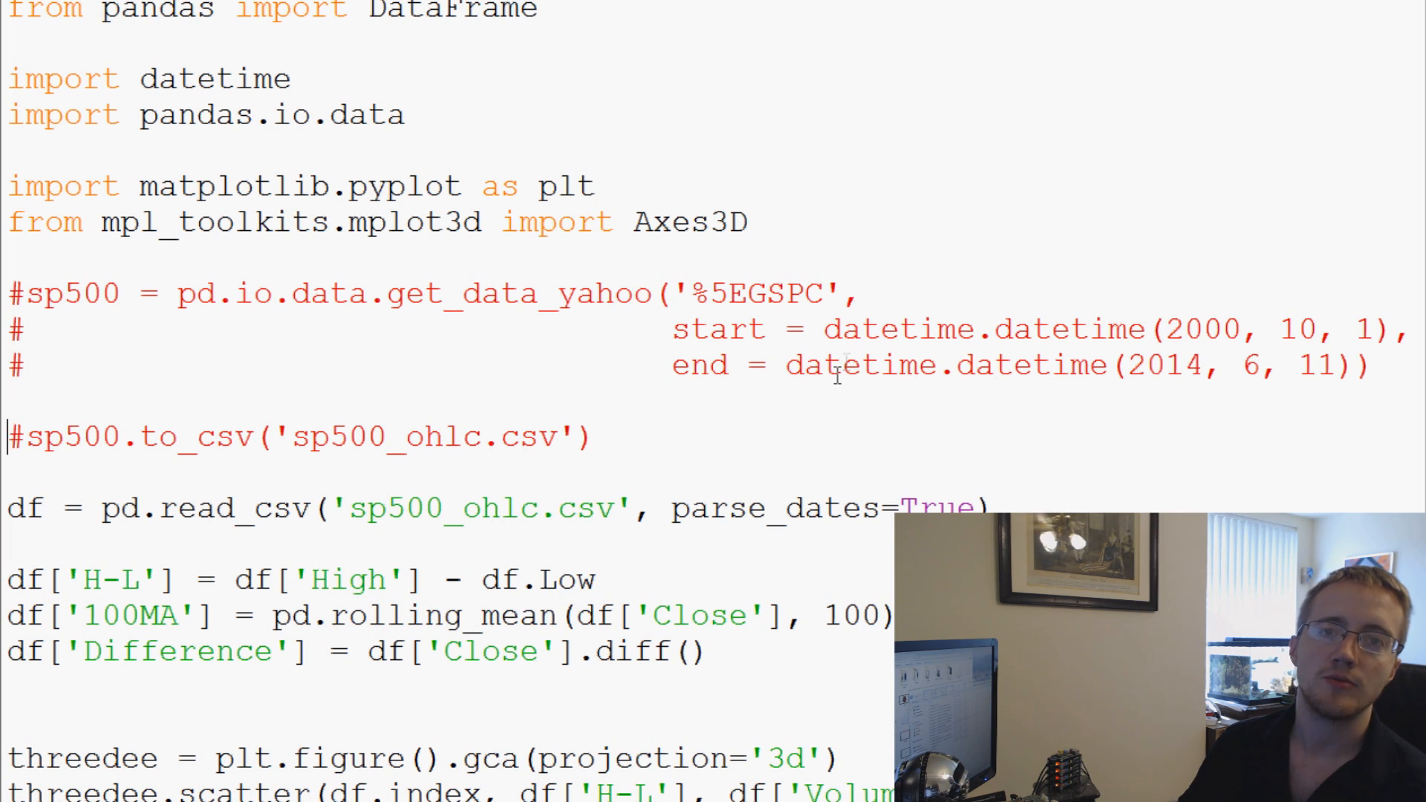
pyautogui.moveTo(705, 589)
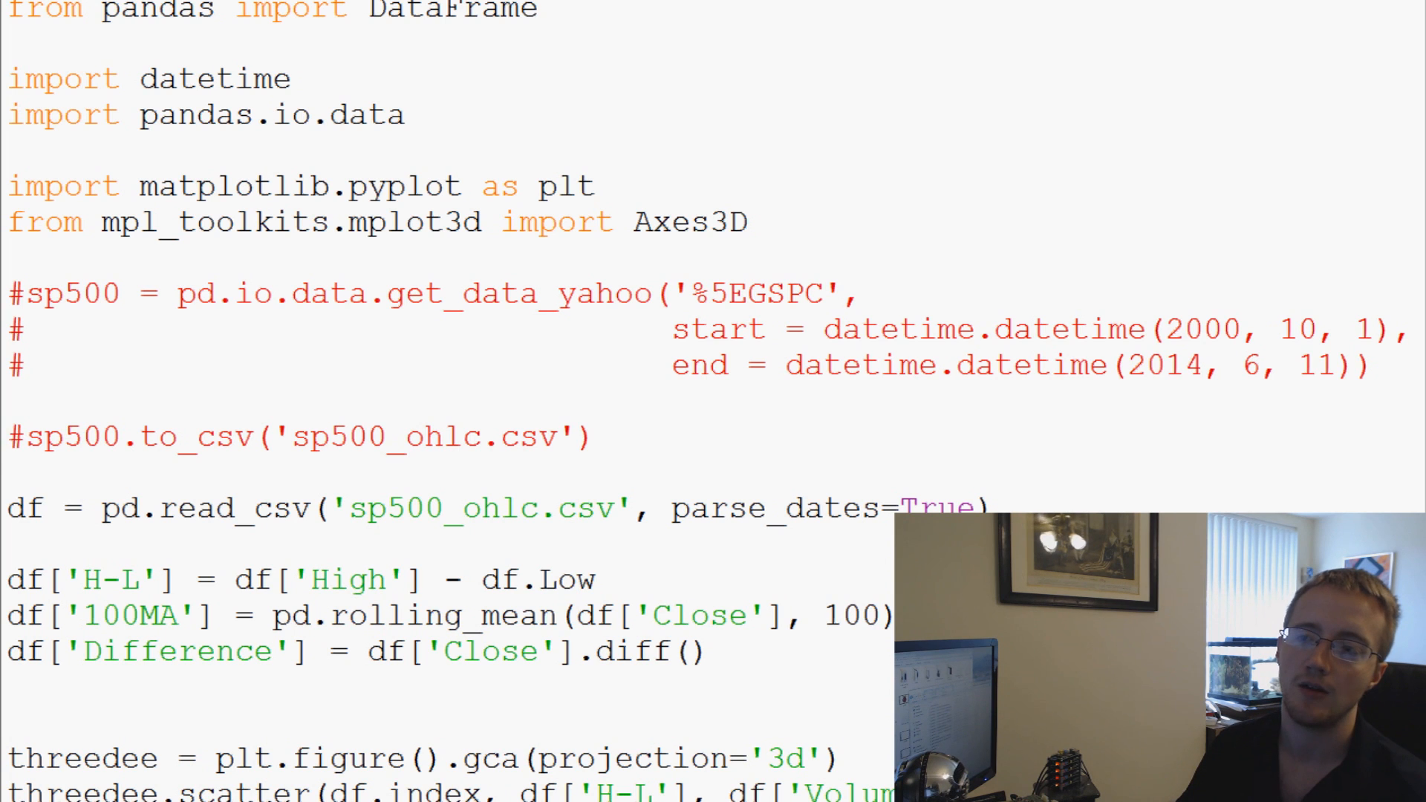
# Step: Delete the 3D scatter plotting lines so plt.show() follows the derived columns
pyautogui.click(9, 434)
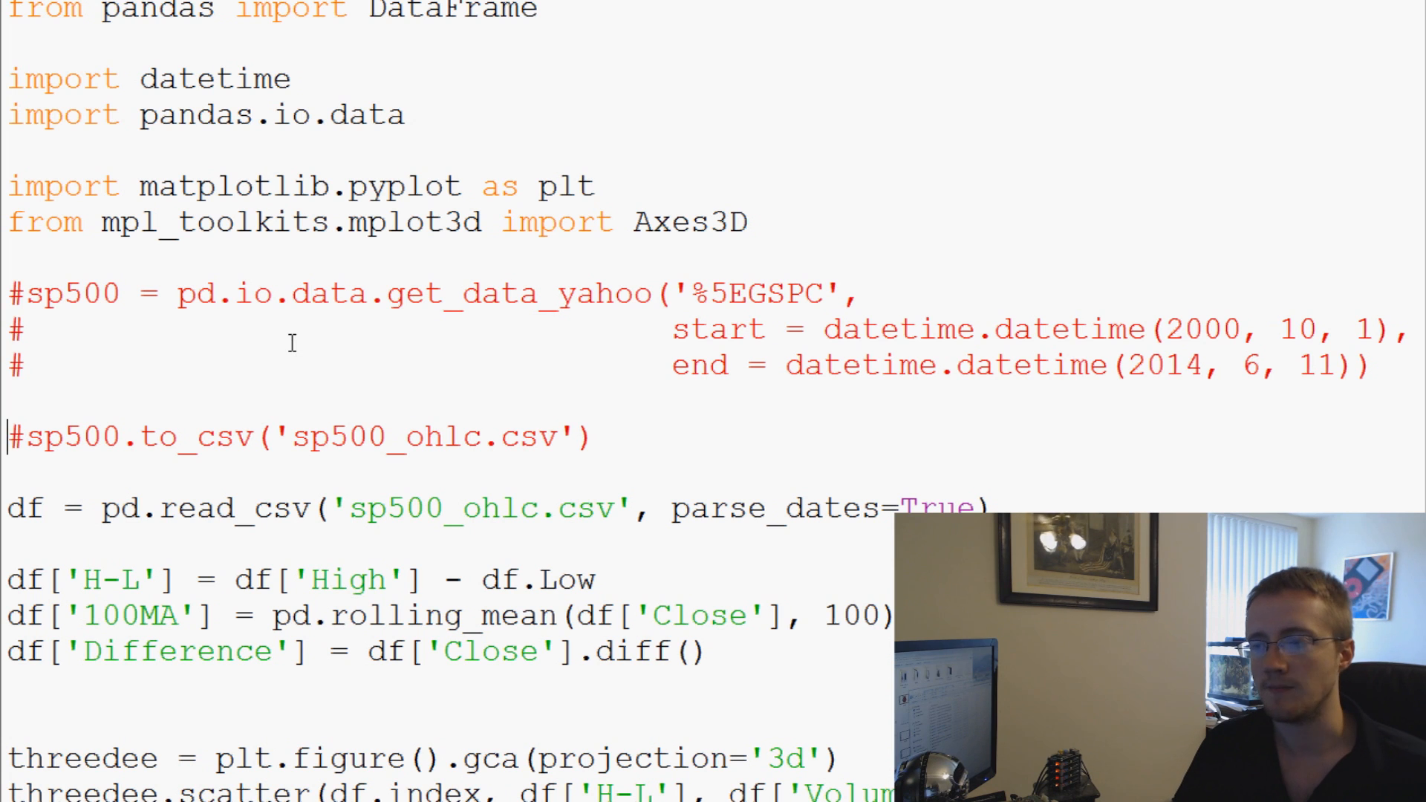
pyautogui.moveTo(239, 319)
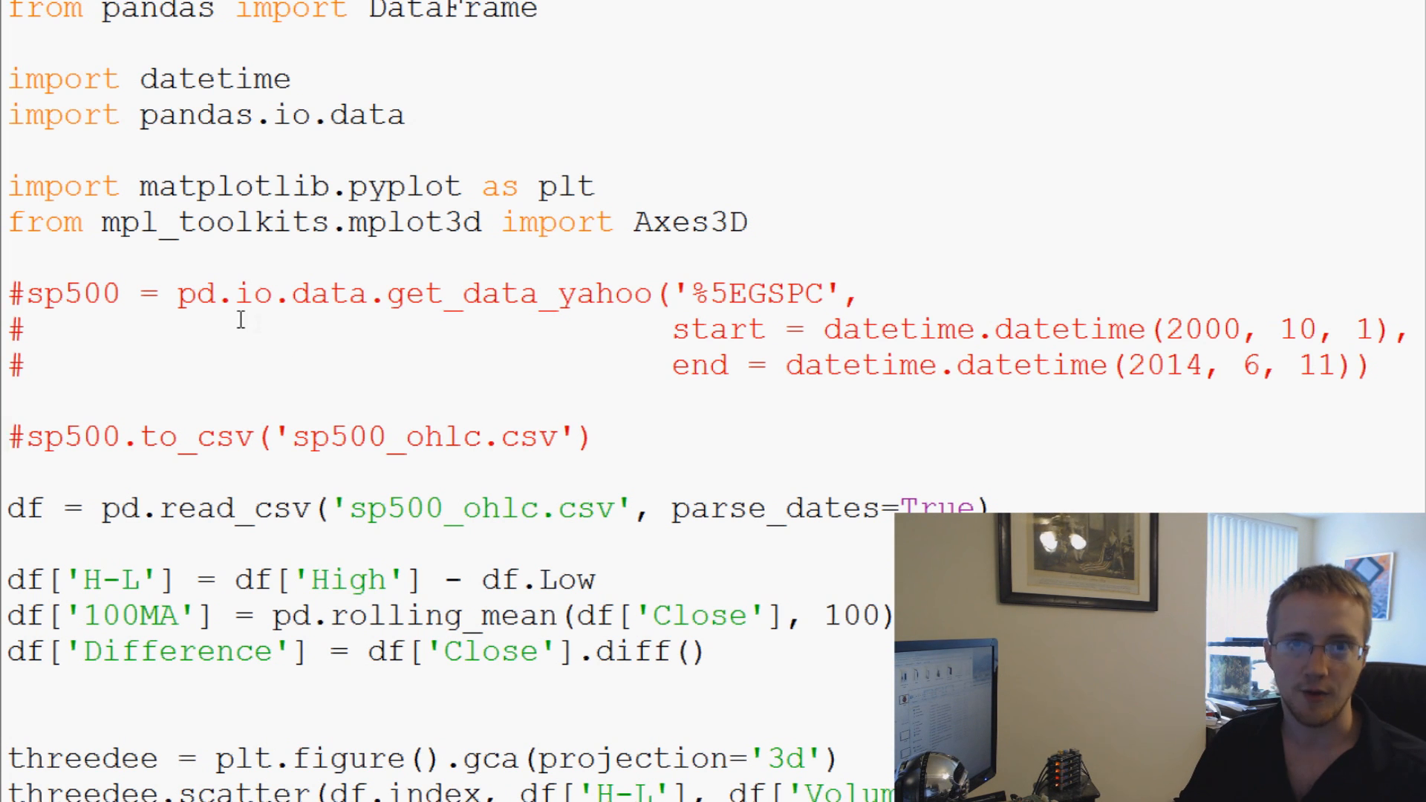
pyautogui.moveTo(235, 329)
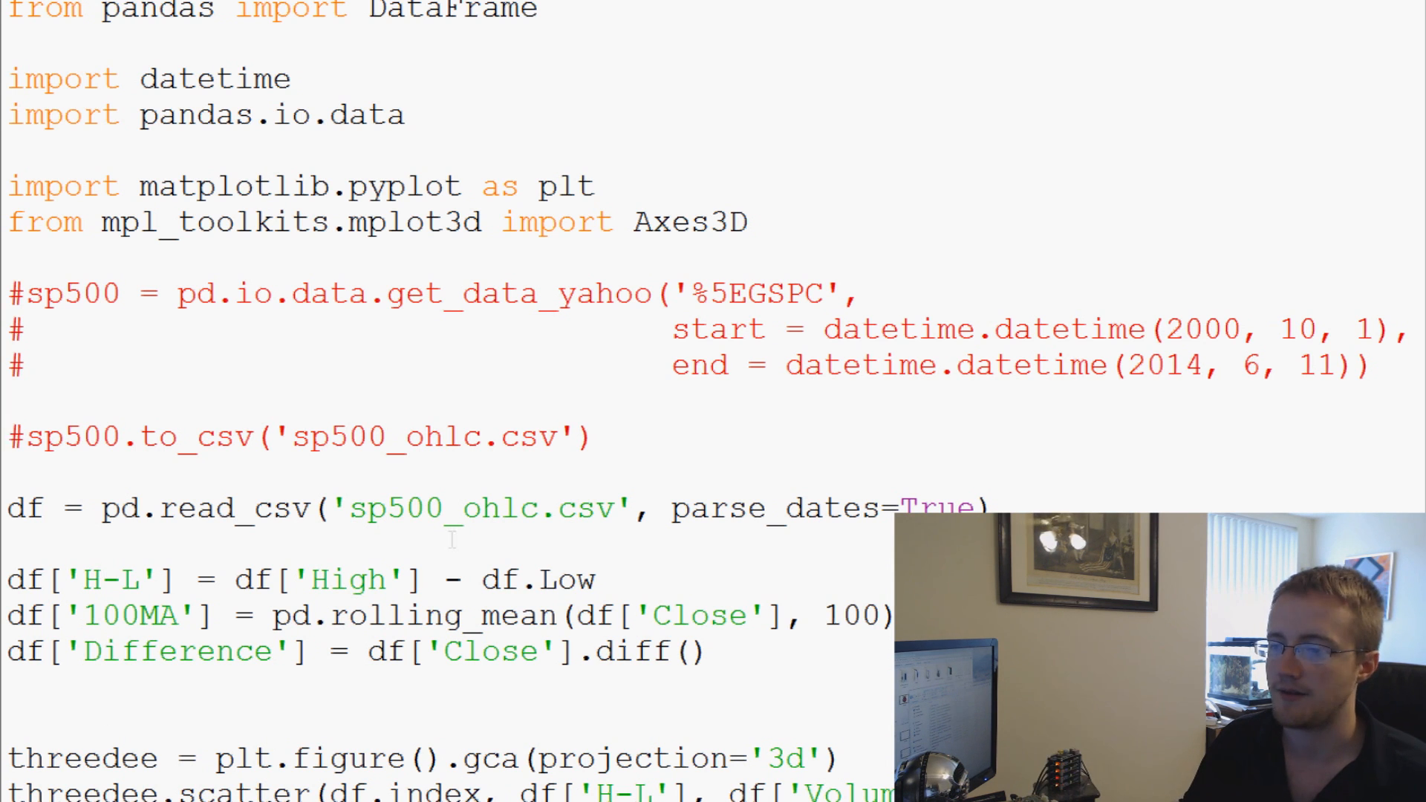
pyautogui.scroll(-3)
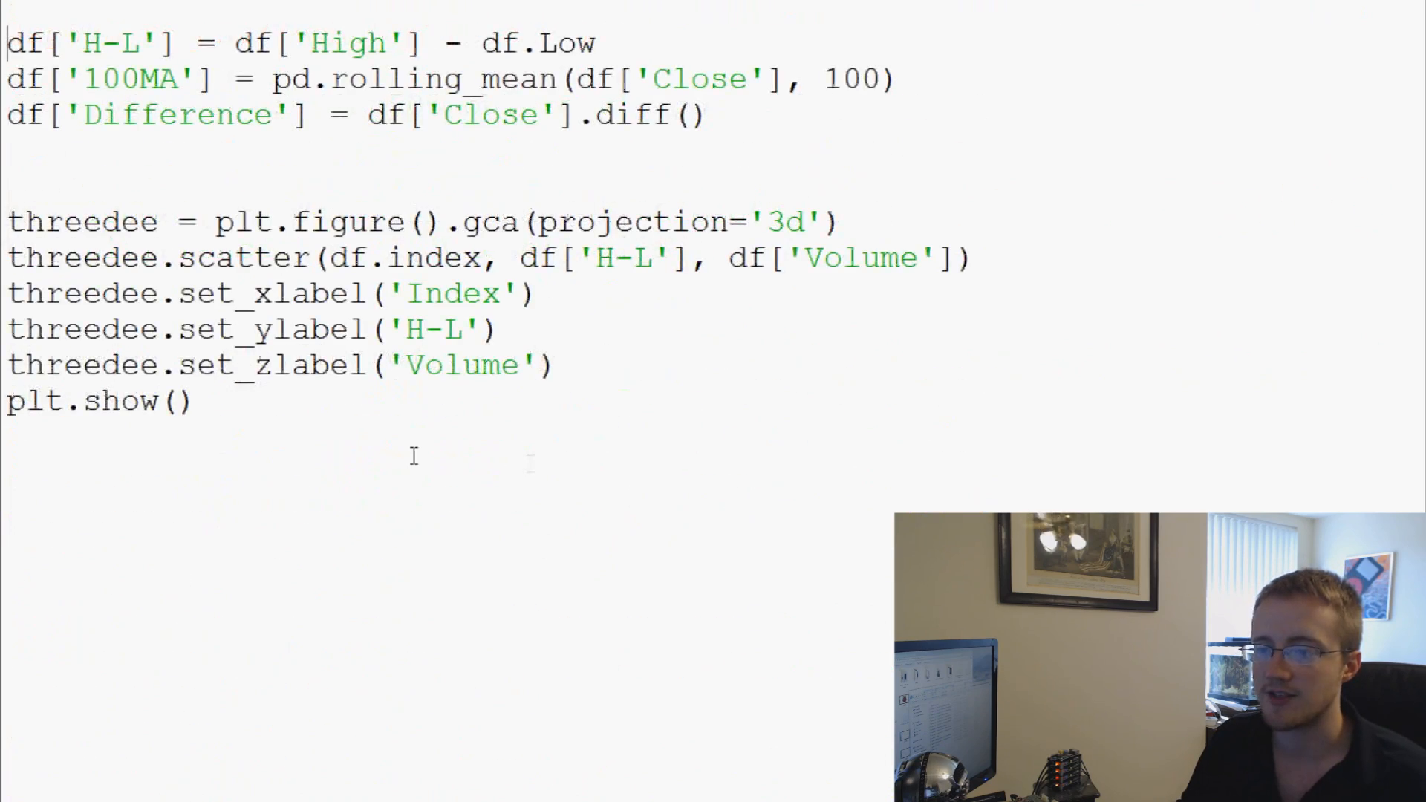
pyautogui.scroll(3)
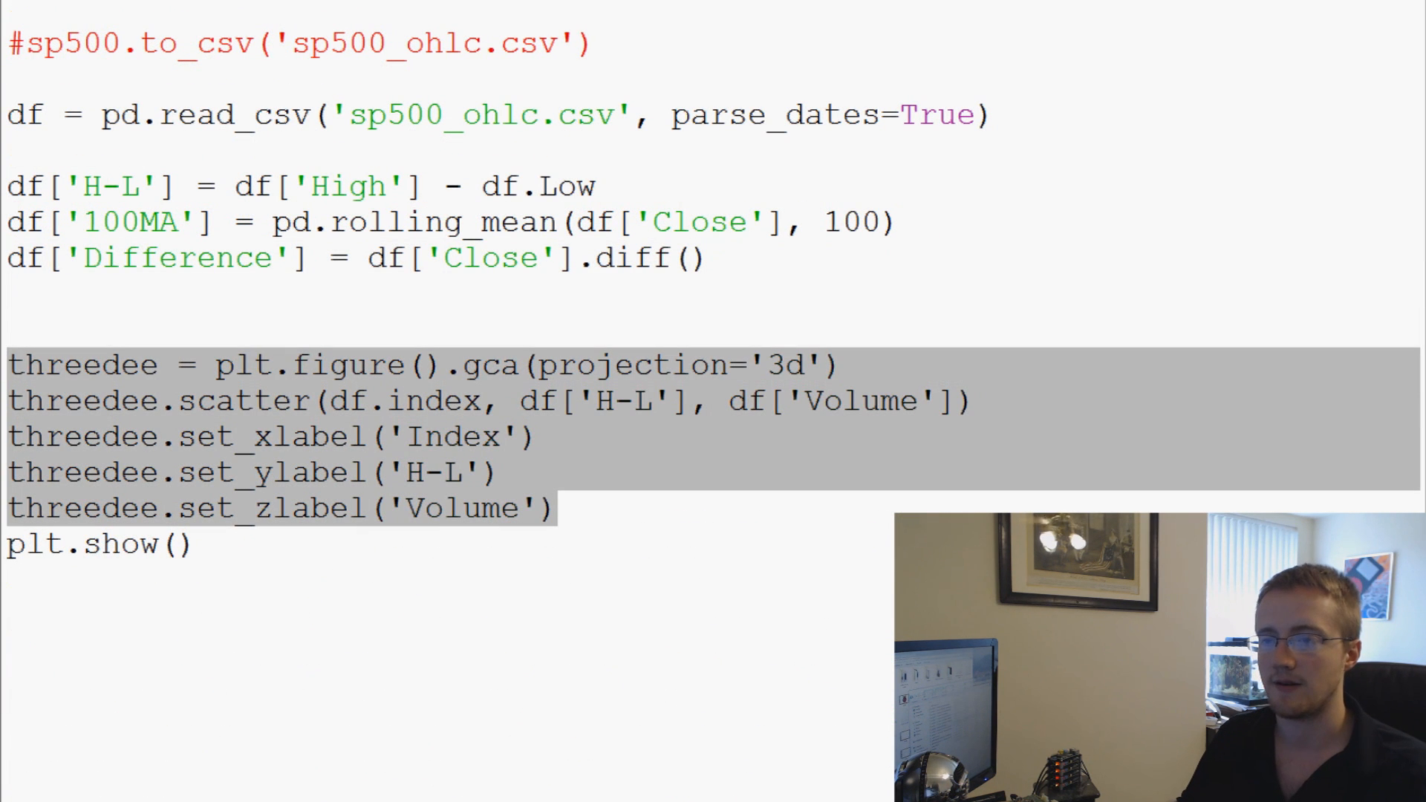
pyautogui.press('Delete')
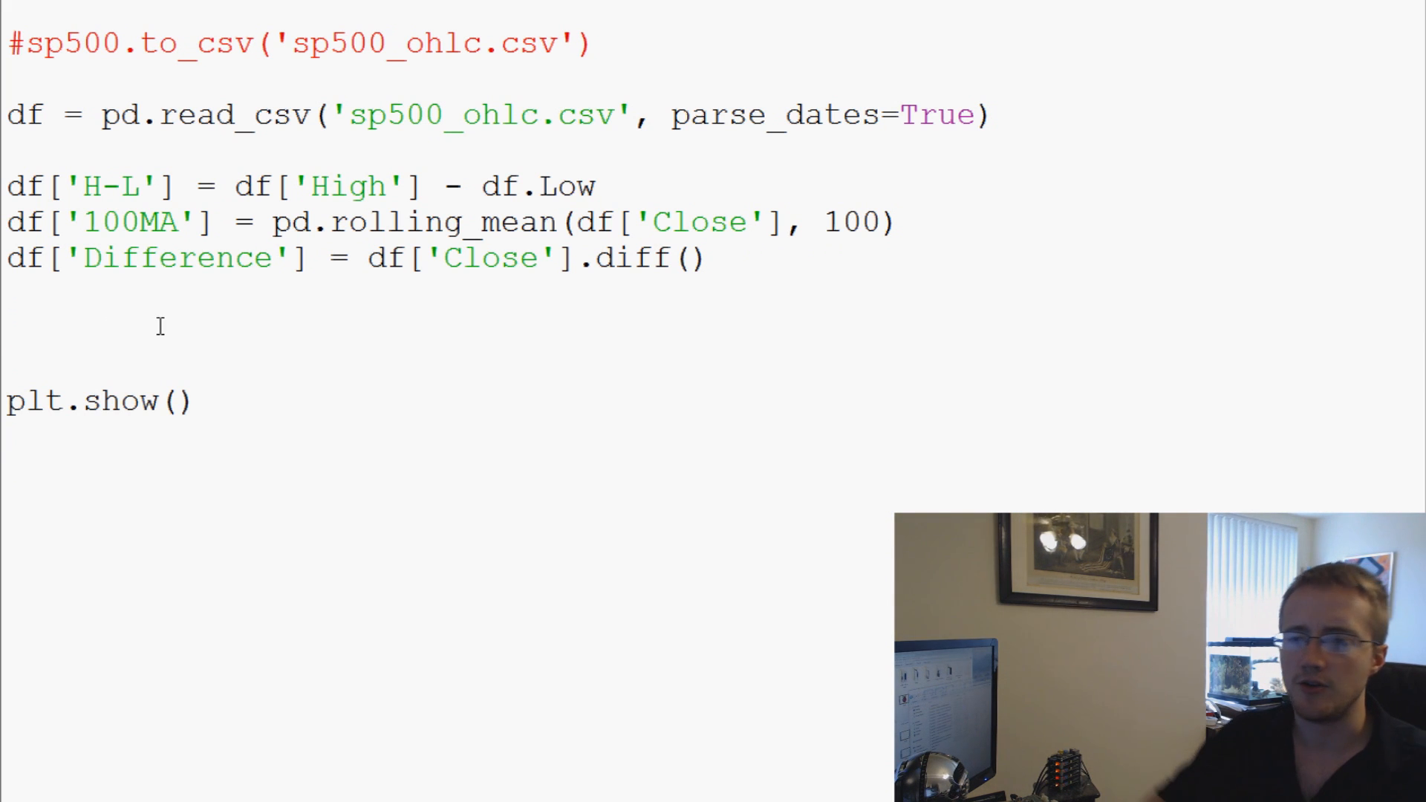
# Step: Add the line df['STD'] = pd.rolling_std(df['Close'], 25, min_periods=1)
pyautogui.write('df')
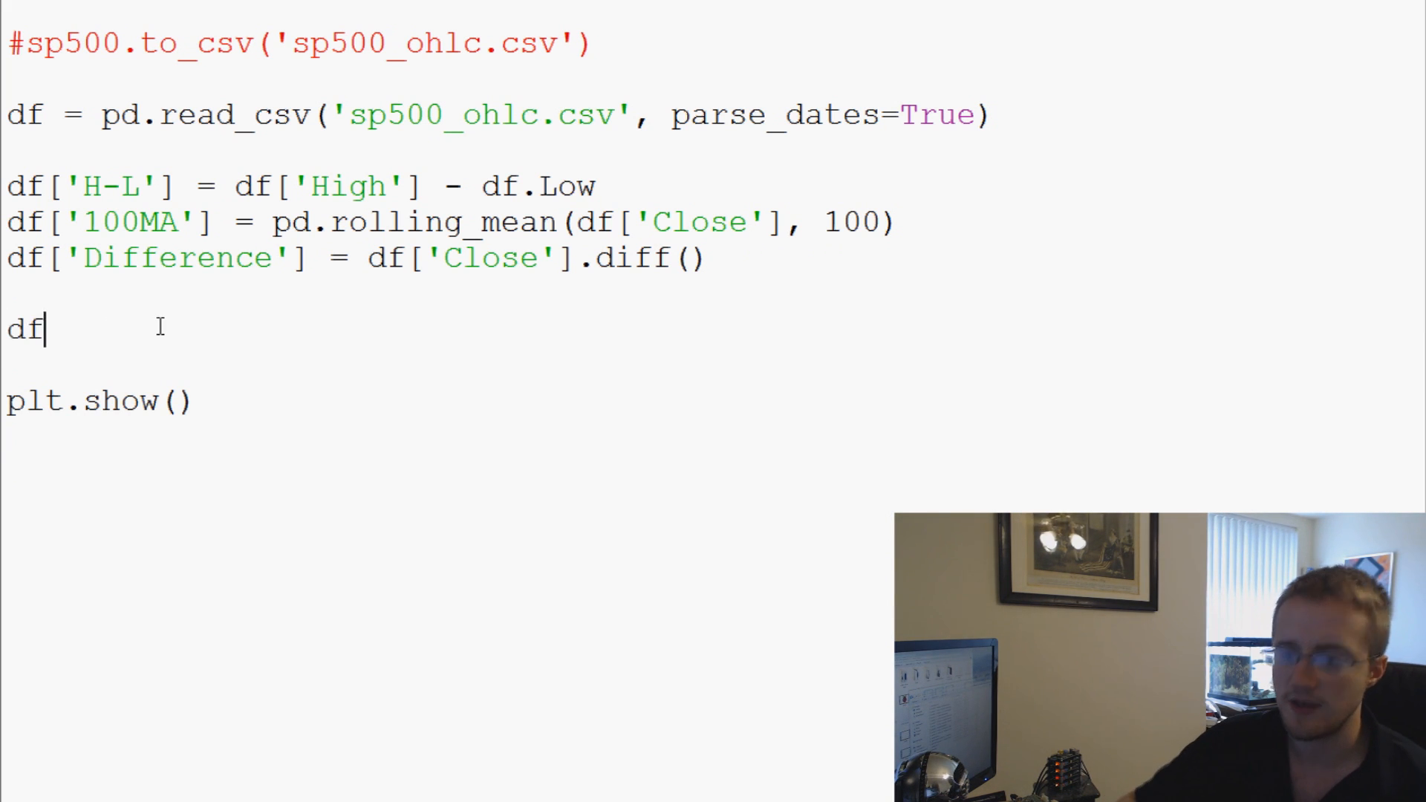
pyautogui.write("['']")
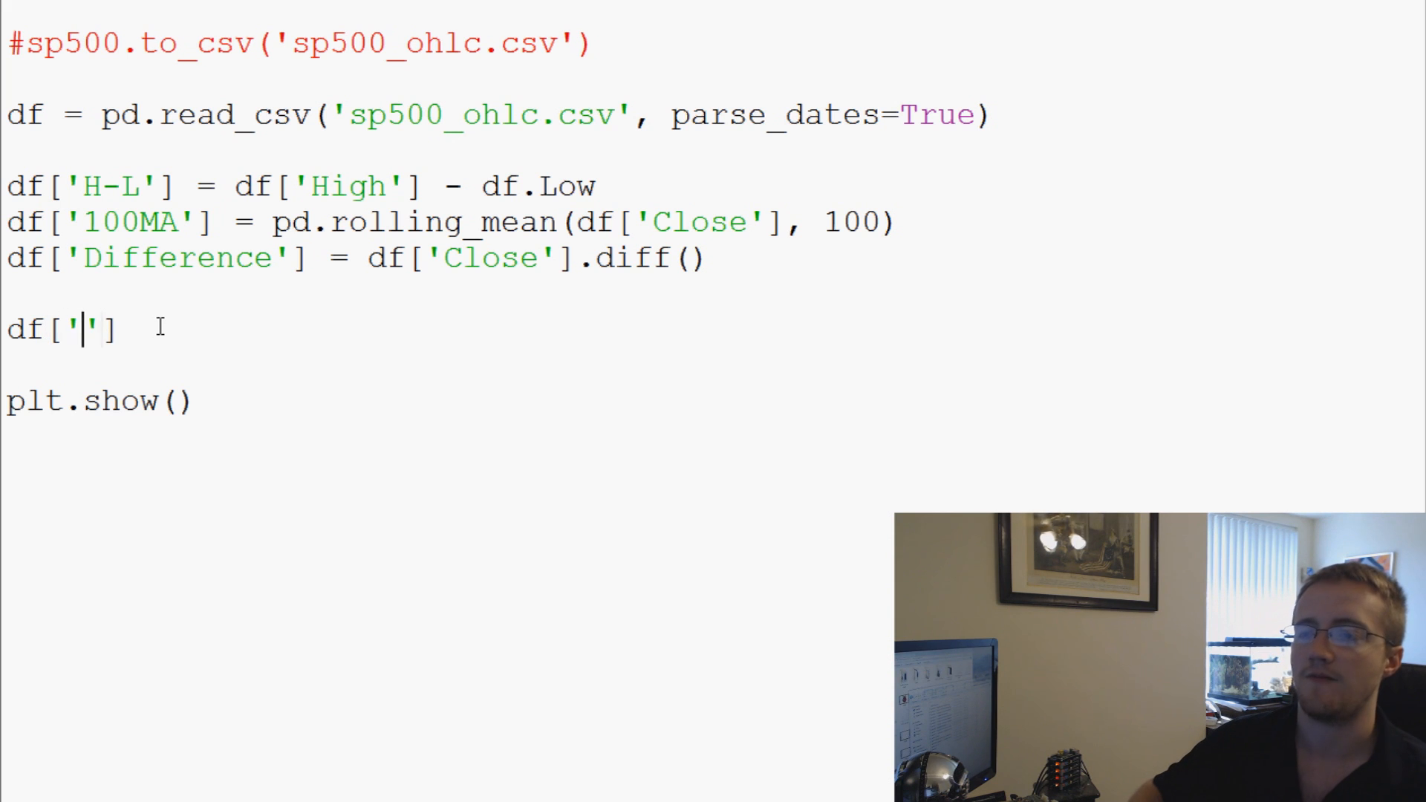
pyautogui.write('STD')
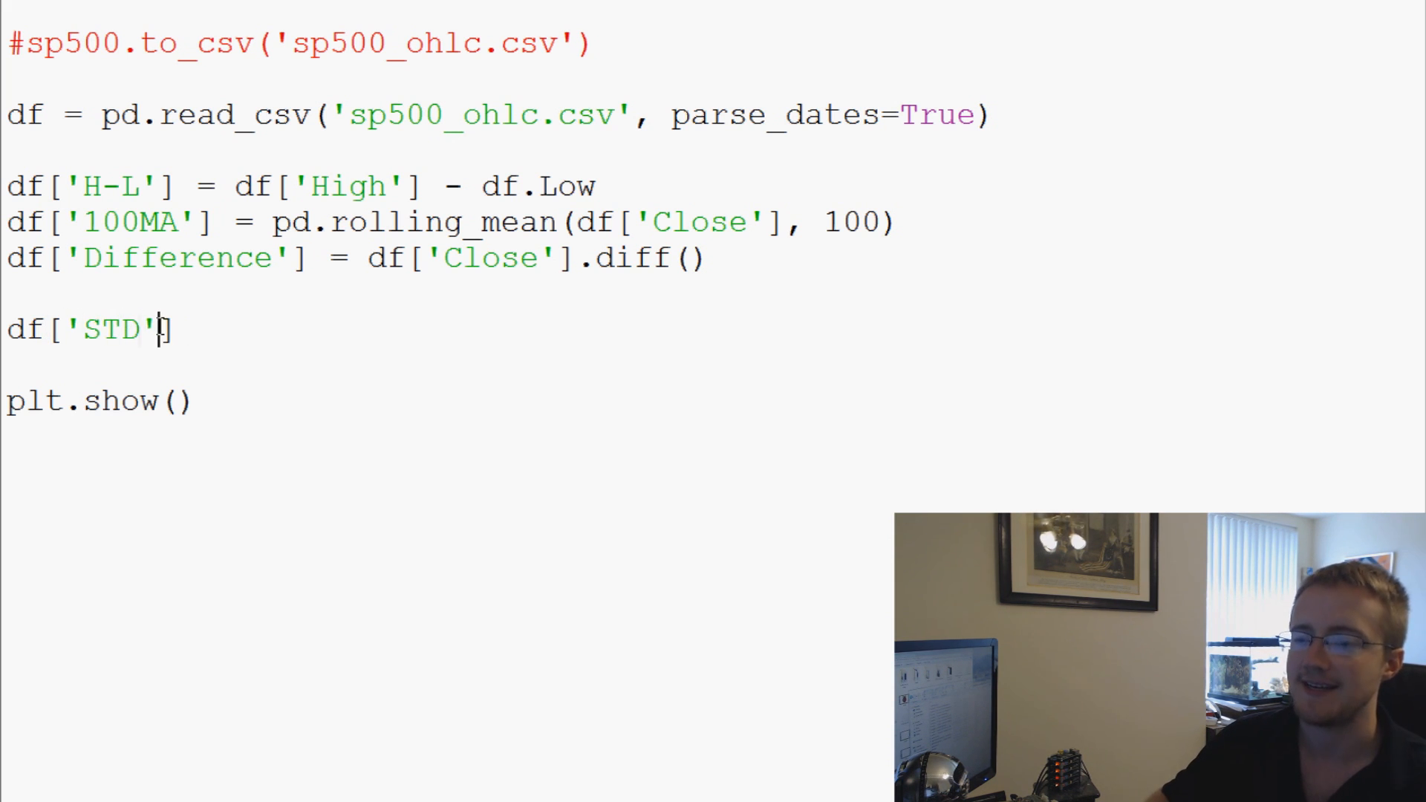
pyautogui.write('=')
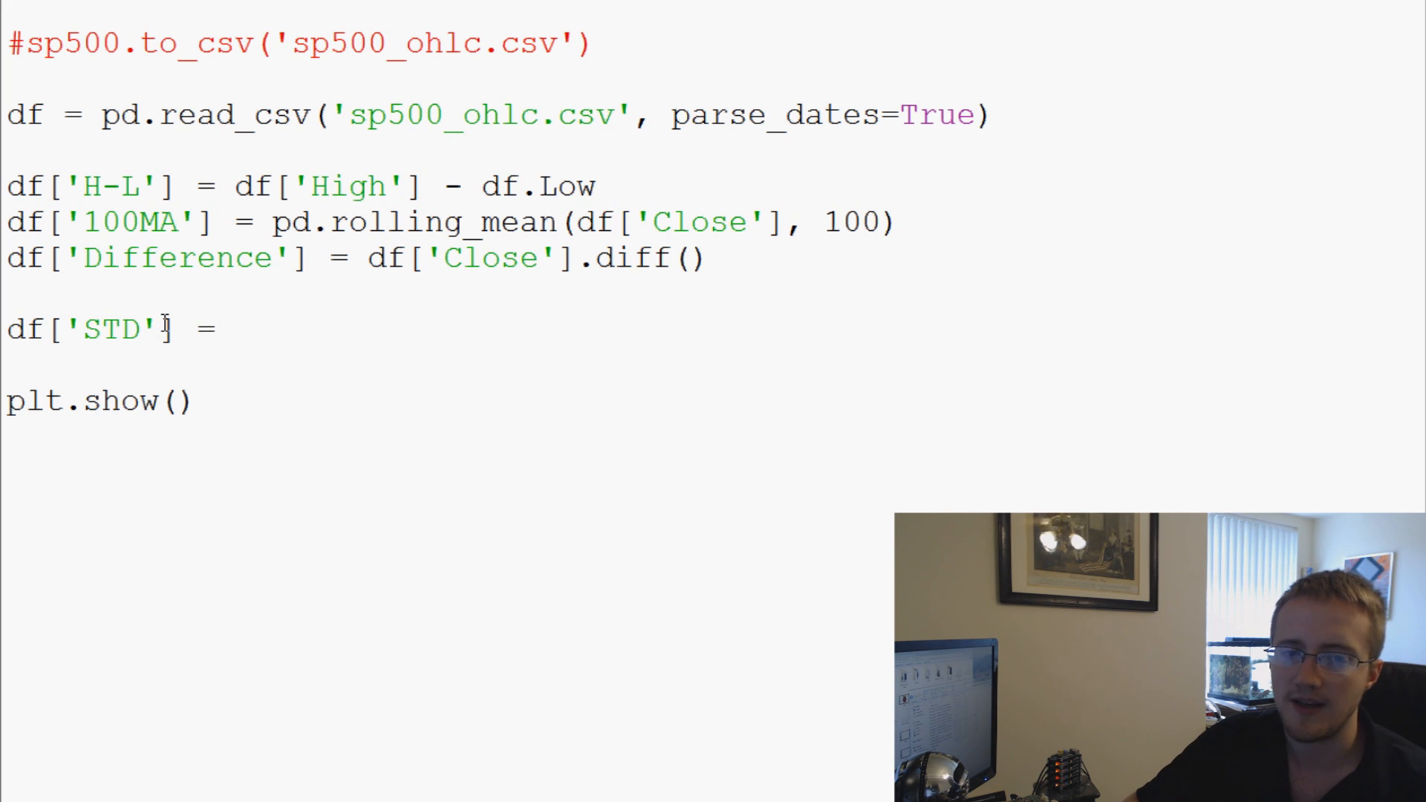
pyautogui.write('pd.rolling')
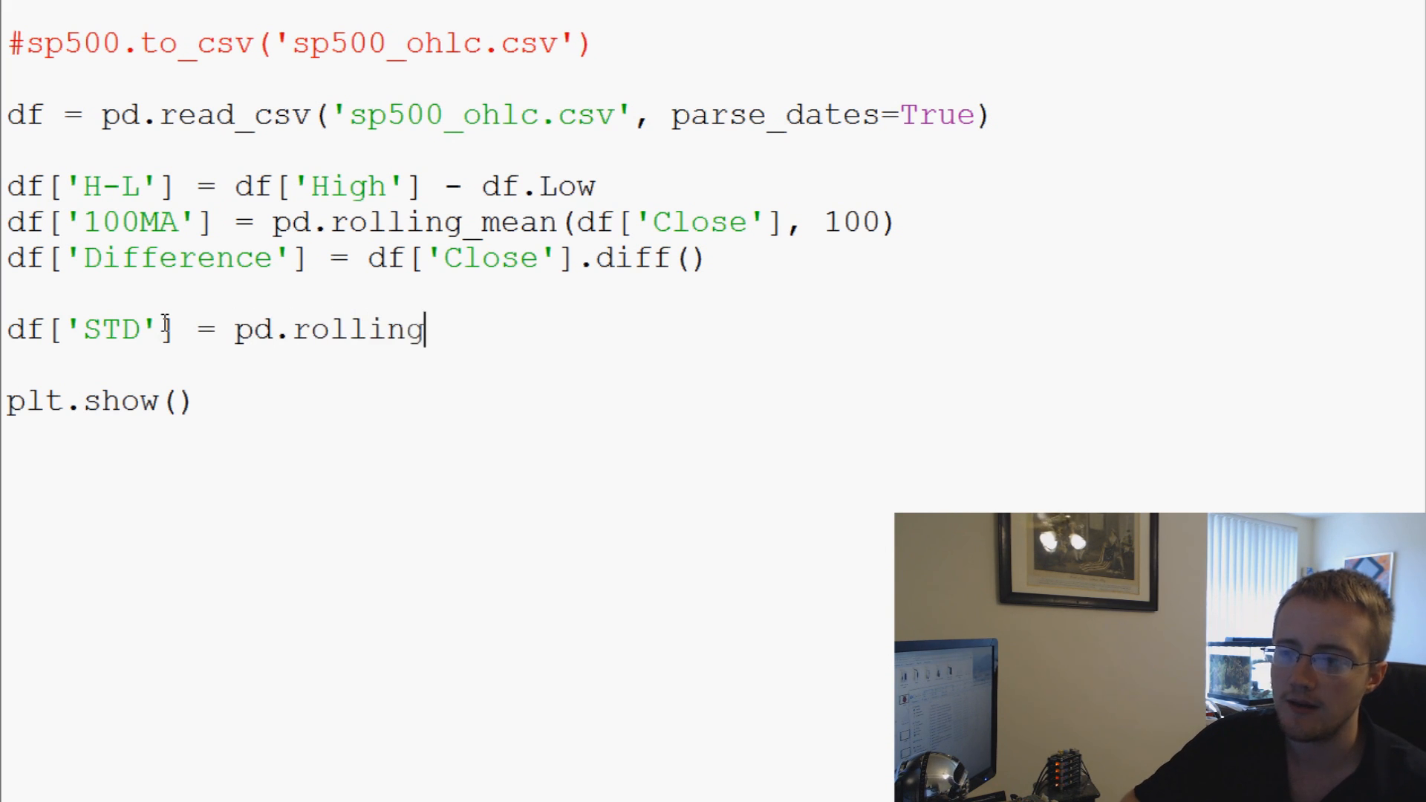
pyautogui.write('_std')
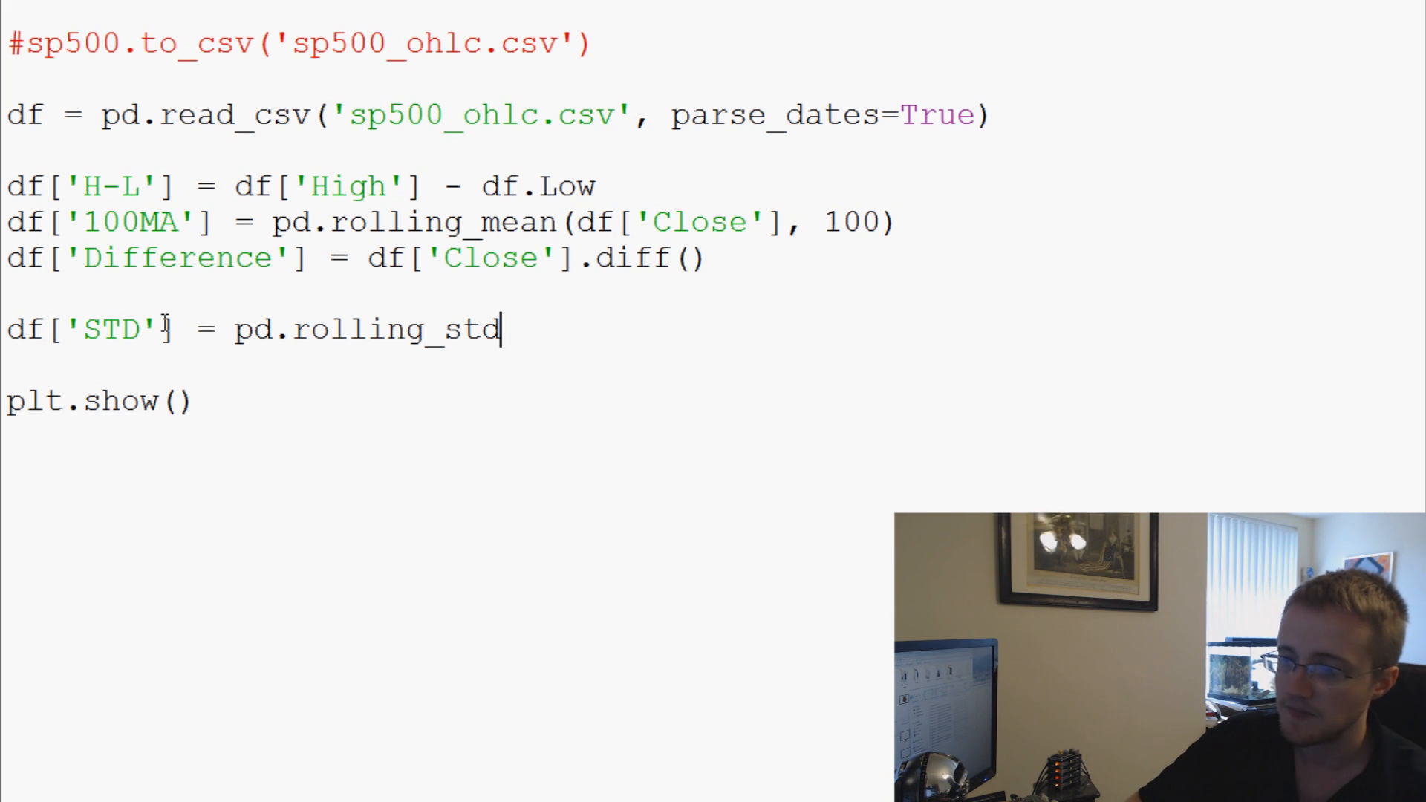
pyautogui.write('()')
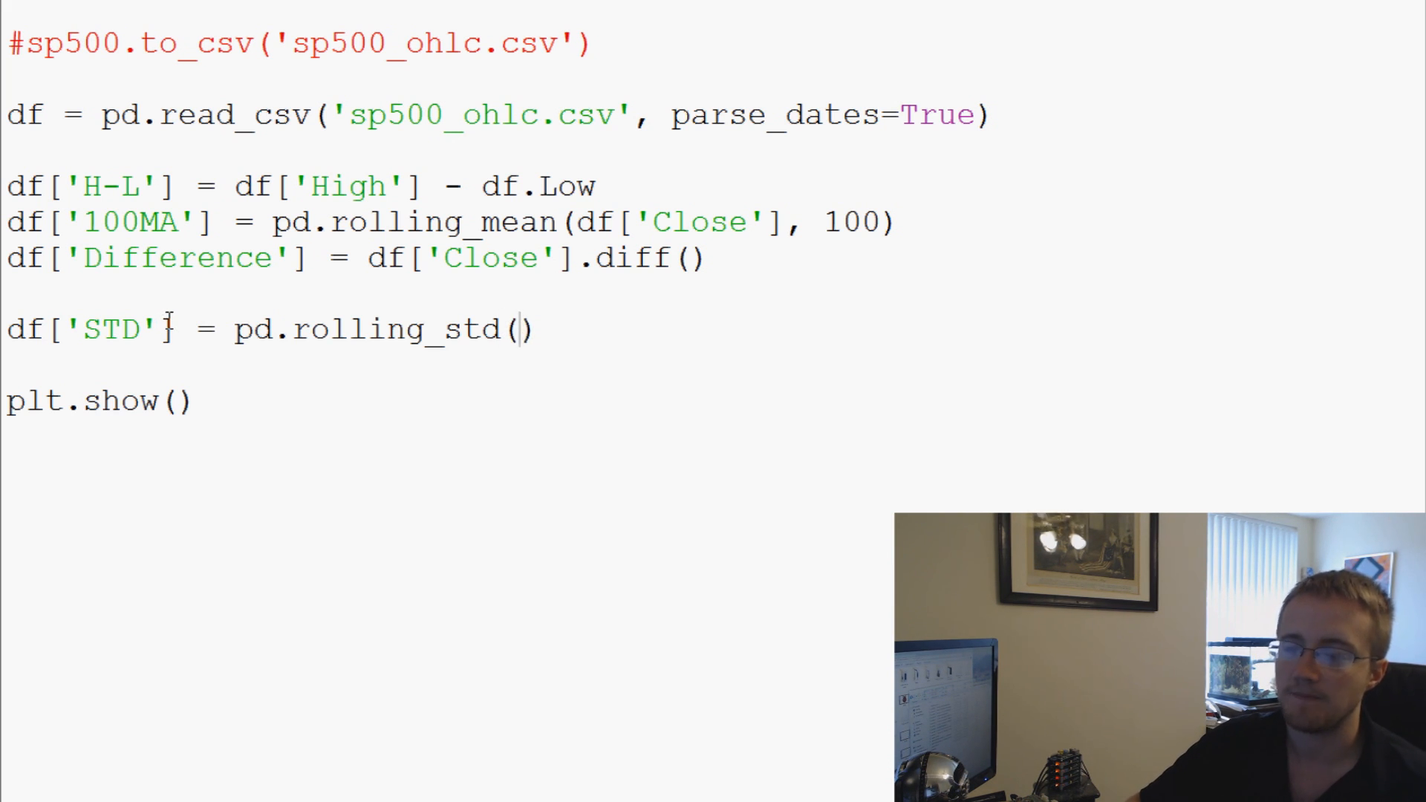
pyautogui.write('df')
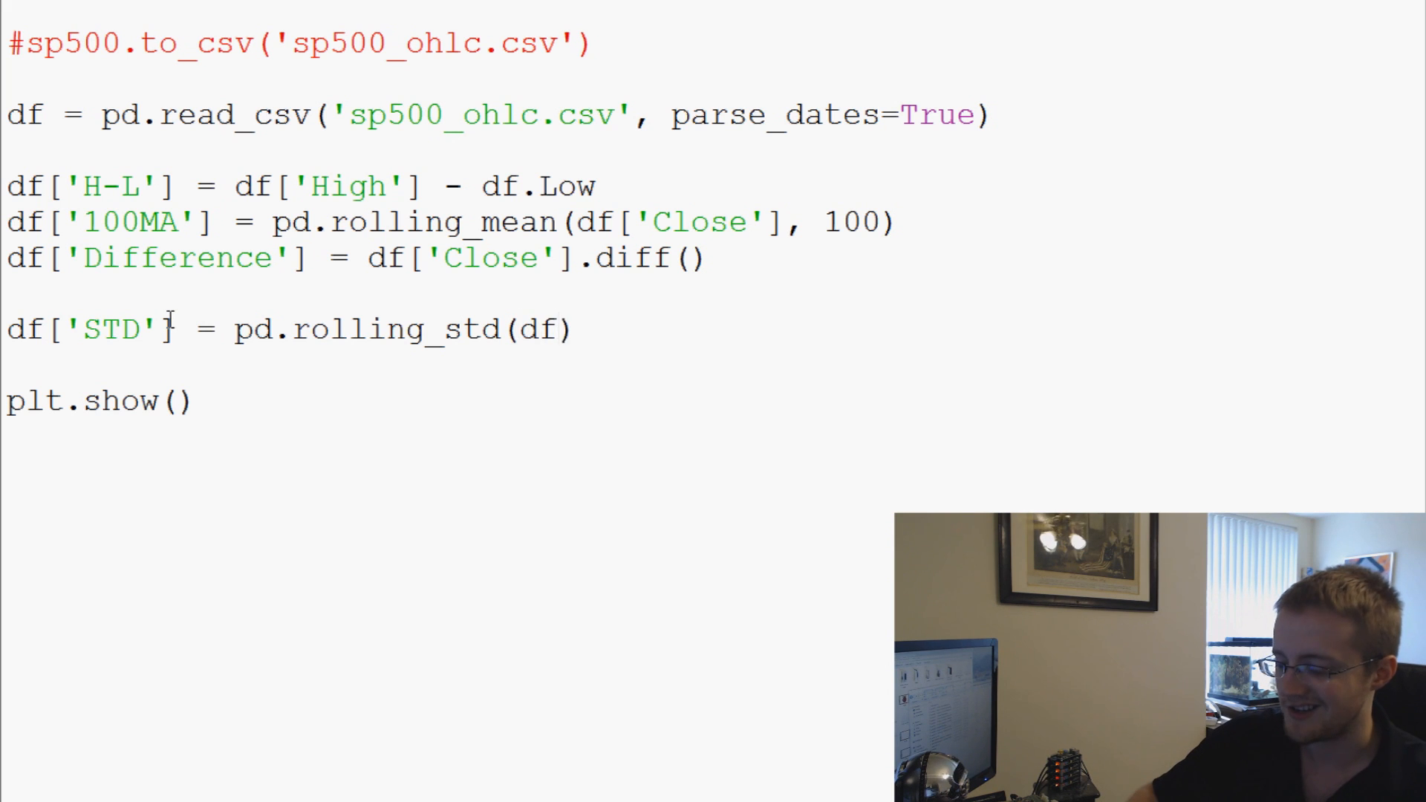
pyautogui.write("['']")
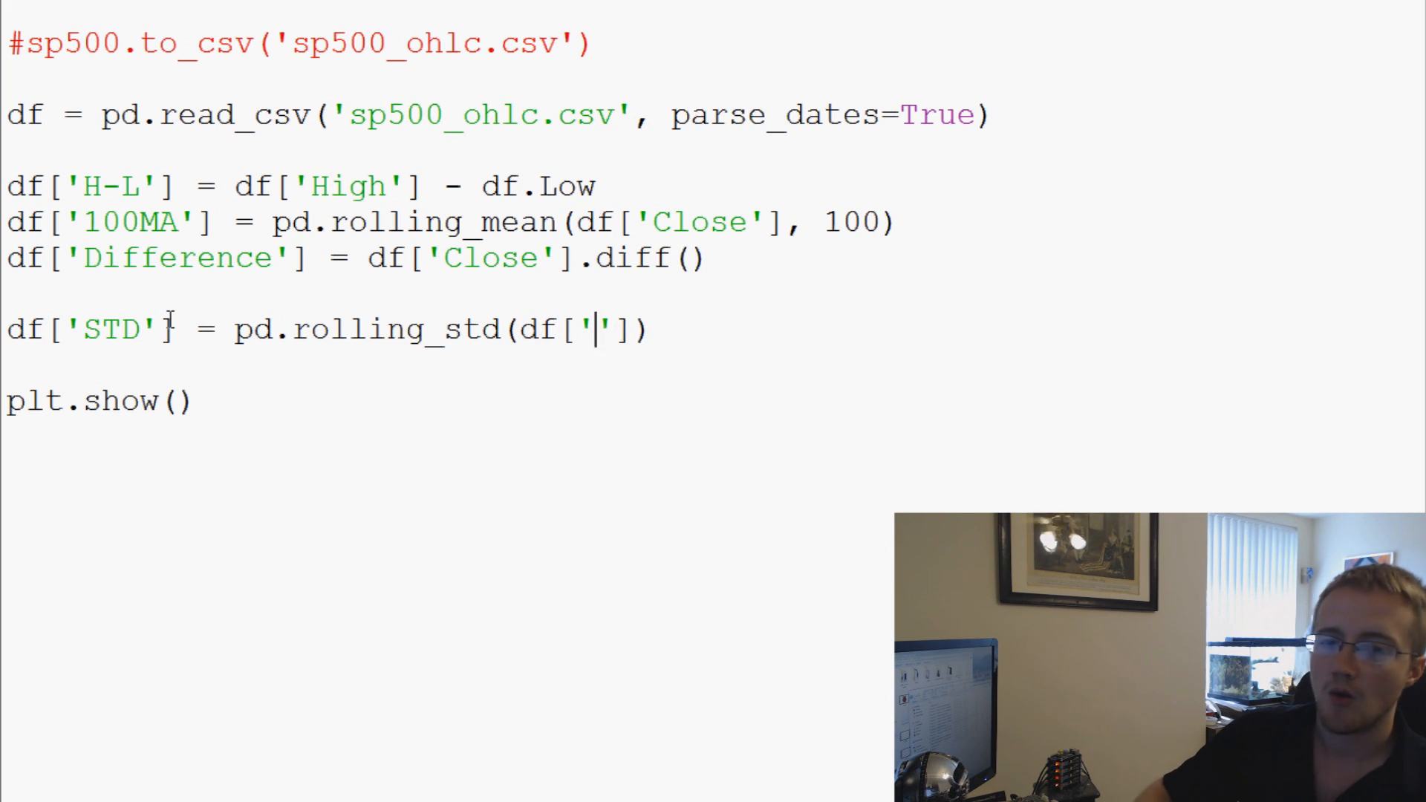
pyautogui.write('Close')
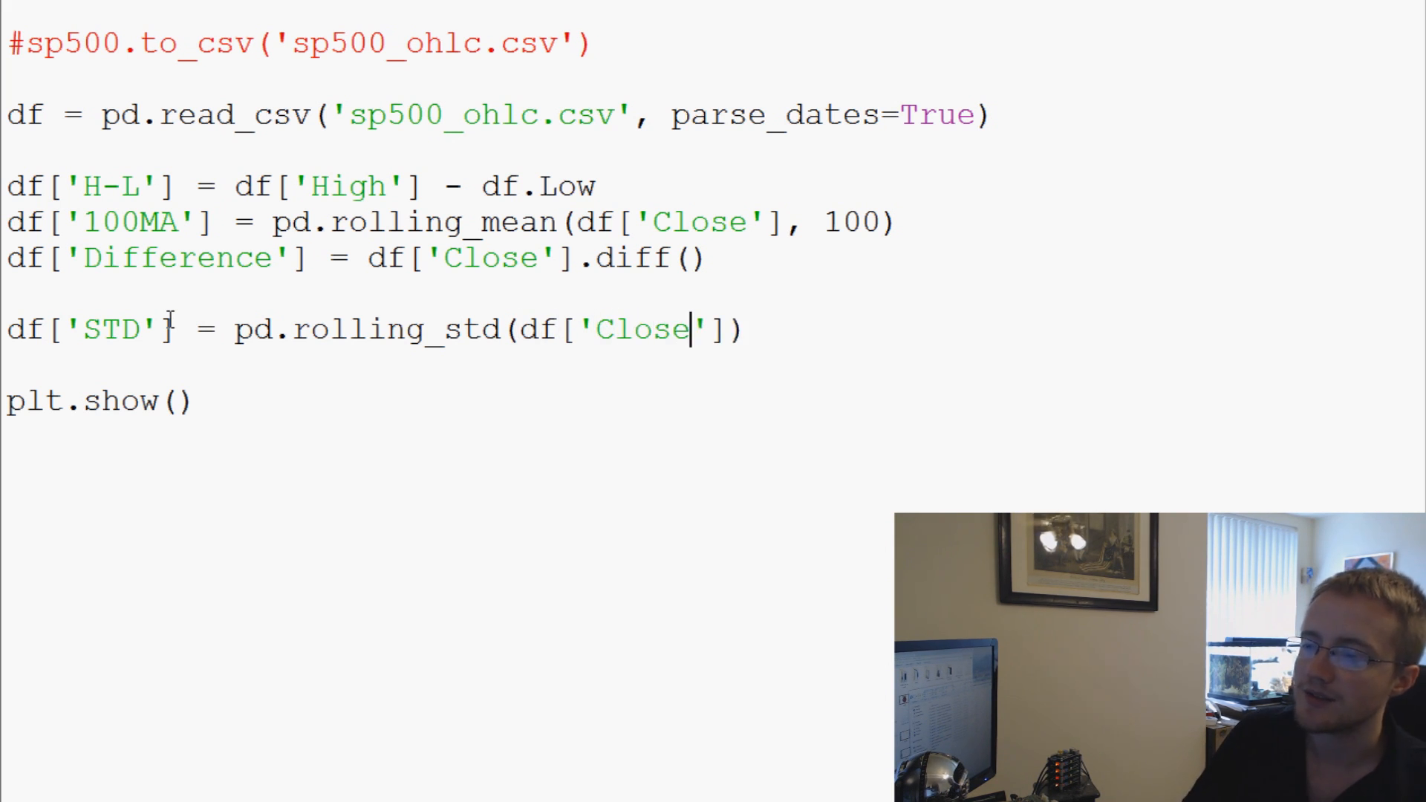
pyautogui.write(',')
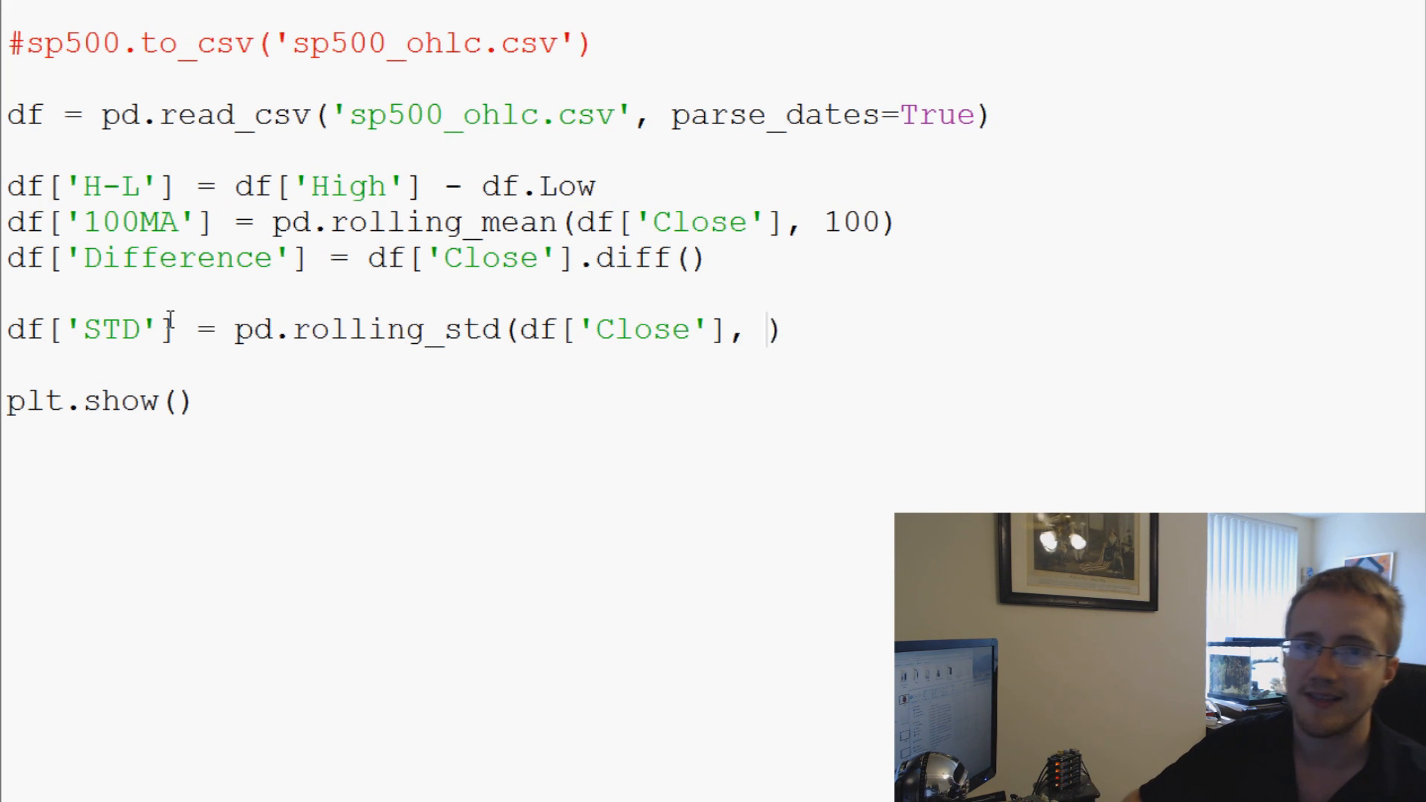
pyautogui.write('25,')
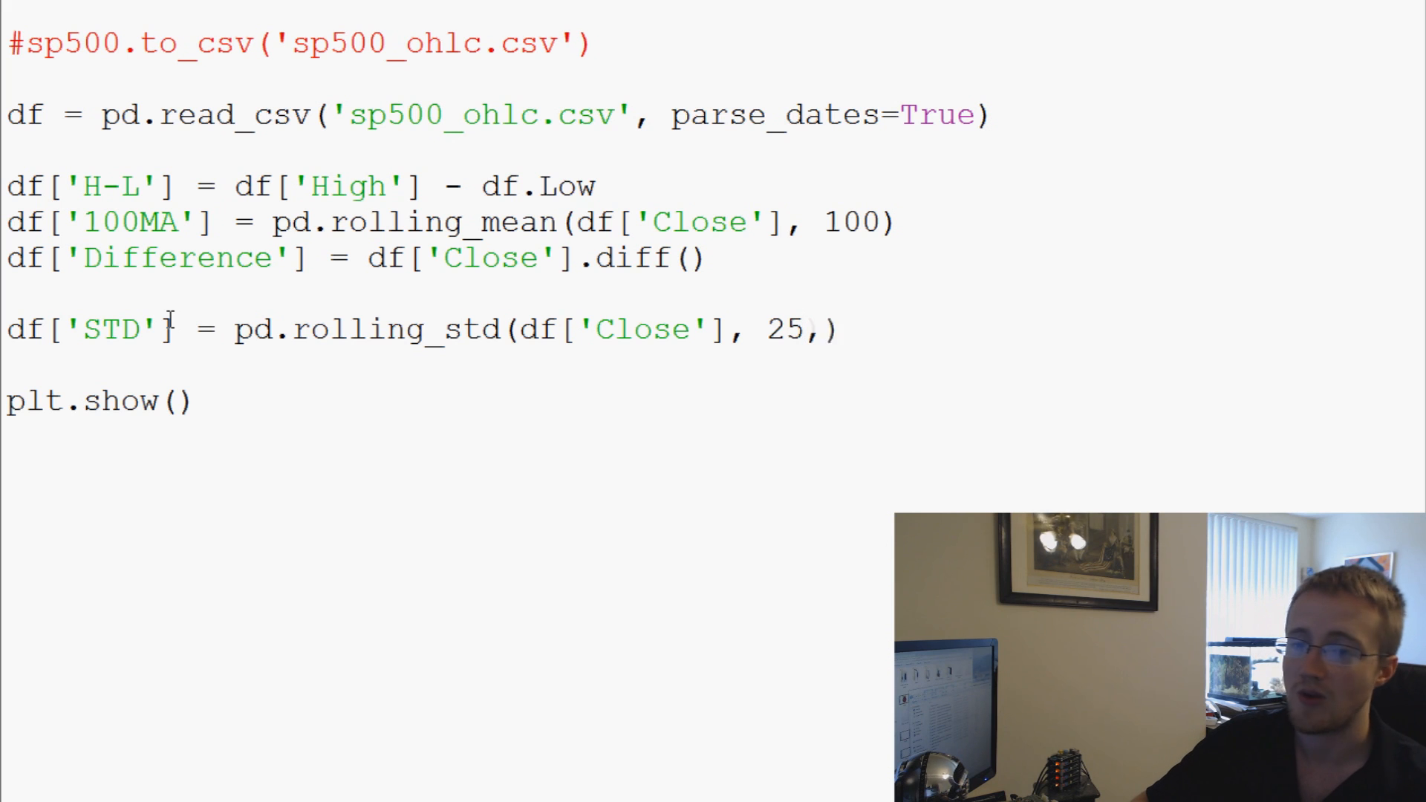
pyautogui.write('min_')
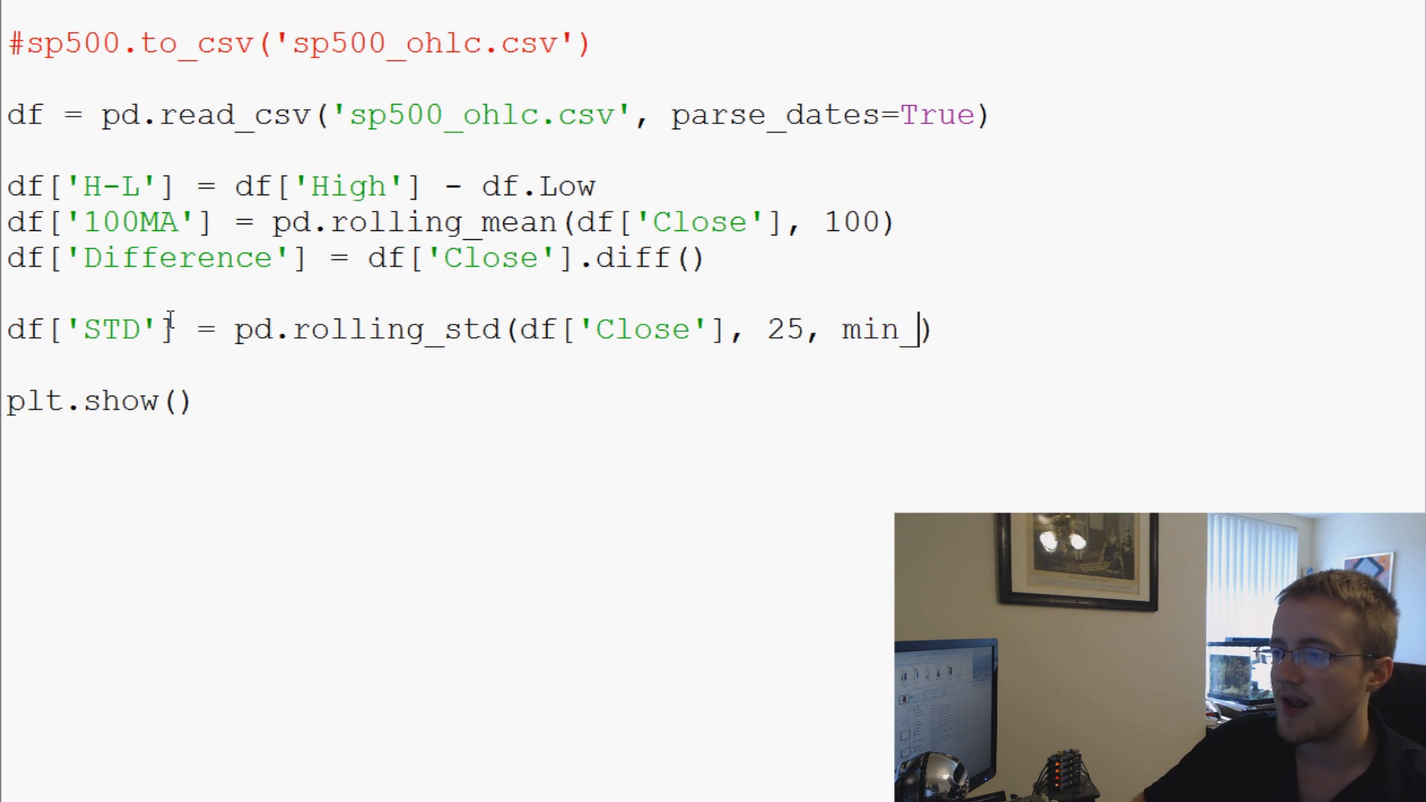
pyautogui.write('periods')
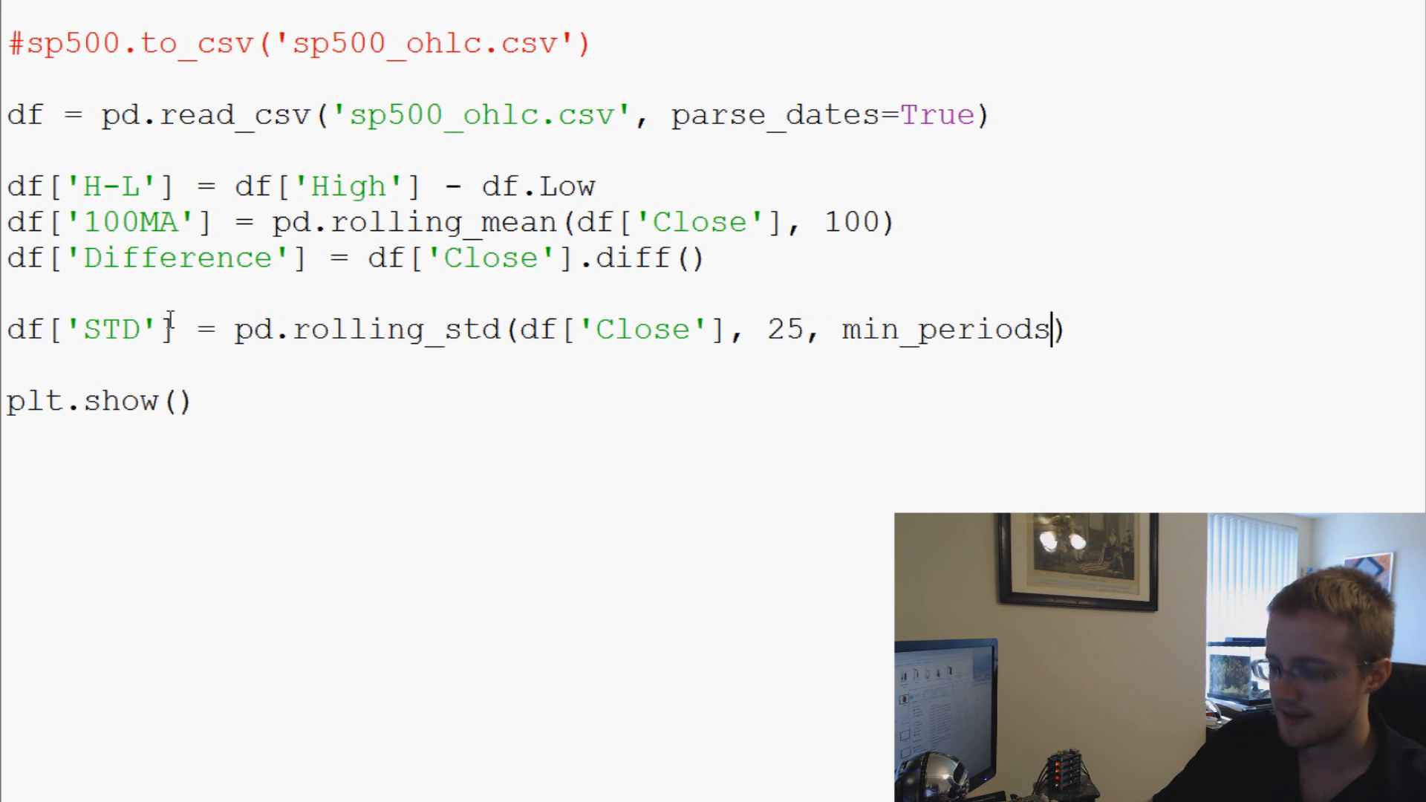
pyautogui.write('=')
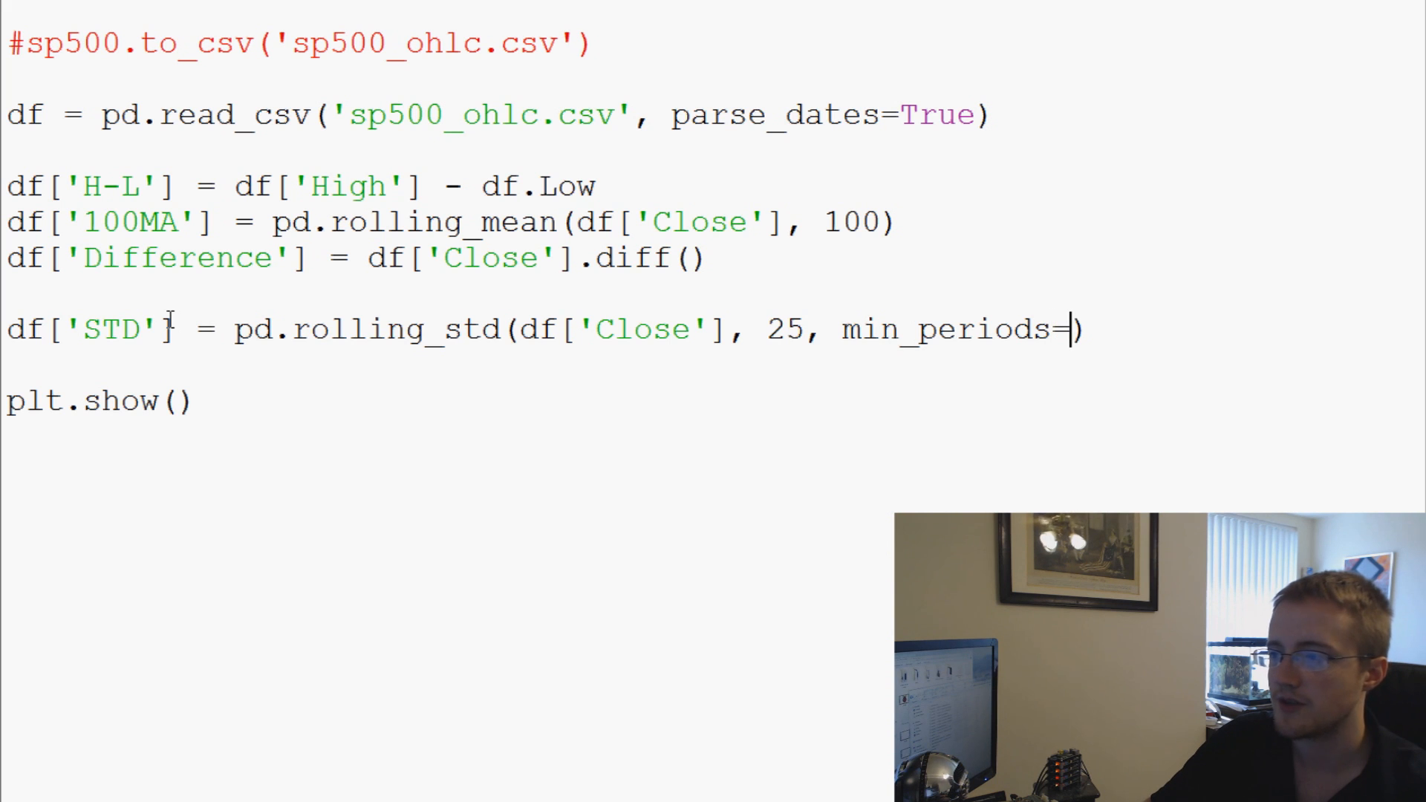
pyautogui.write('1')
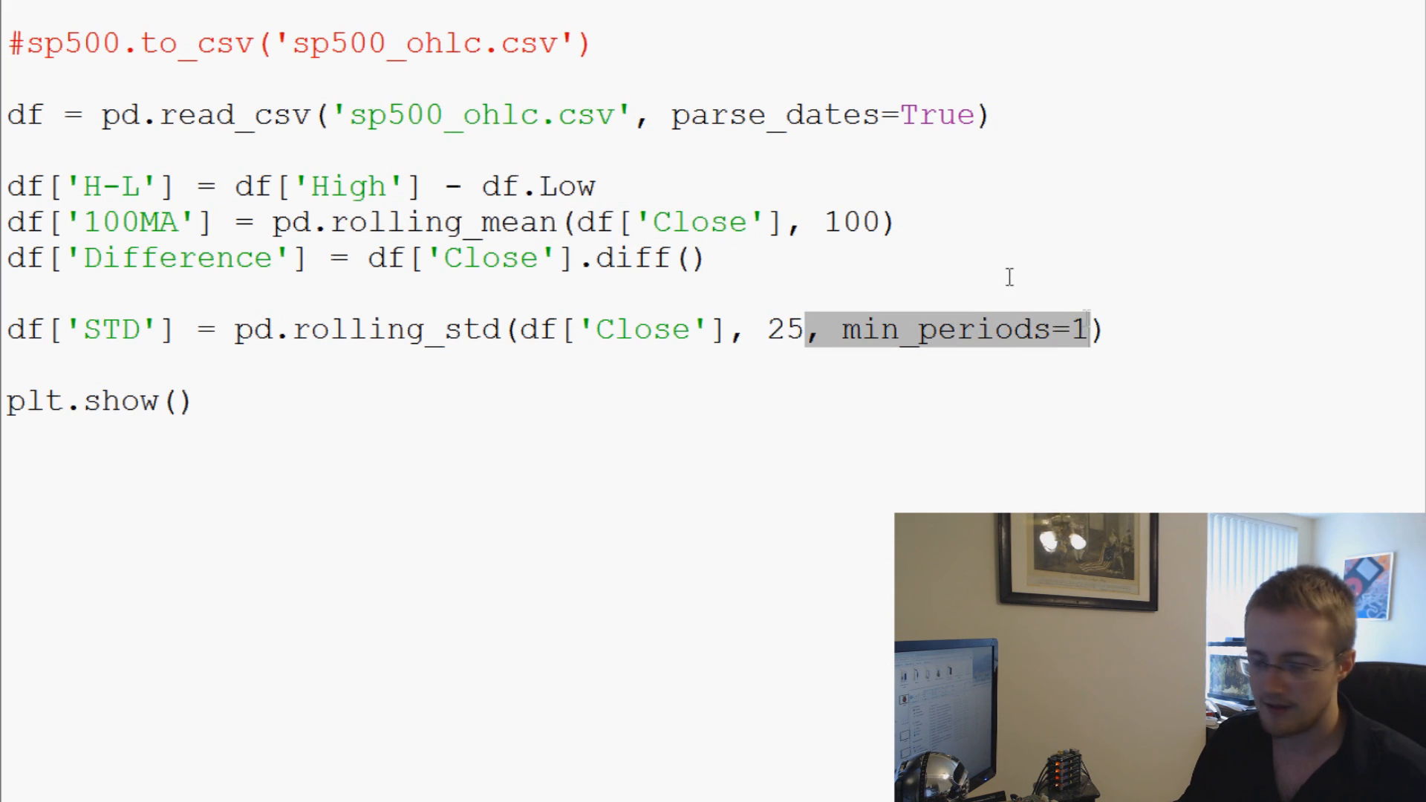
# Step: Add min_periods=1 to the pd.rolling_mean call on the 100MA line
pyautogui.write(', min_periods=1')
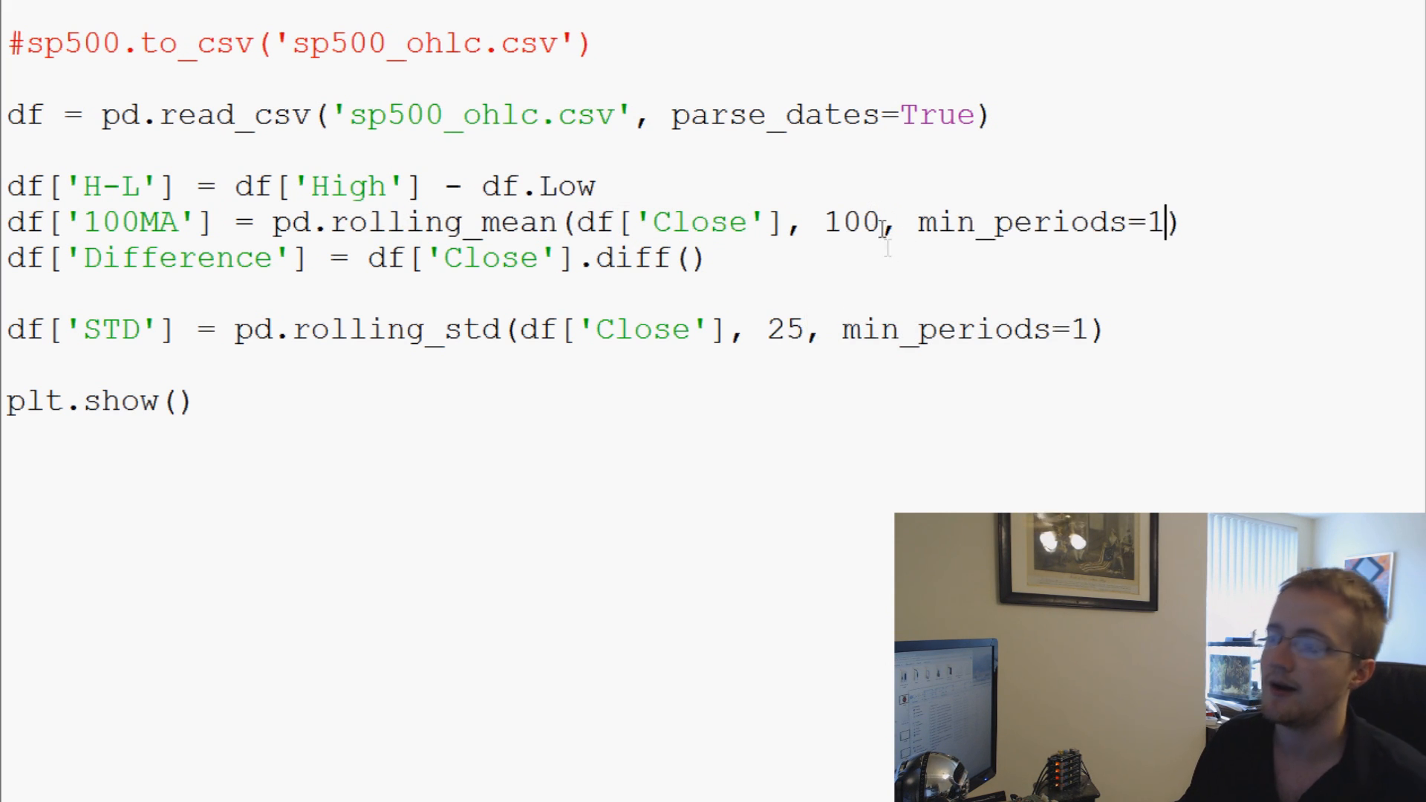
pyautogui.doubleClick(846, 222)
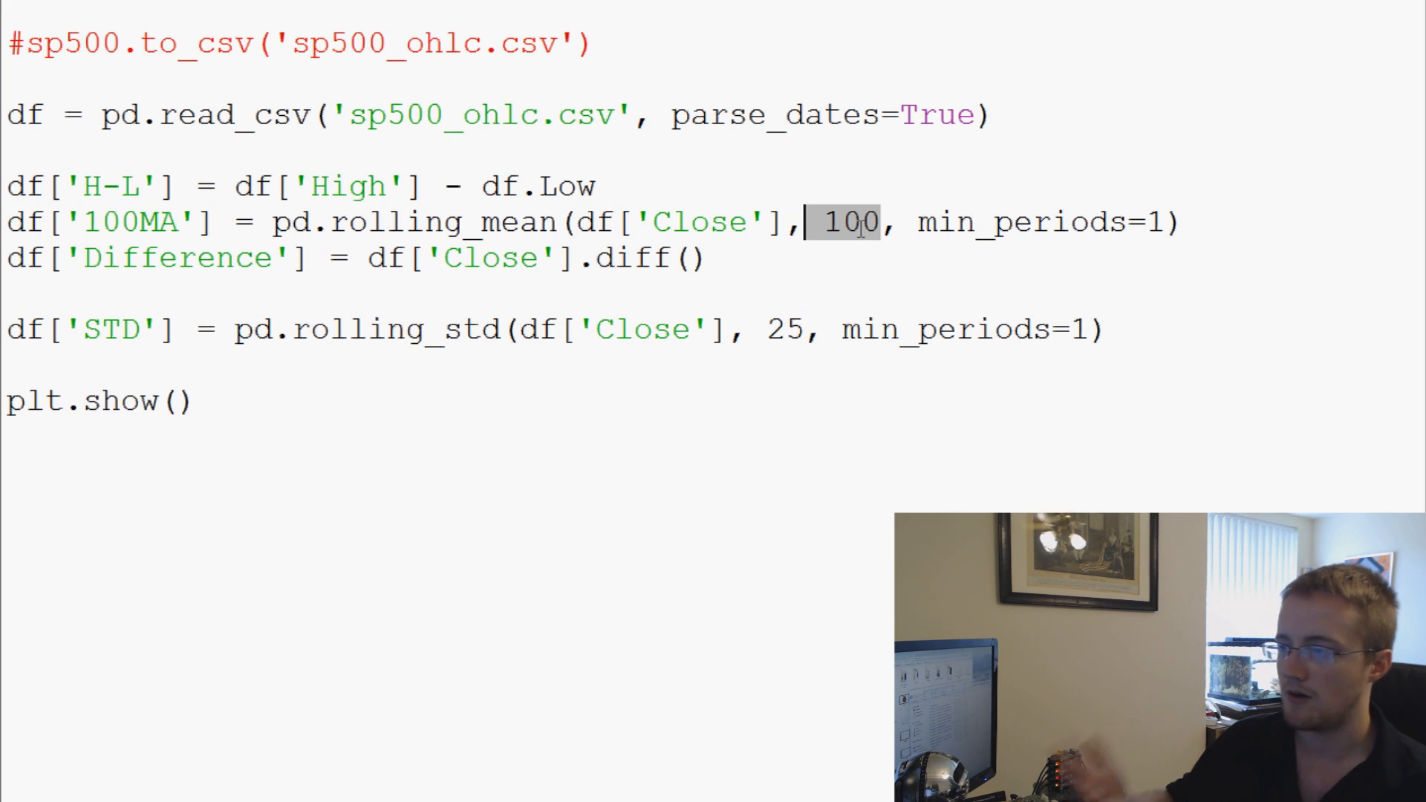
pyautogui.click(1105, 329)
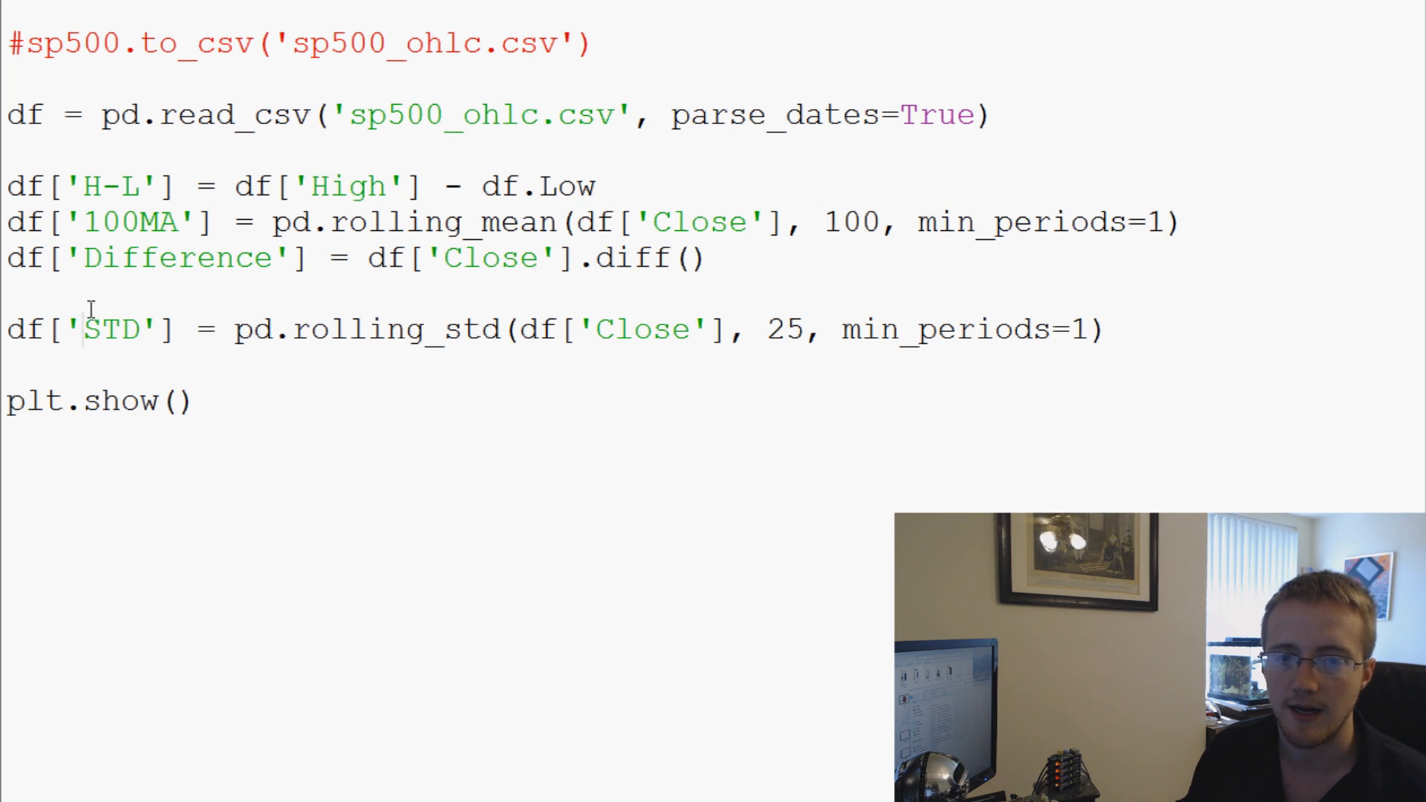
pyautogui.moveTo(1154, 329)
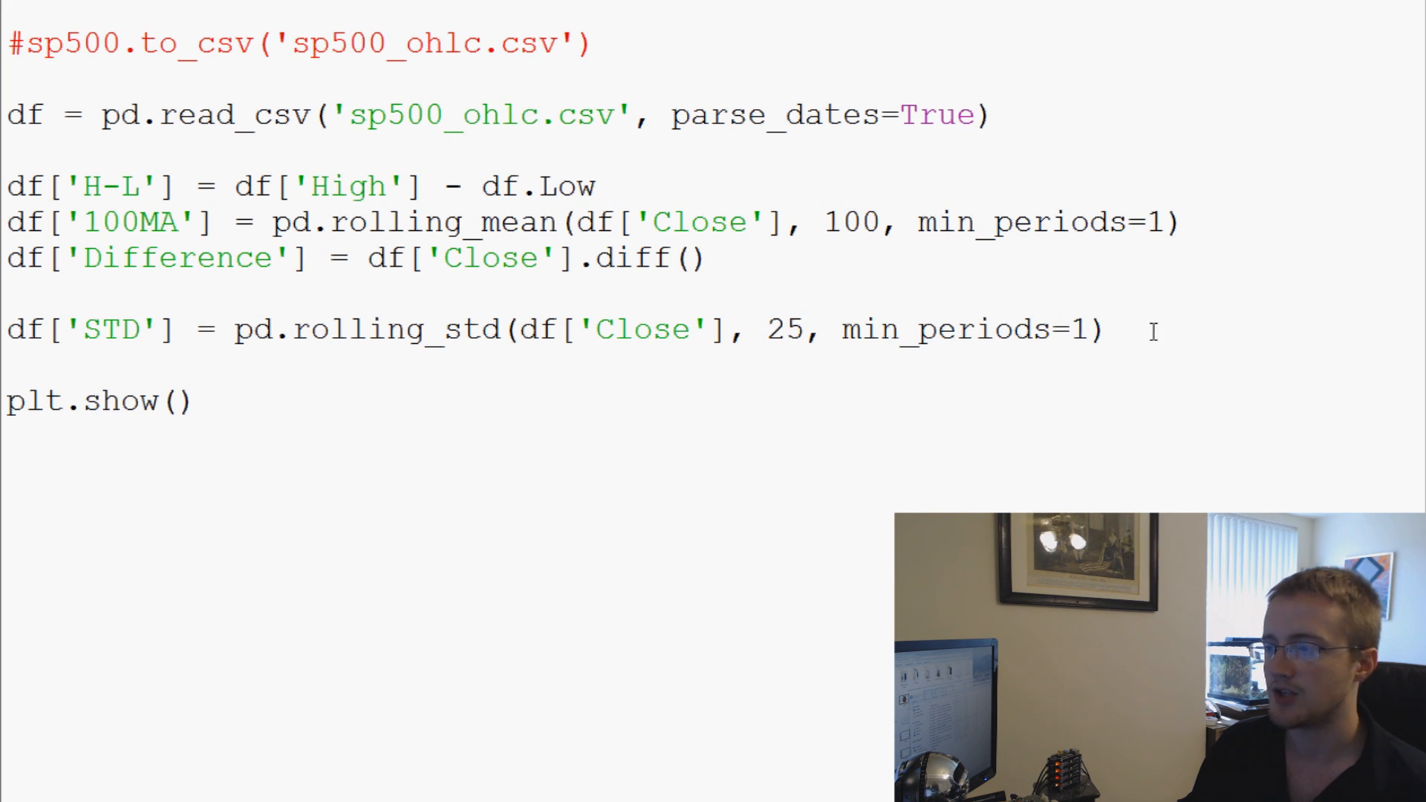
# Step: Add print df.head() on a new line above plt.show()
pyautogui.write('p')
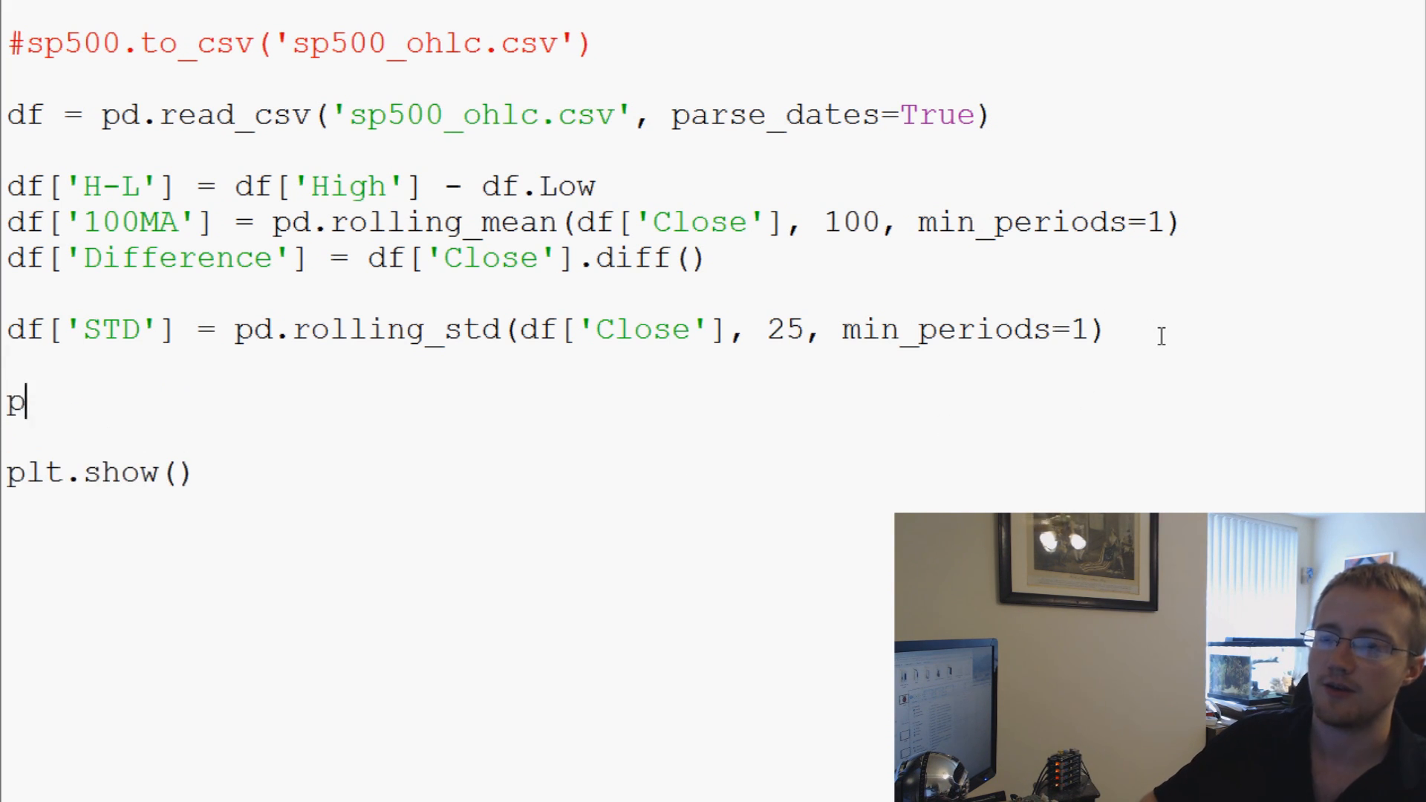
pyautogui.write('rint df.head()')
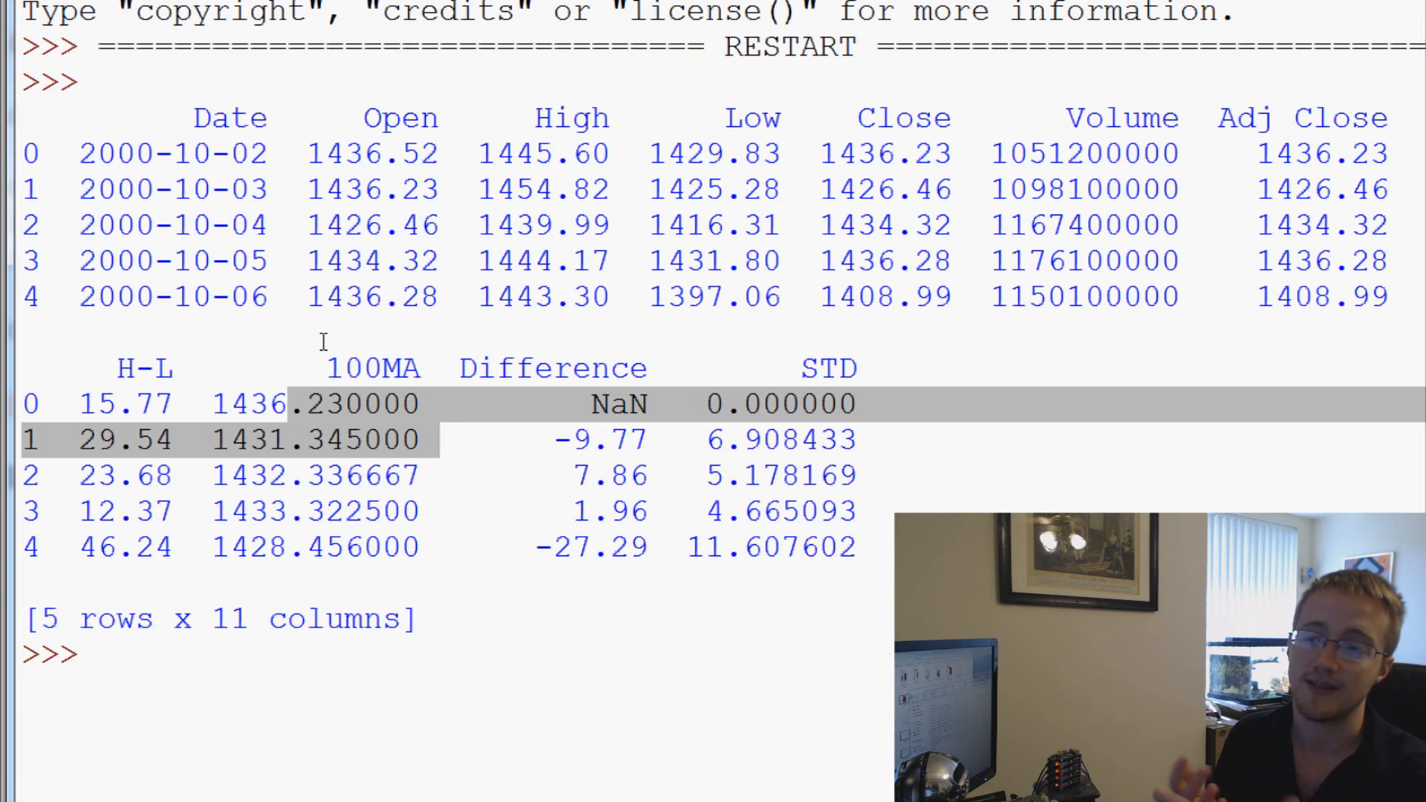
pyautogui.moveTo(287, 428)
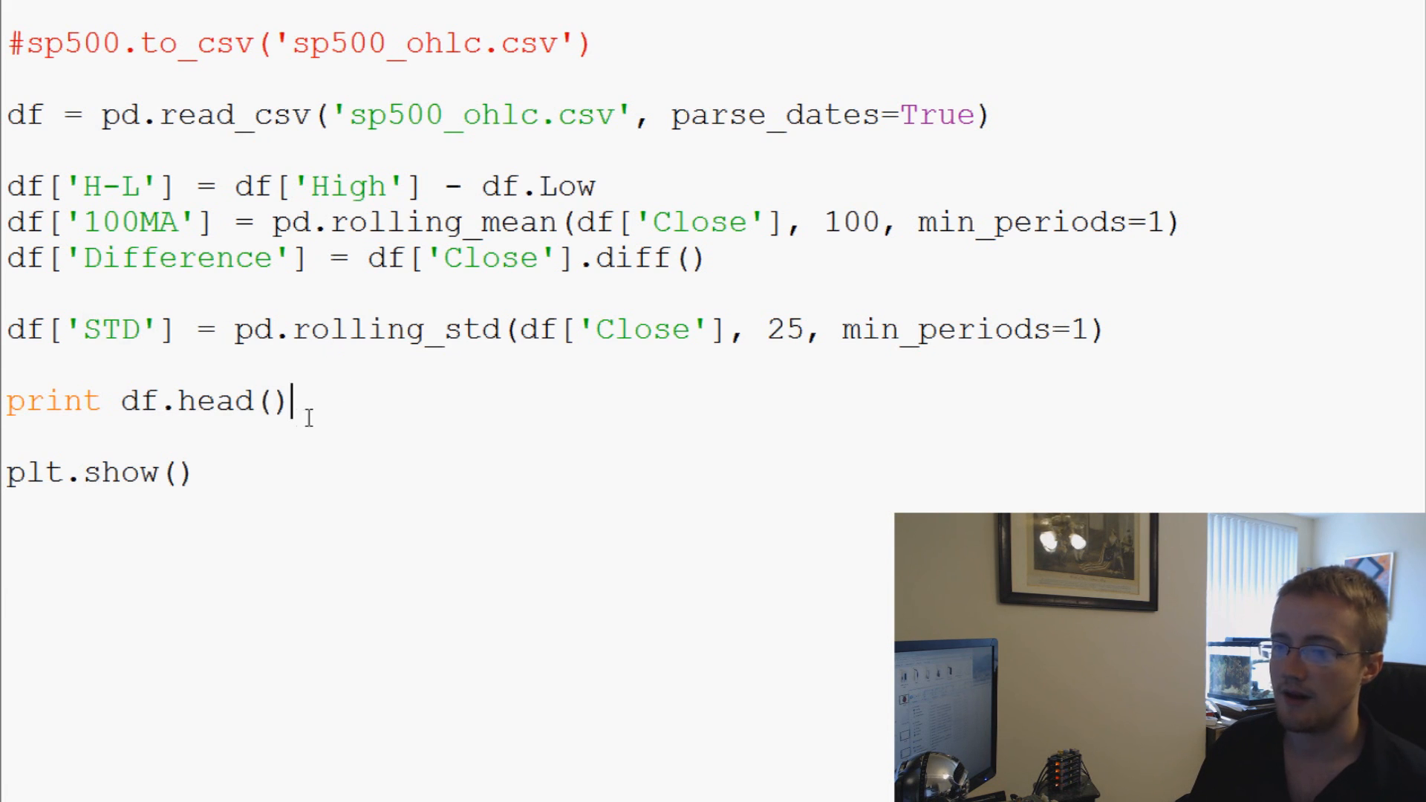
# Step: Create ax1 = plt.subplot(2, 1, 1) and plot df['Close'] under it
pyautogui.scroll(-3)
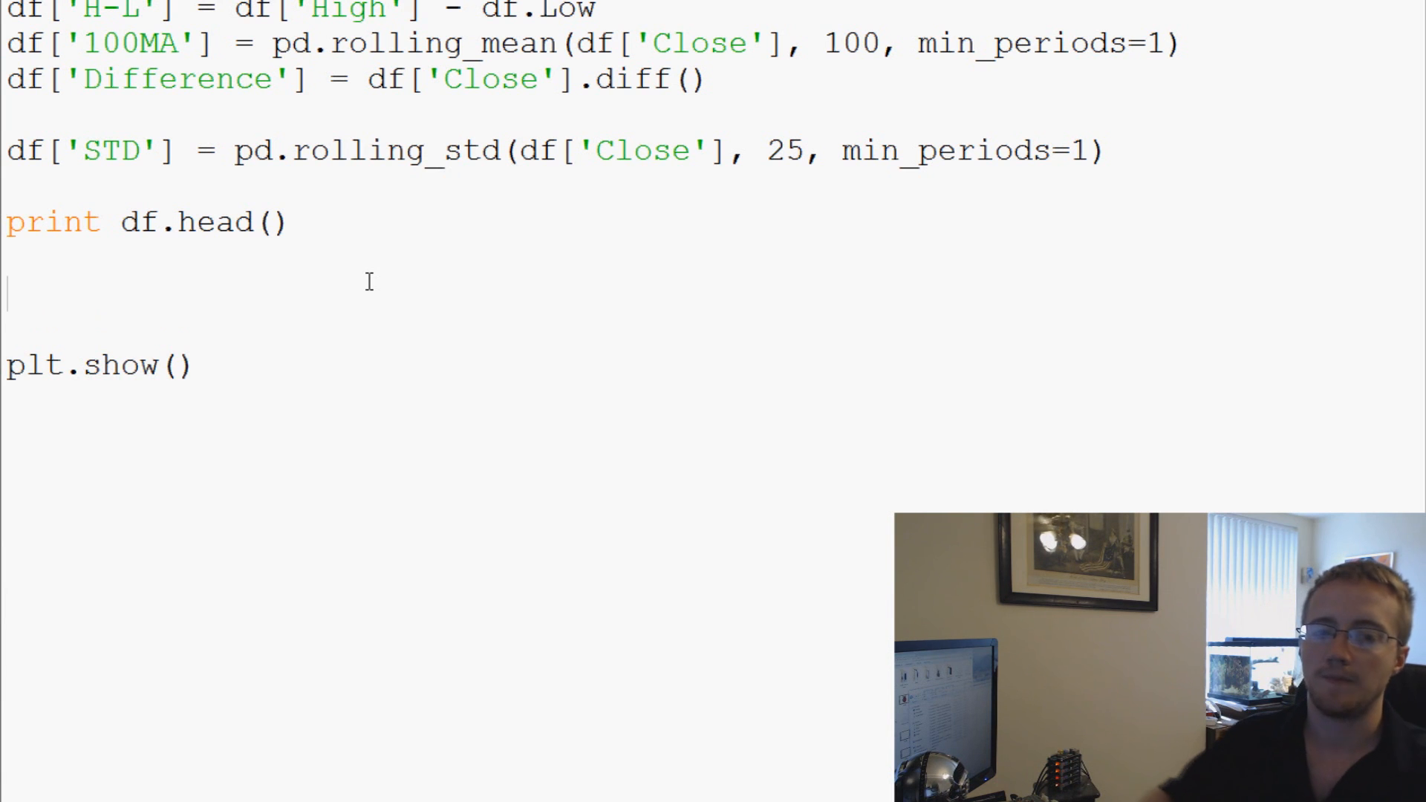
pyautogui.write('ax1 =')
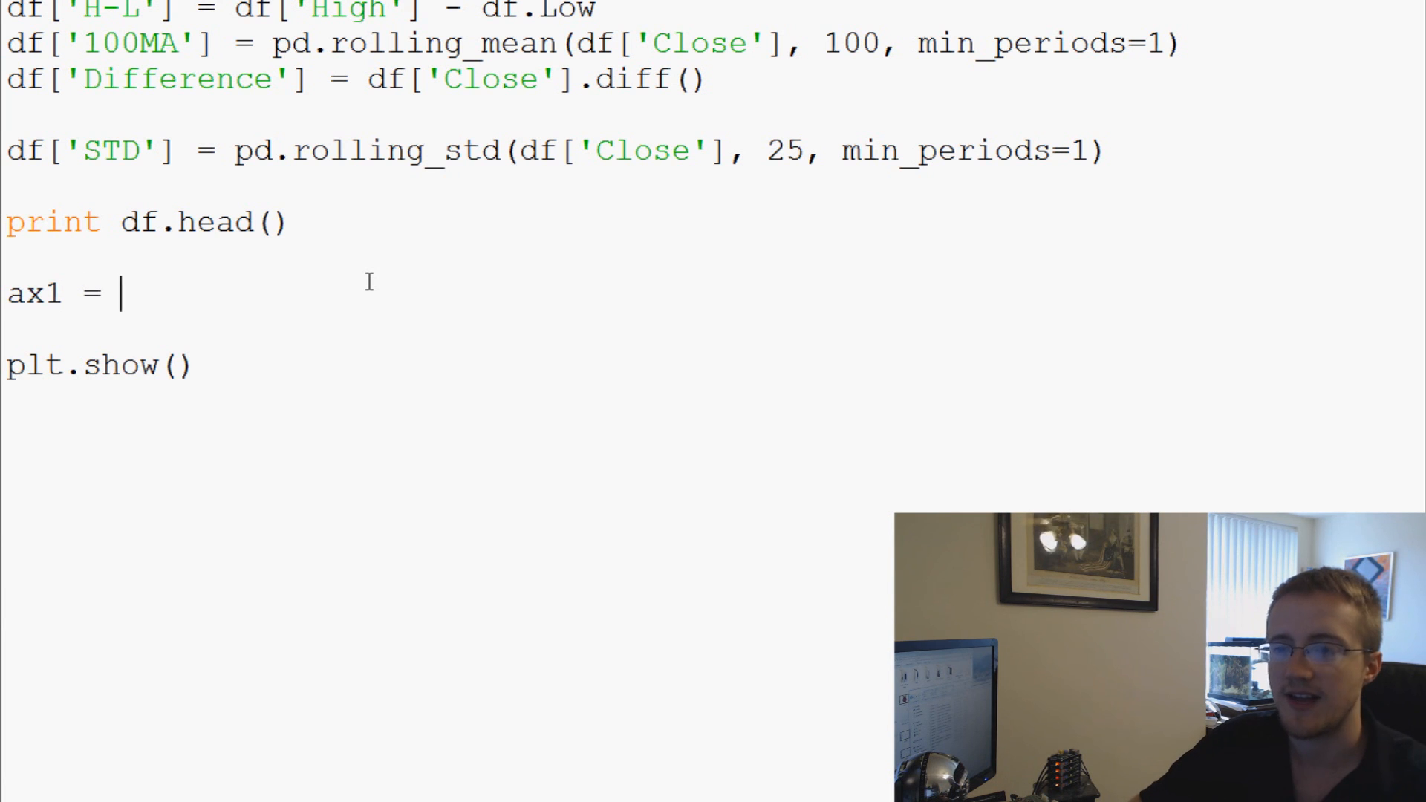
pyautogui.write('plt.subp')
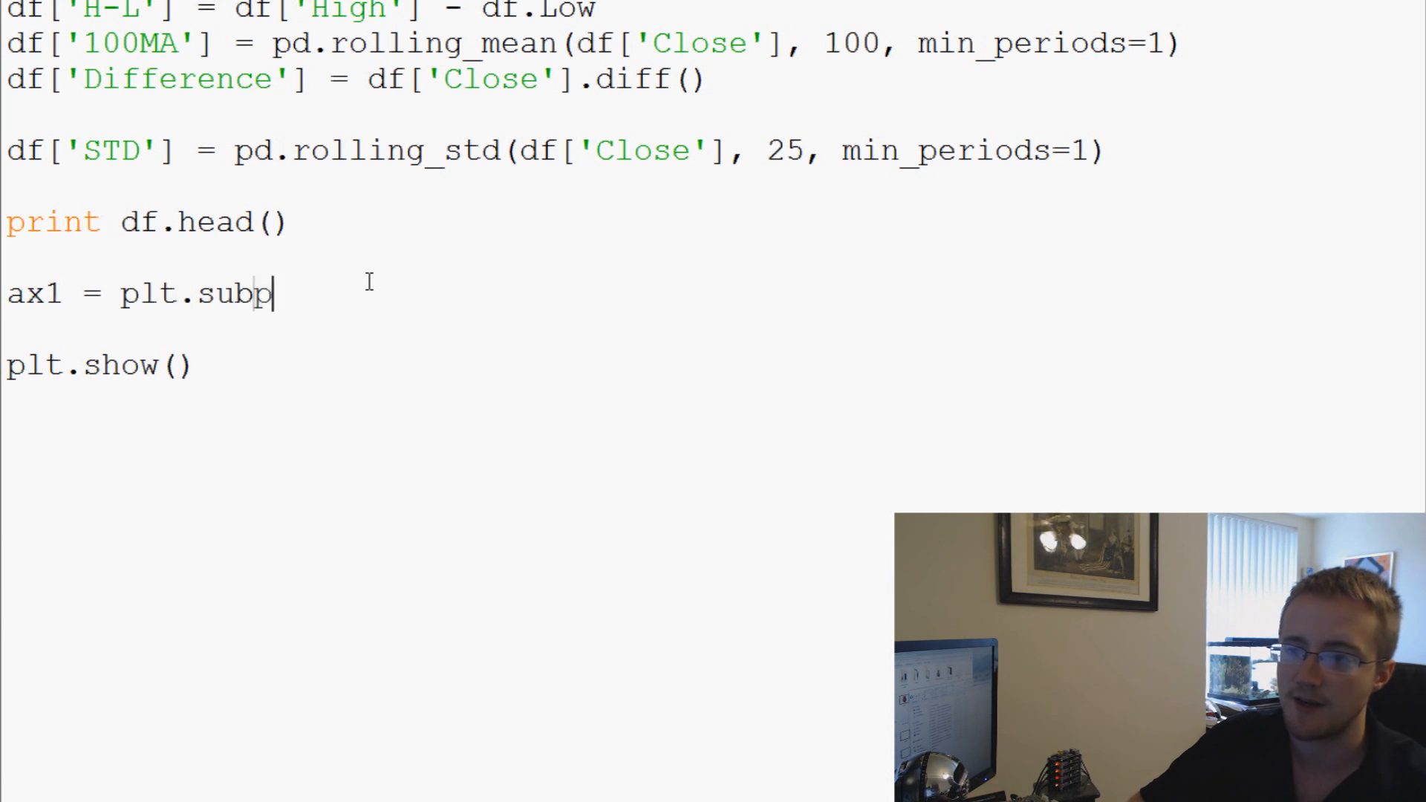
pyautogui.write('lot()')
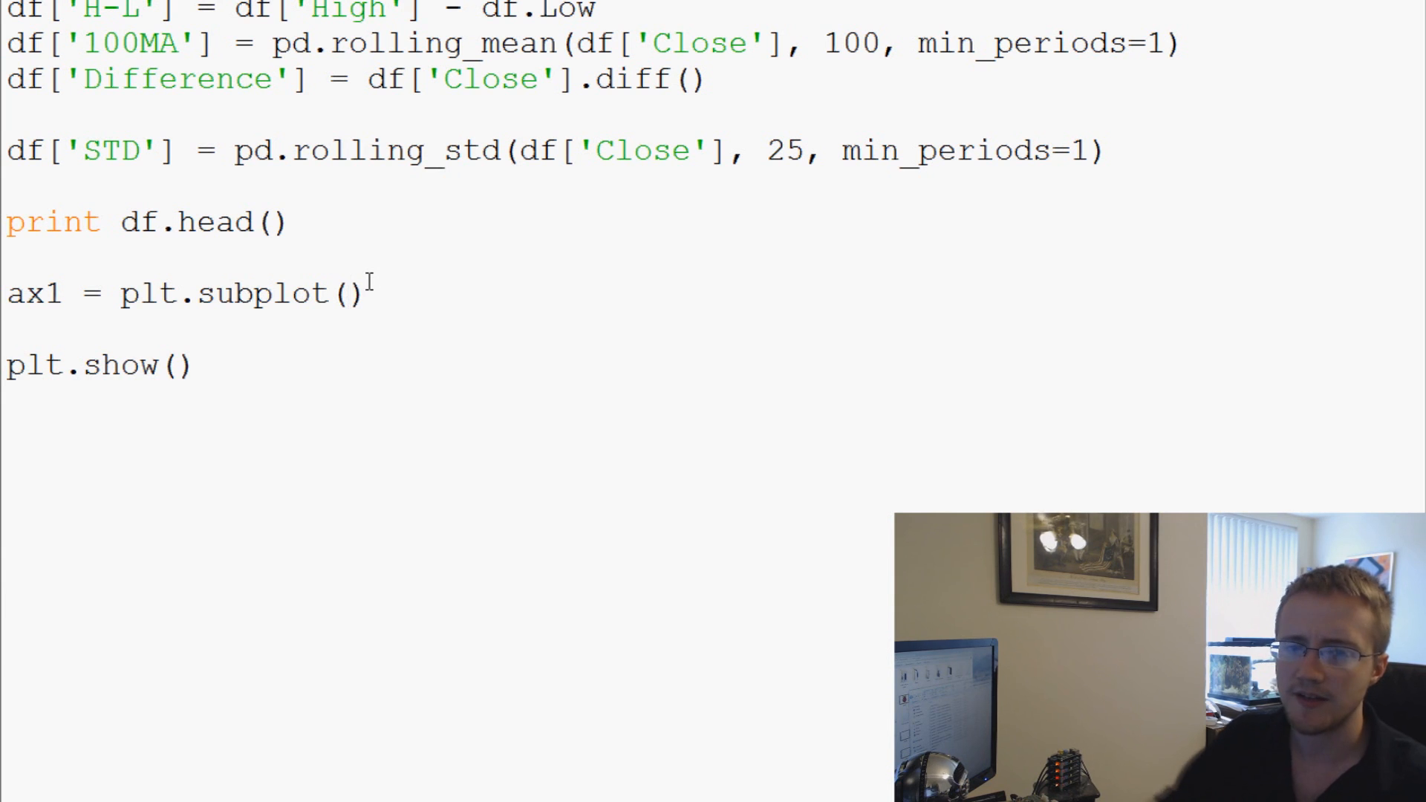
pyautogui.write('2, 1, 1')
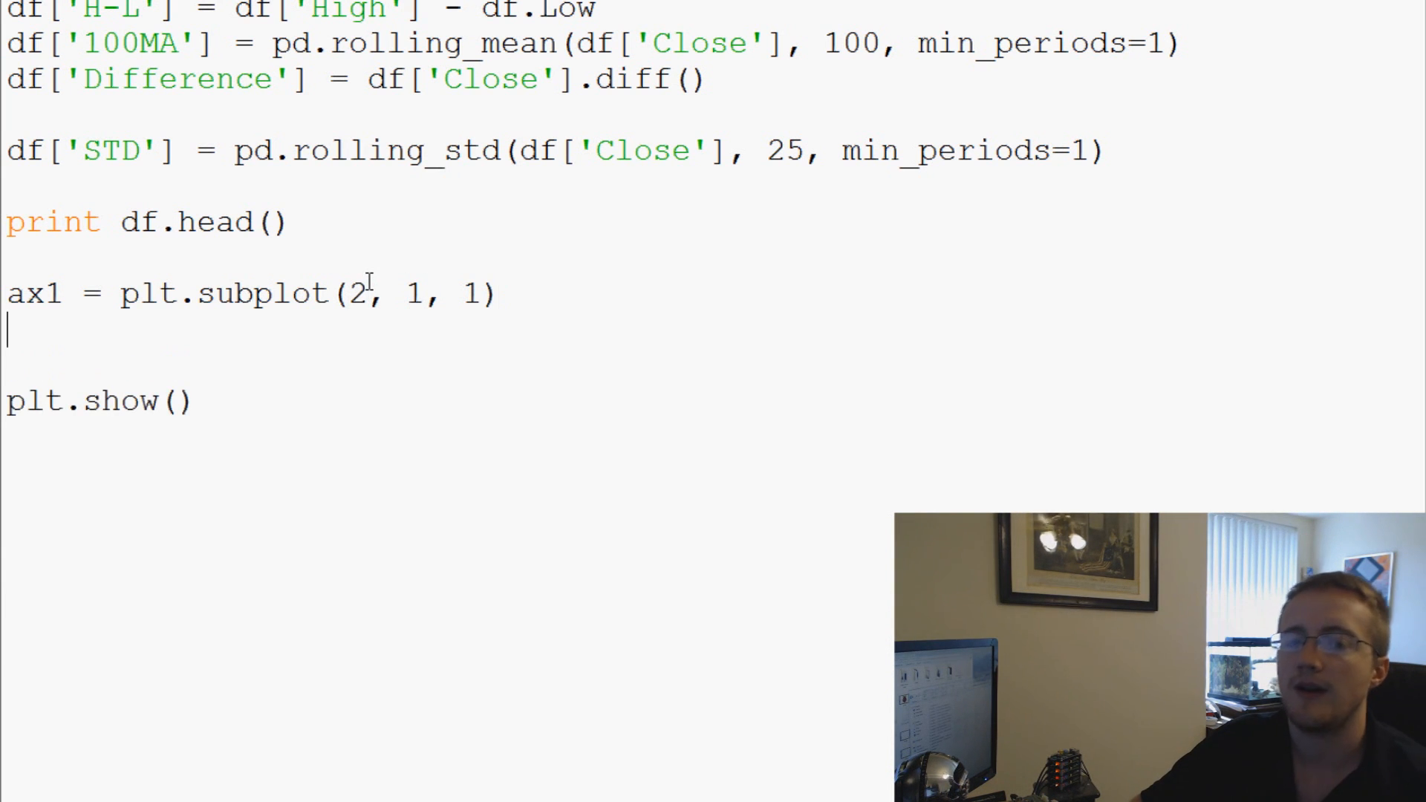
pyautogui.write("df['']")
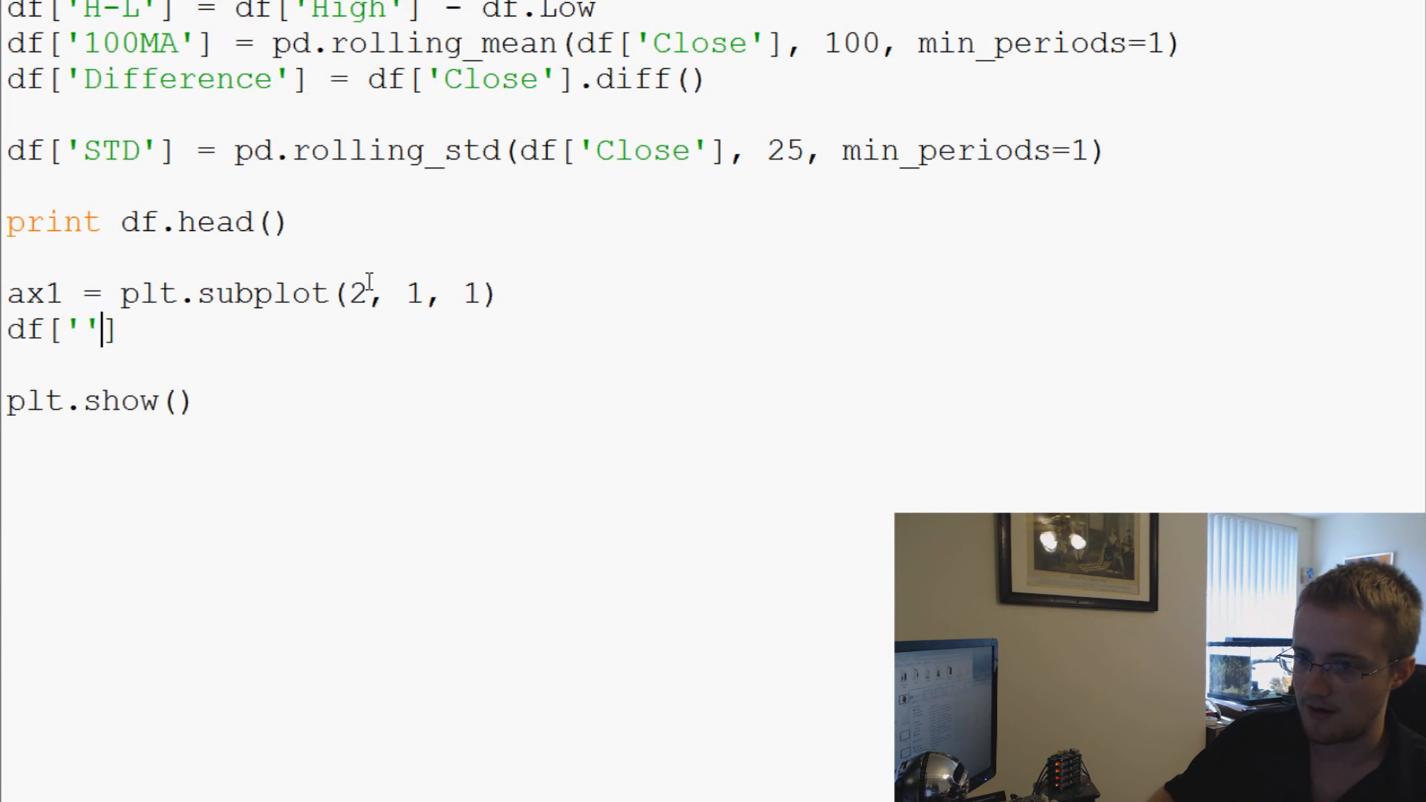
pyautogui.write('Close')
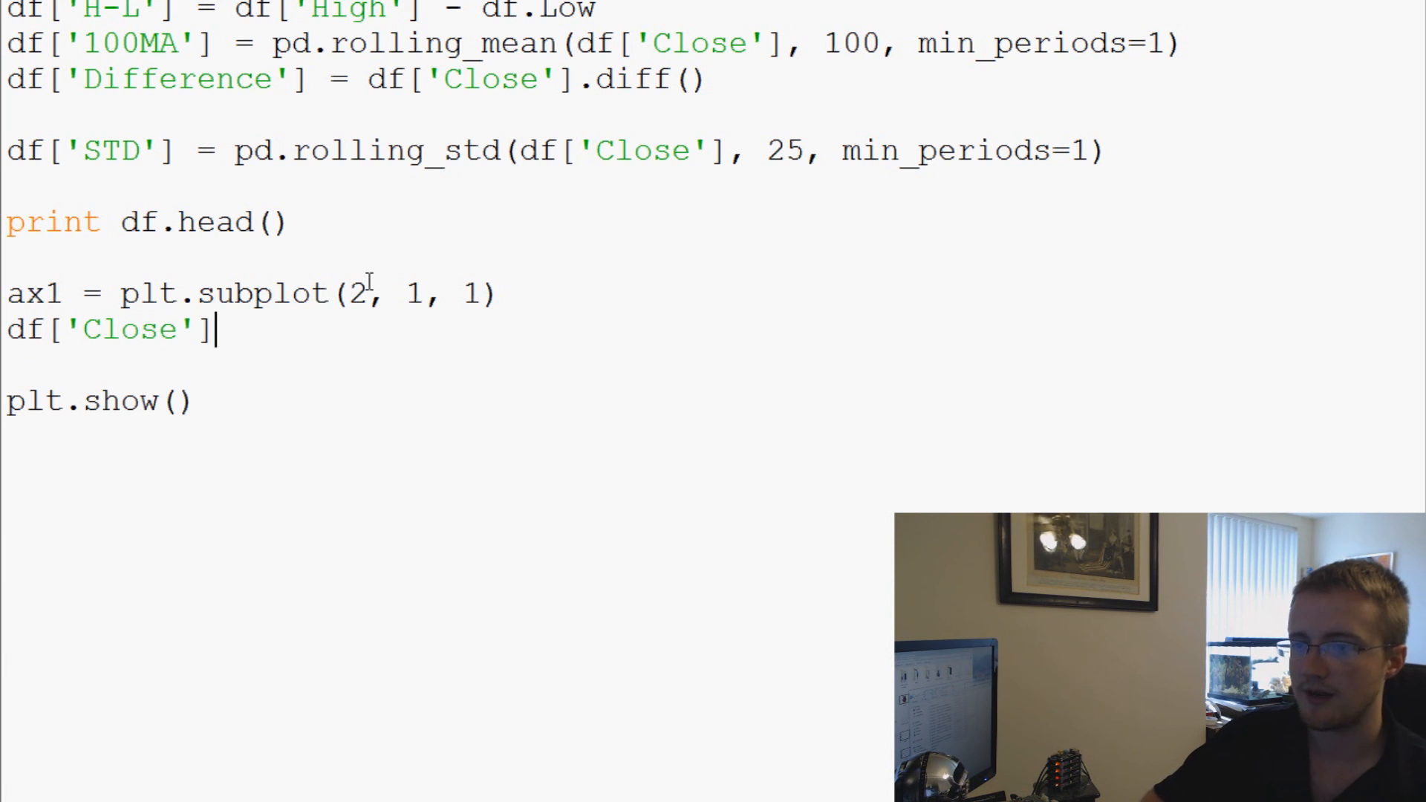
pyautogui.write('.plot')
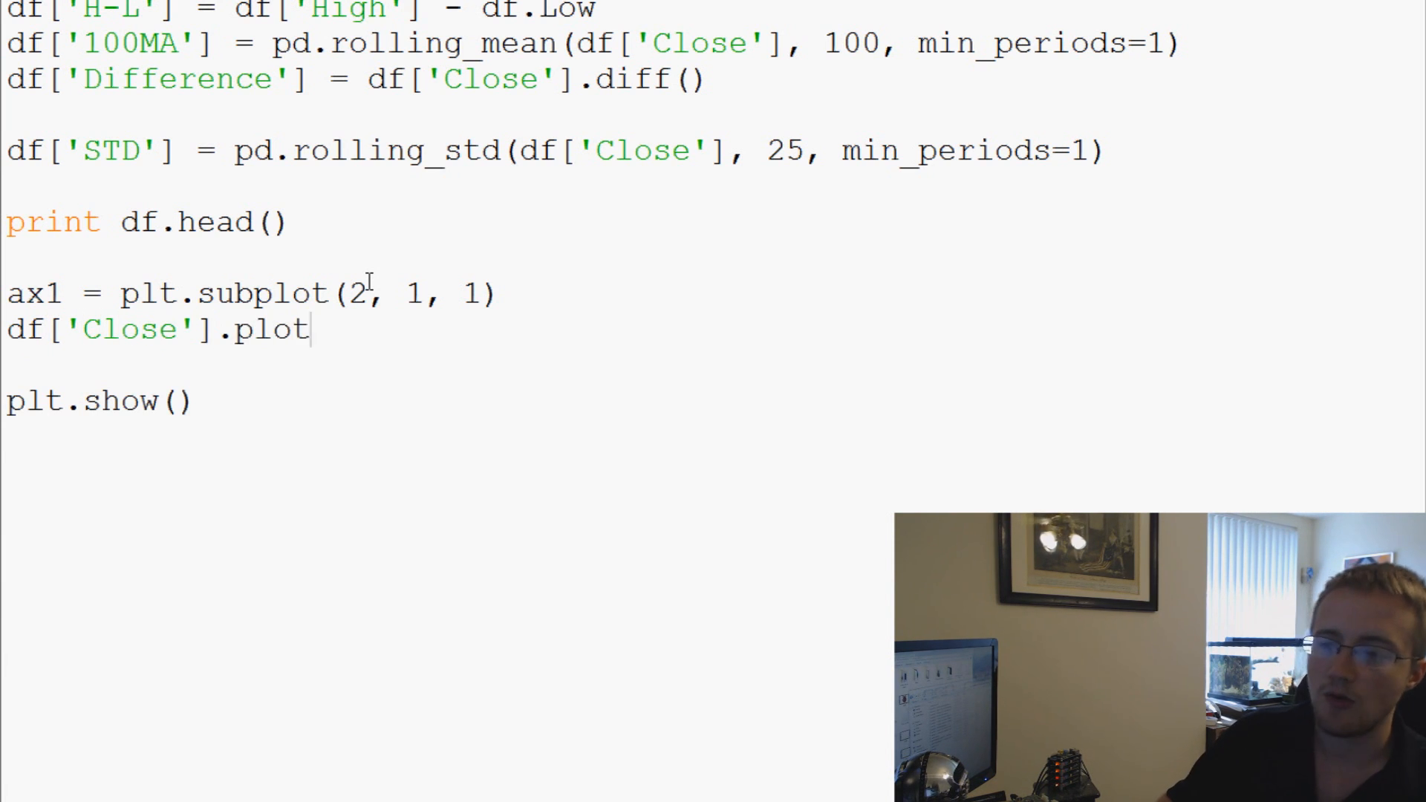
pyautogui.write('ax1.plot(')
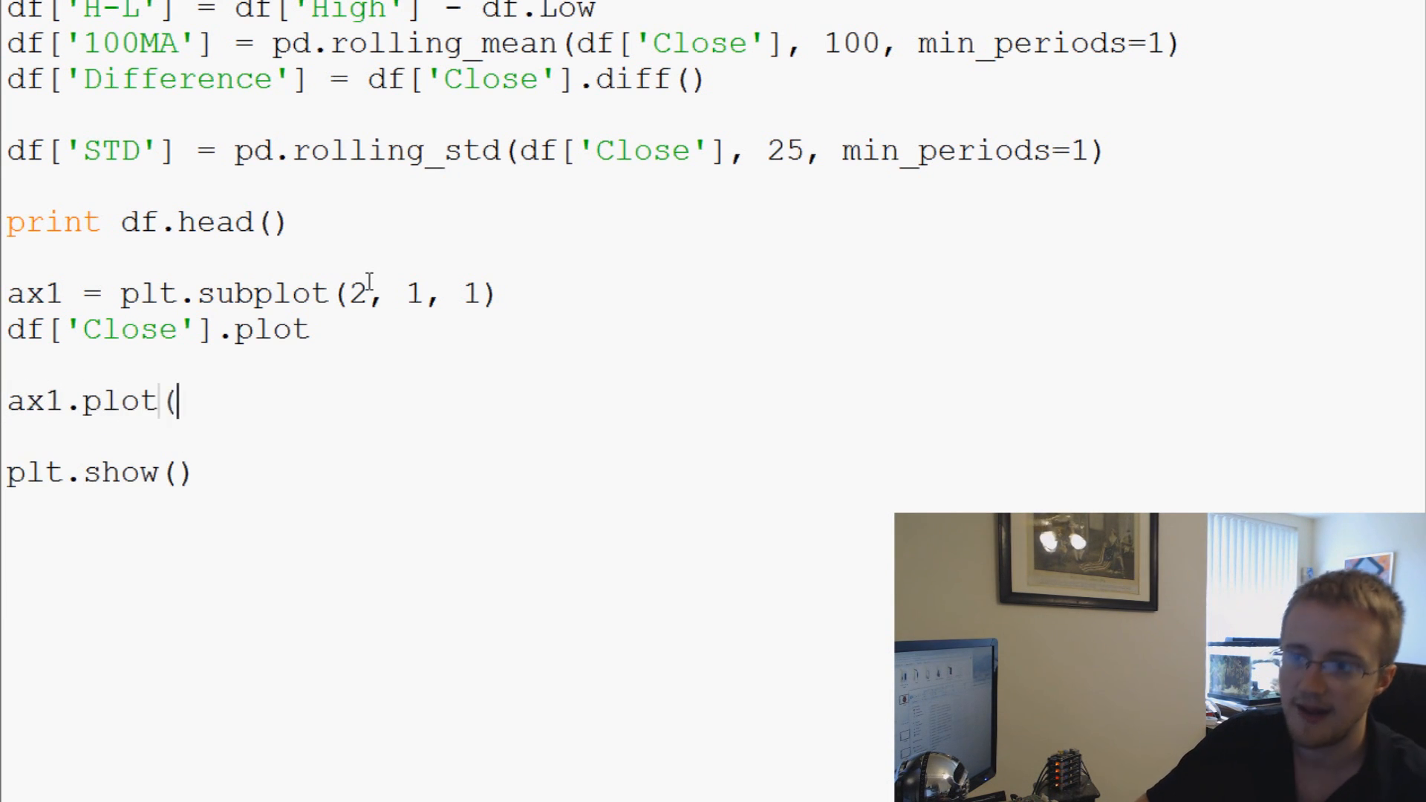
pyautogui.write('df[])')
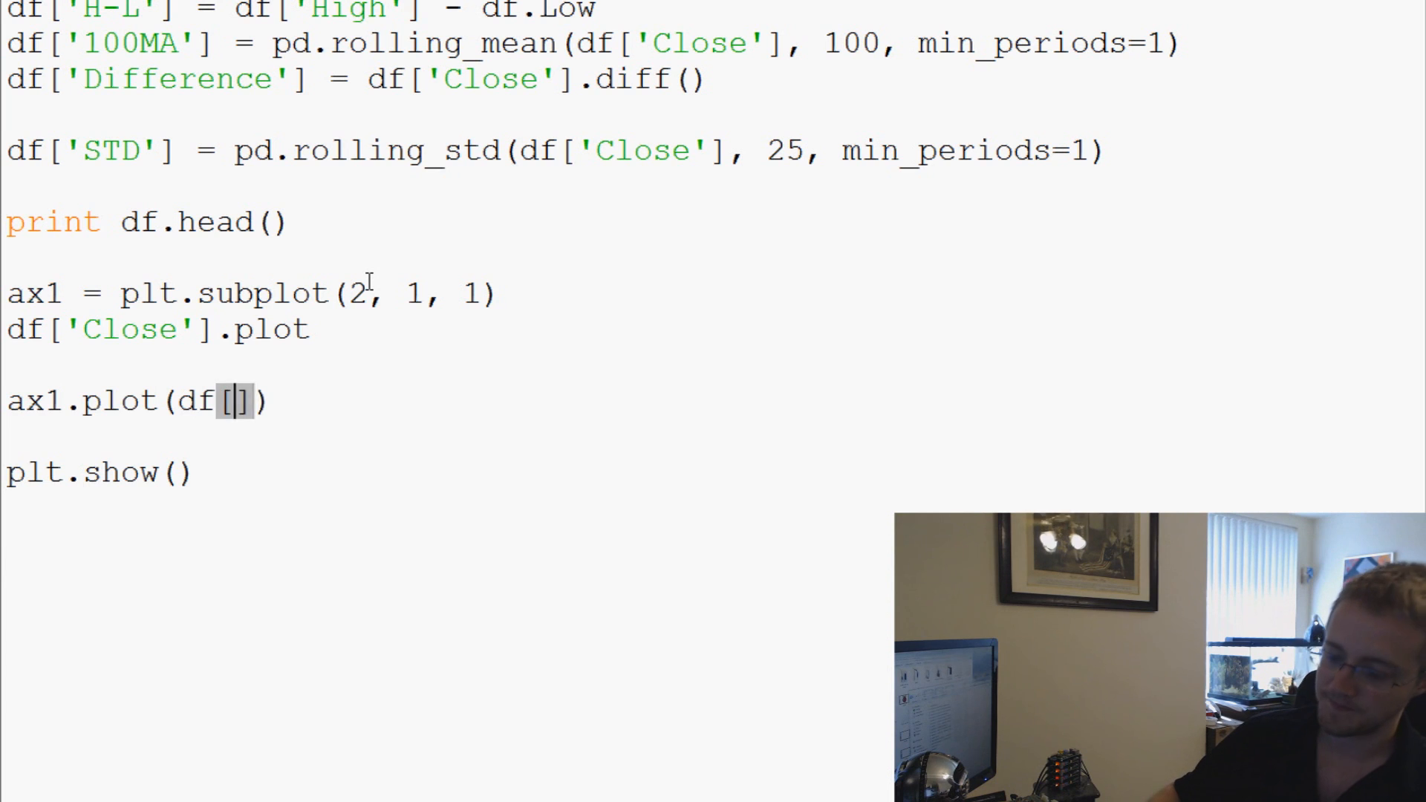
pyautogui.write("'Close'")
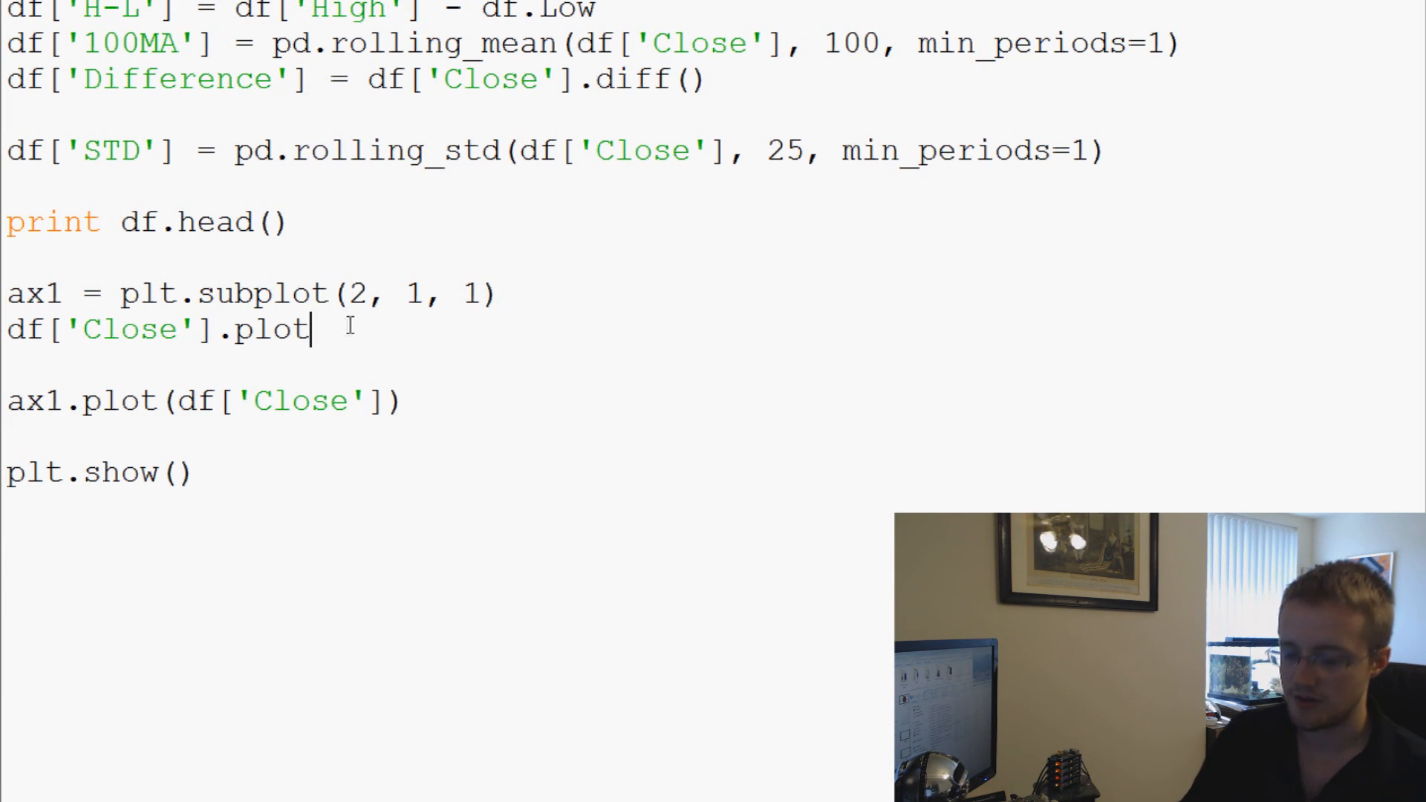
pyautogui.write('()')
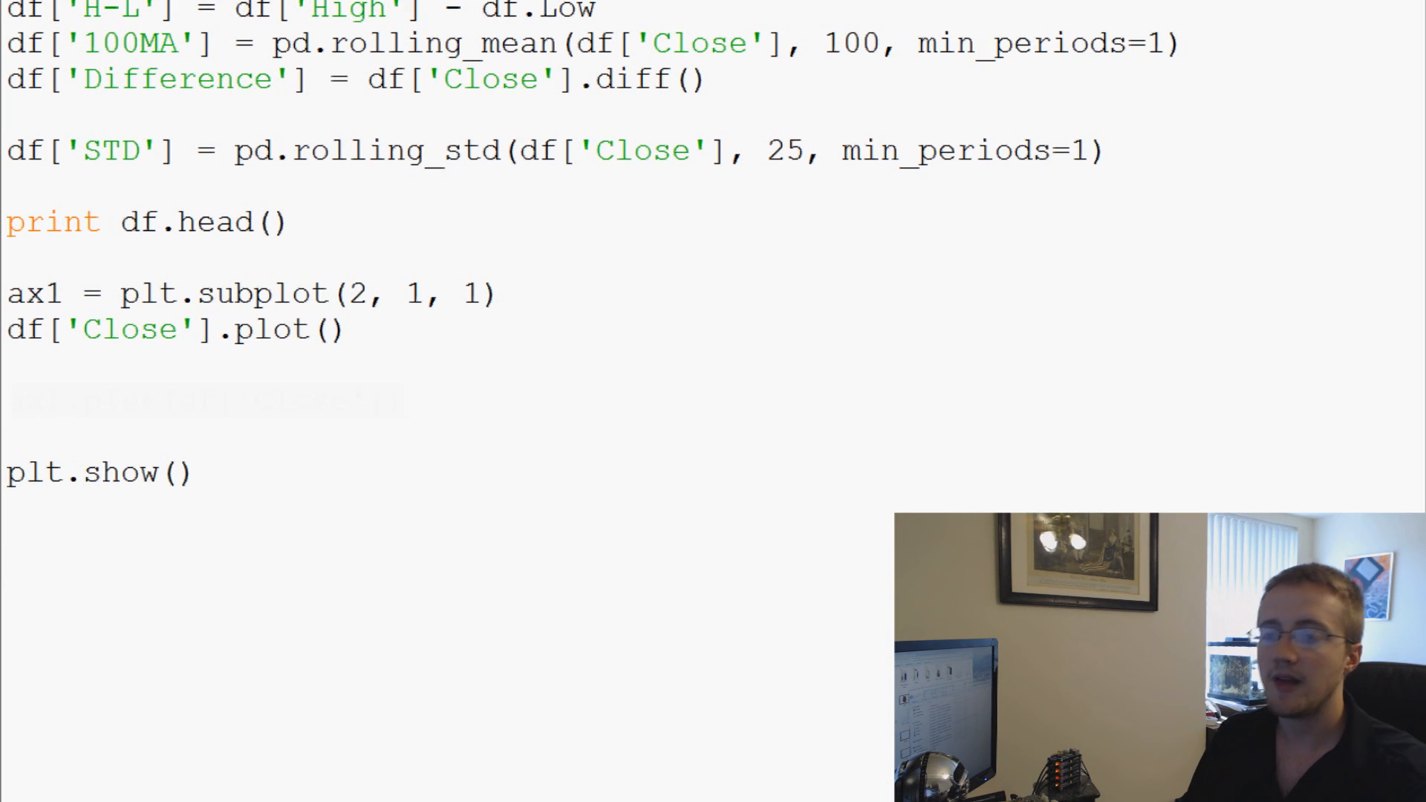
# Step: Create ax2 as the second subplot (2, 1, 2) and plot df['STD'] under it
pyautogui.write('ax2 =')
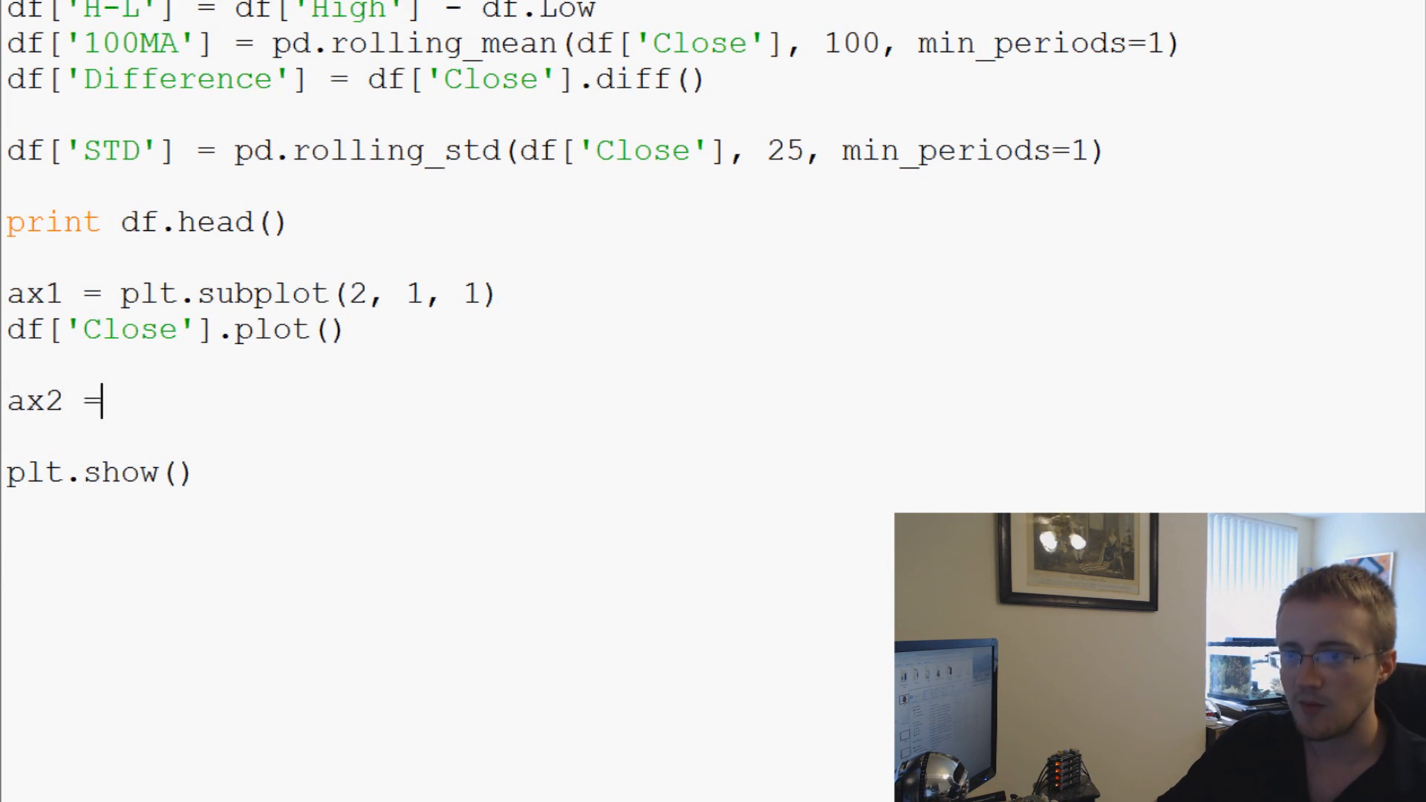
pyautogui.write('plt.subplot(2, 1,')
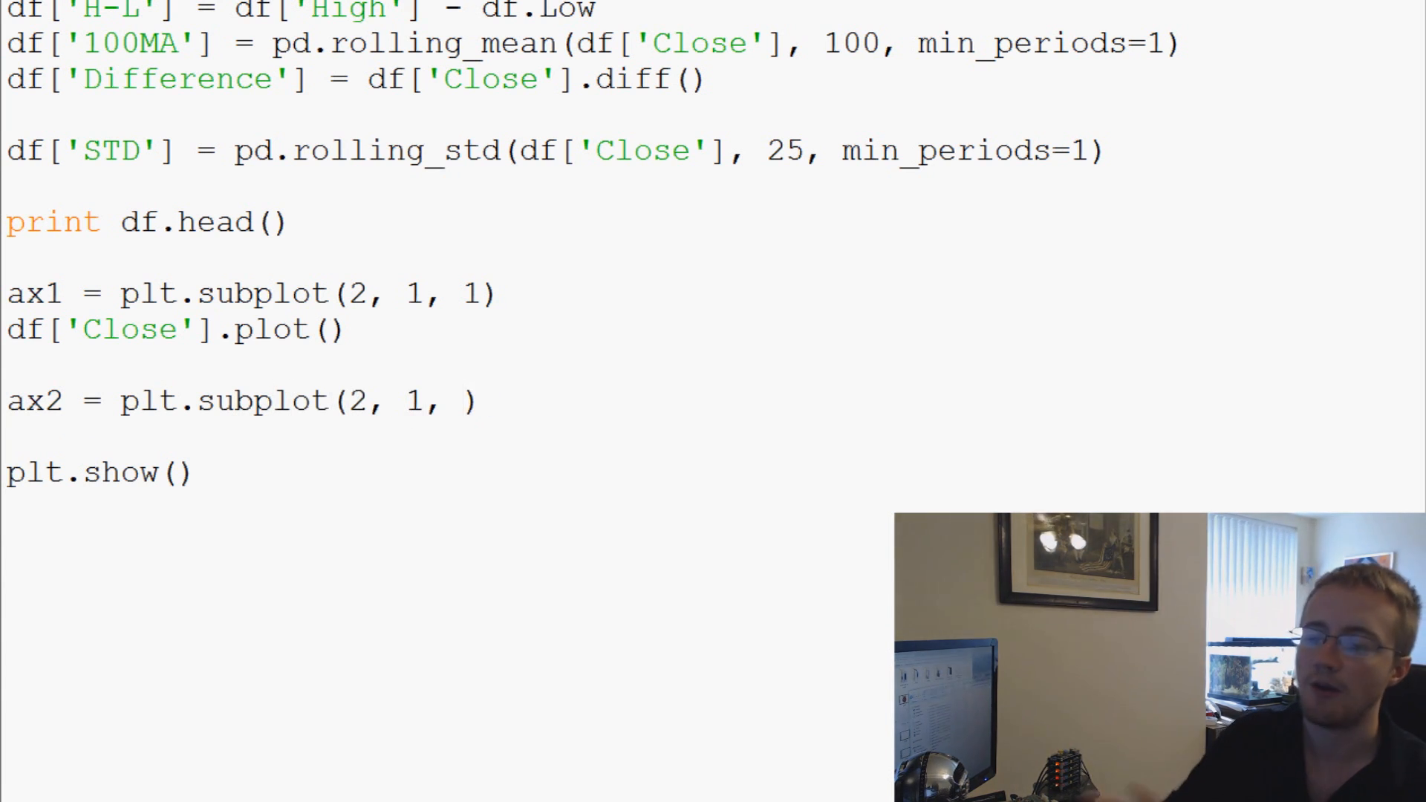
pyautogui.write('2')
pyautogui.write('df')
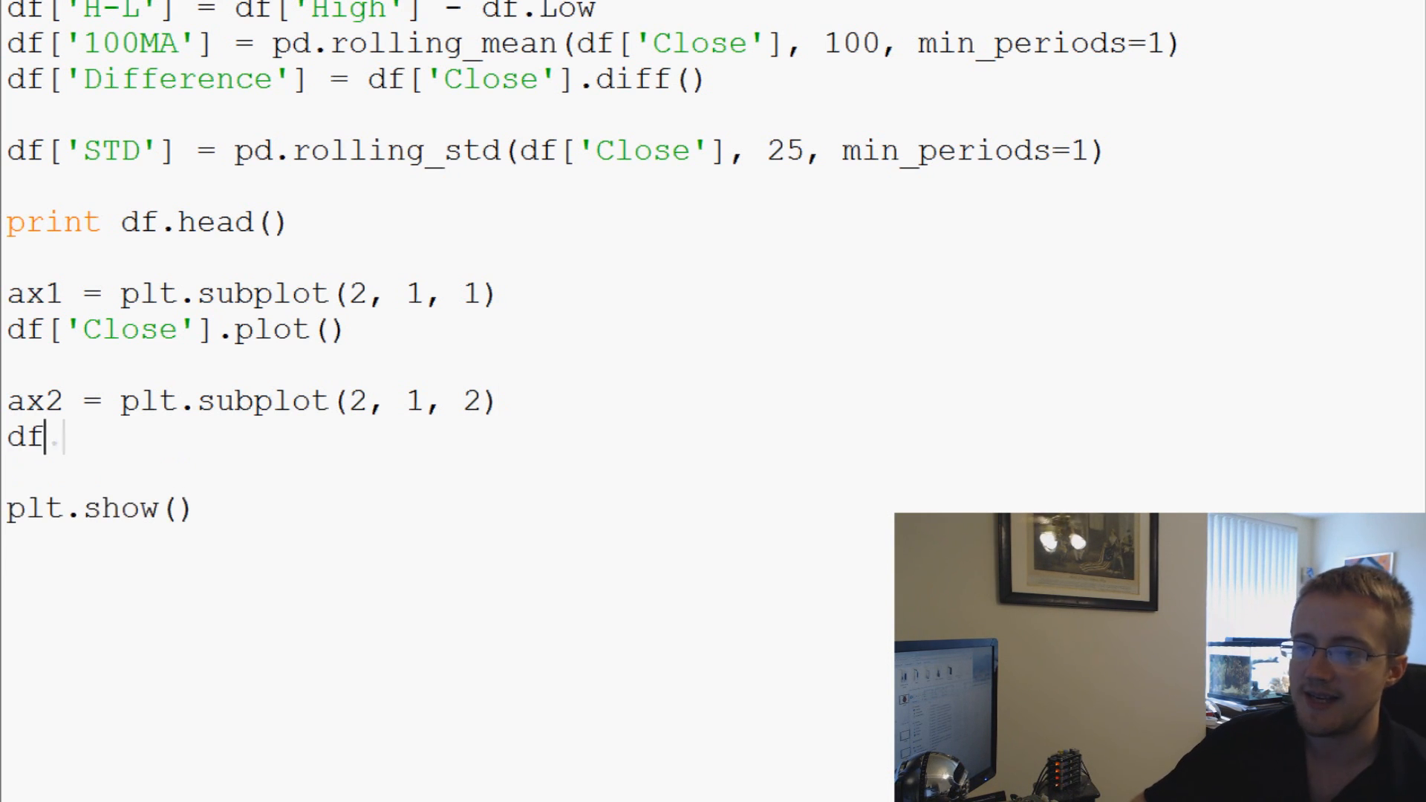
pyautogui.write("['']")
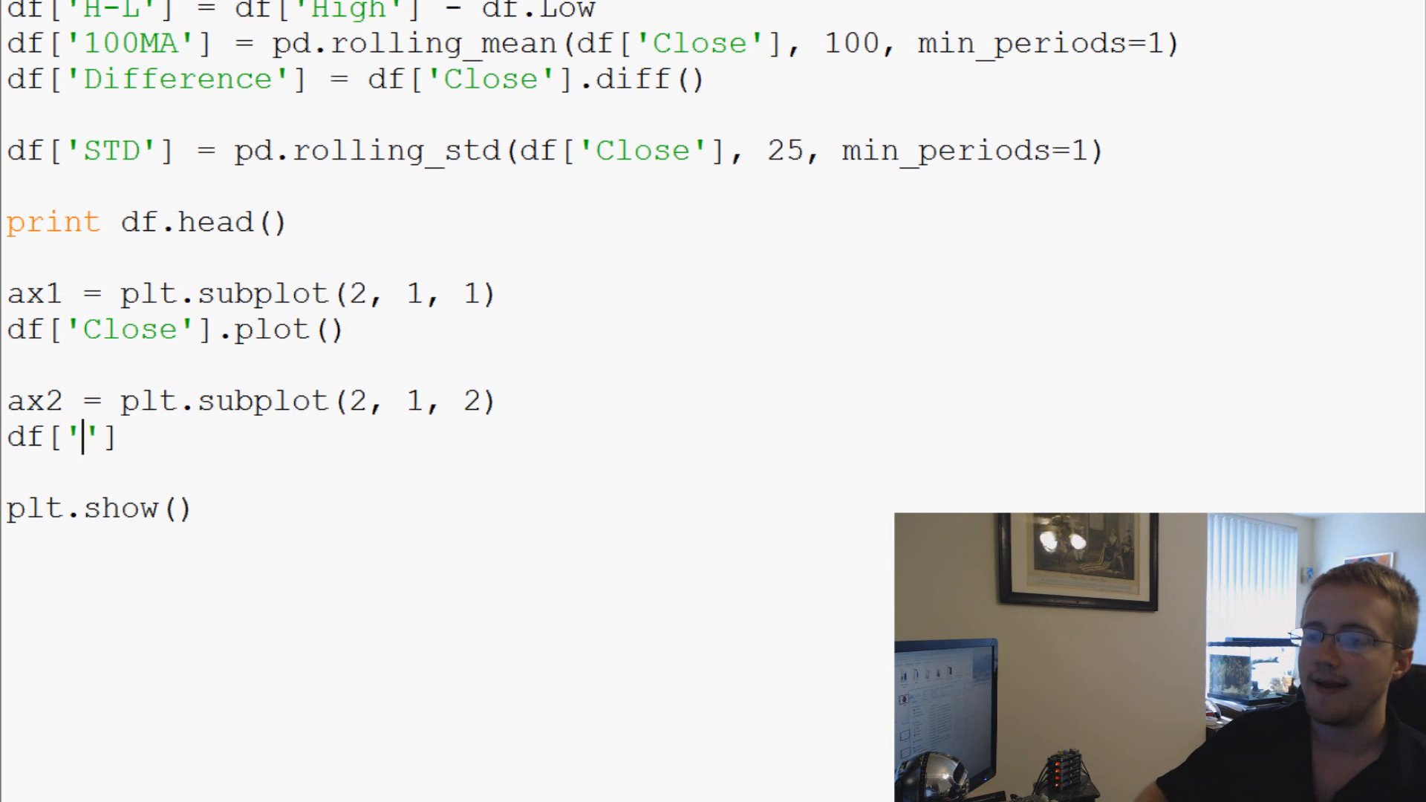
pyautogui.write('STD')
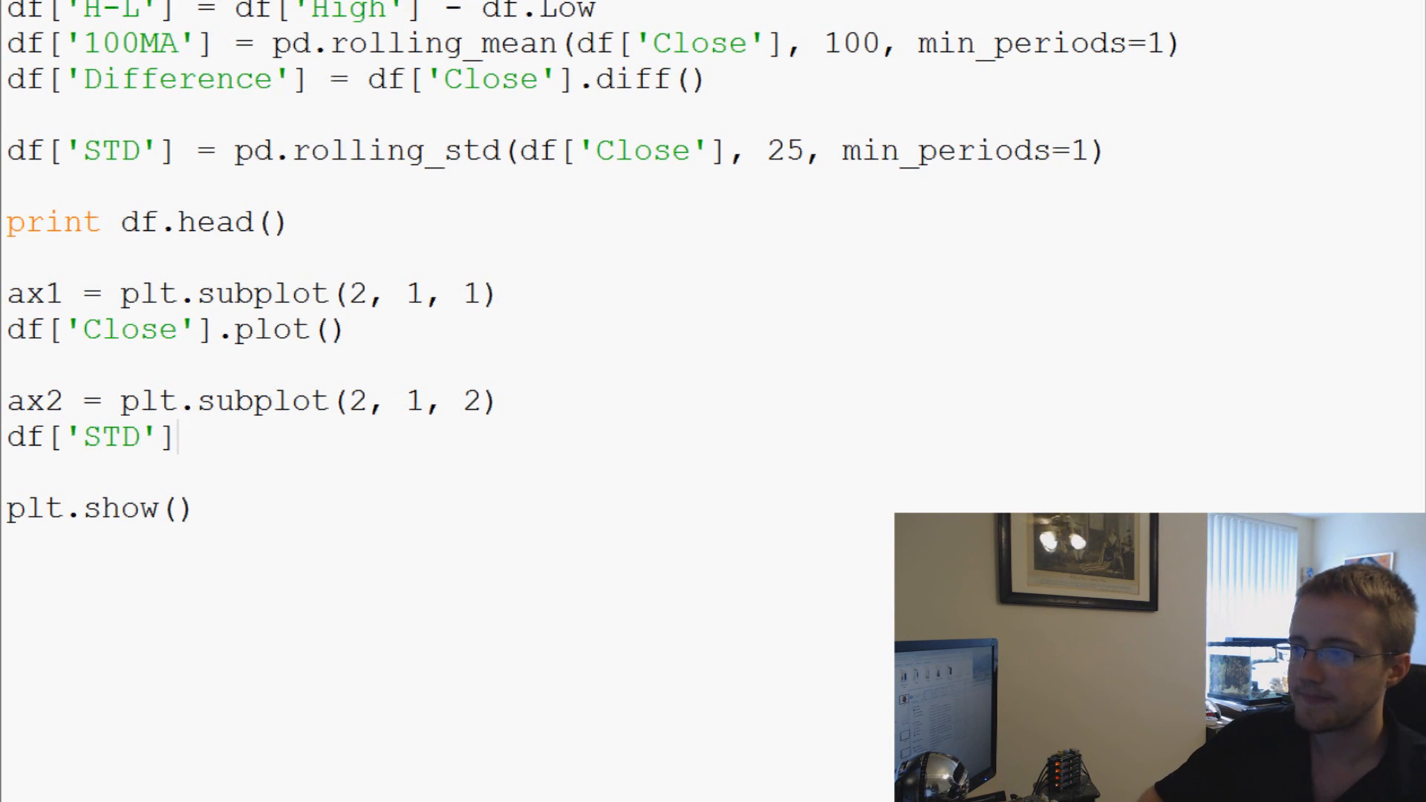
pyautogui.write('.plot()')
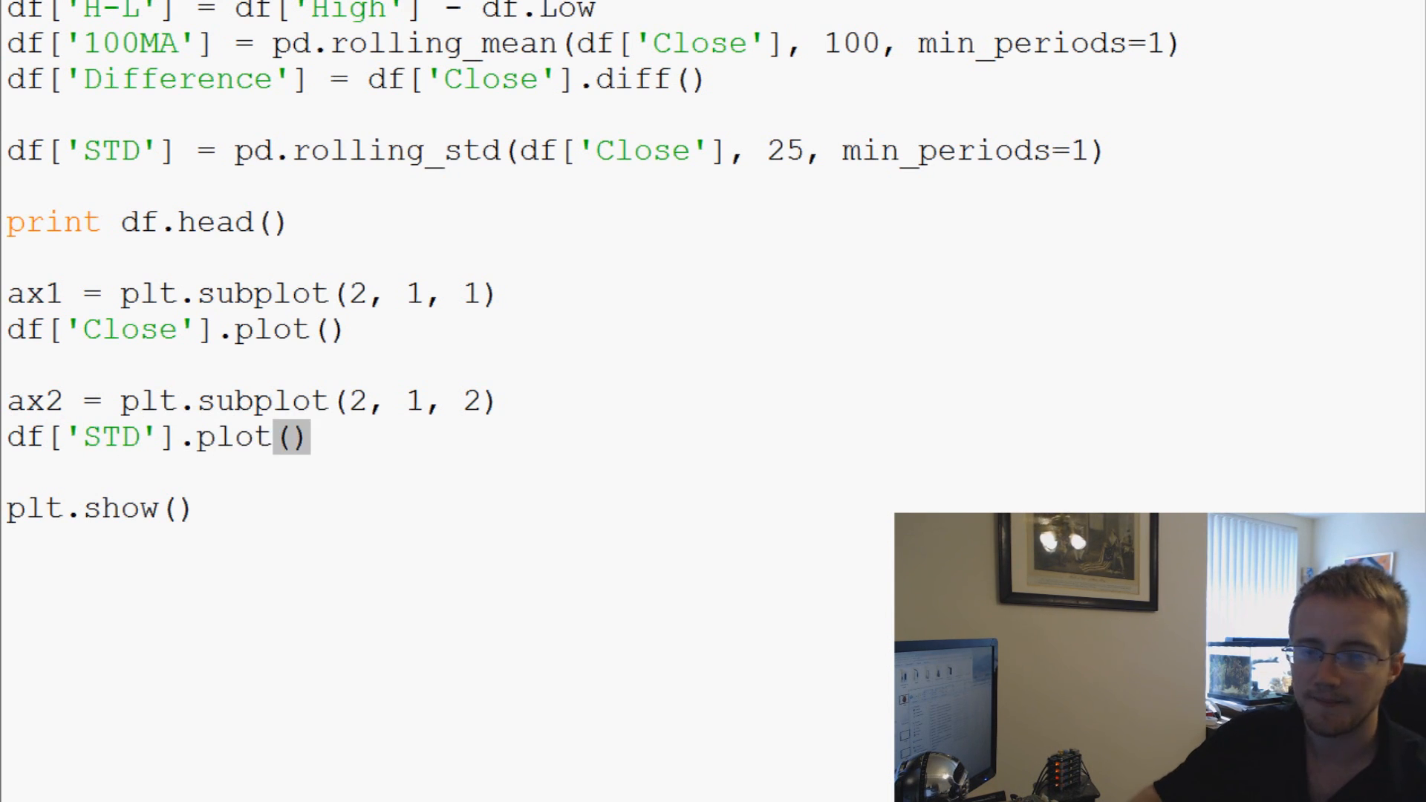
pyautogui.moveTo(600, 130)
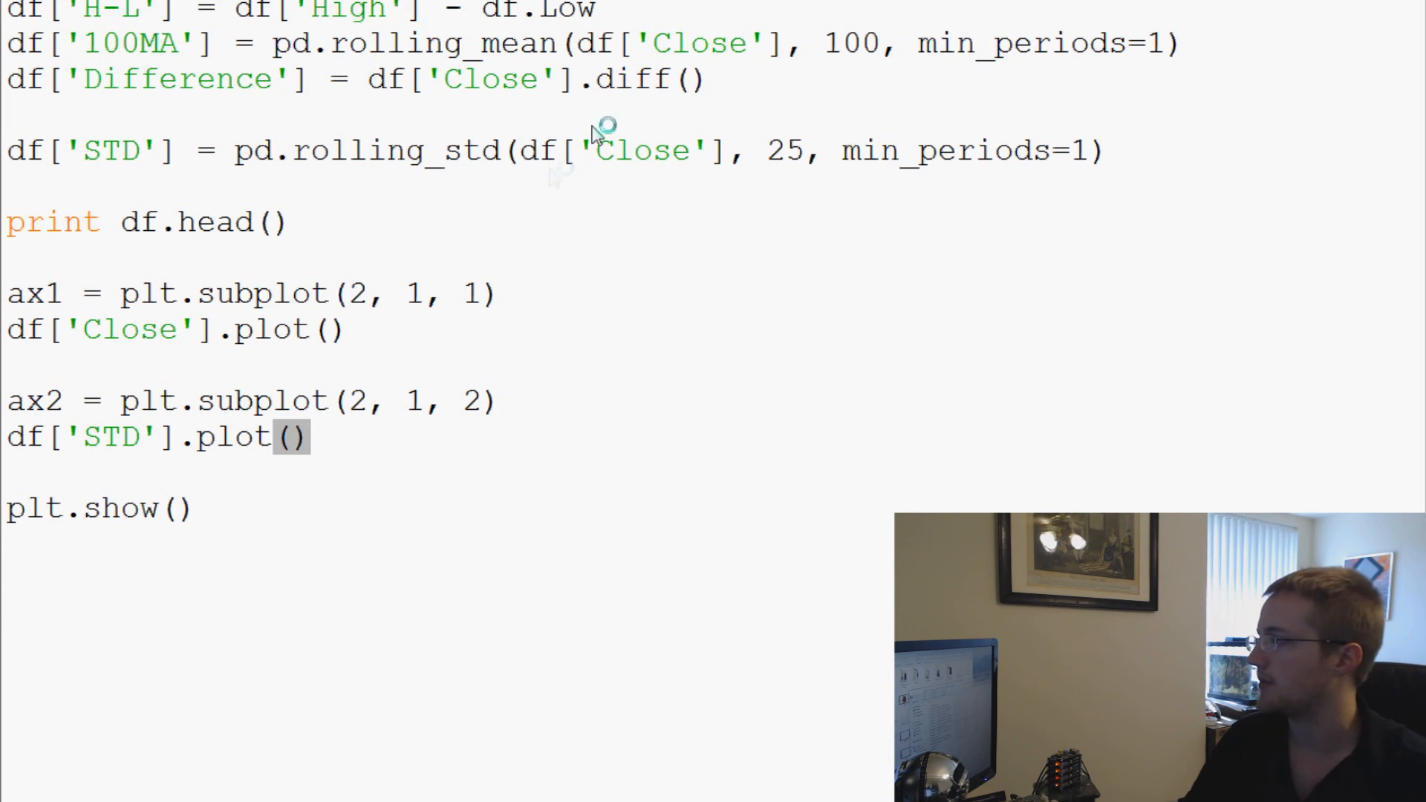
pyautogui.moveTo(904, 113)
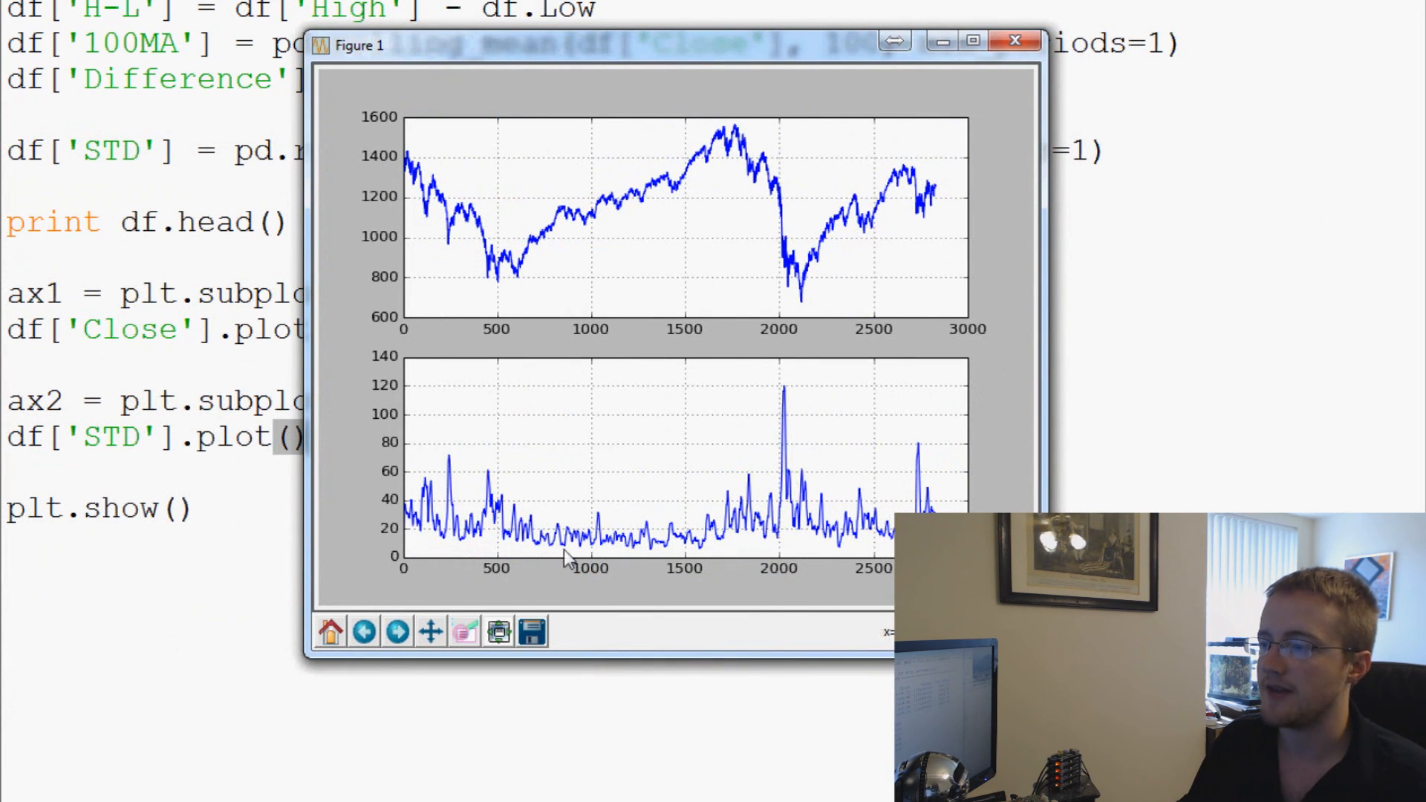
pyautogui.moveTo(446, 178)
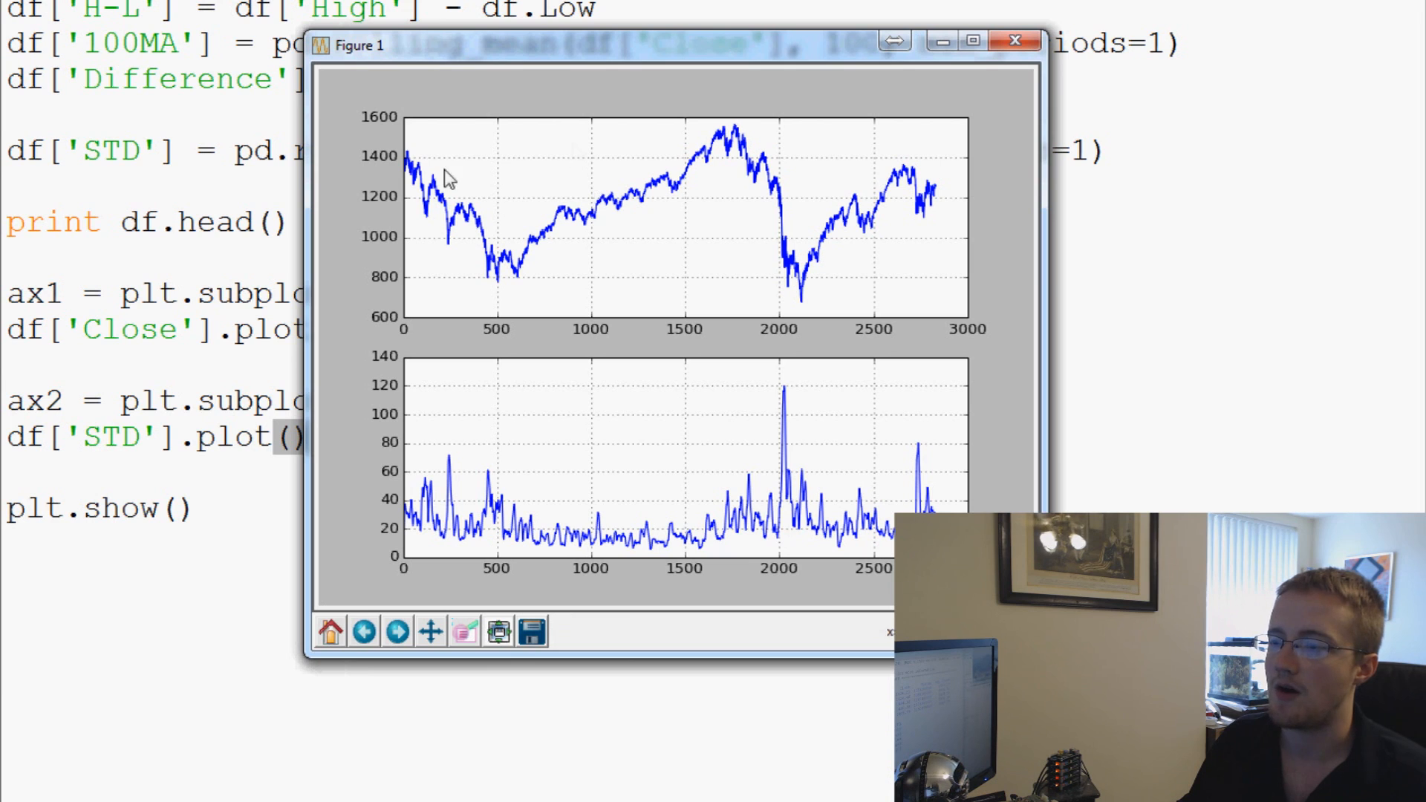
pyautogui.moveTo(710, 139)
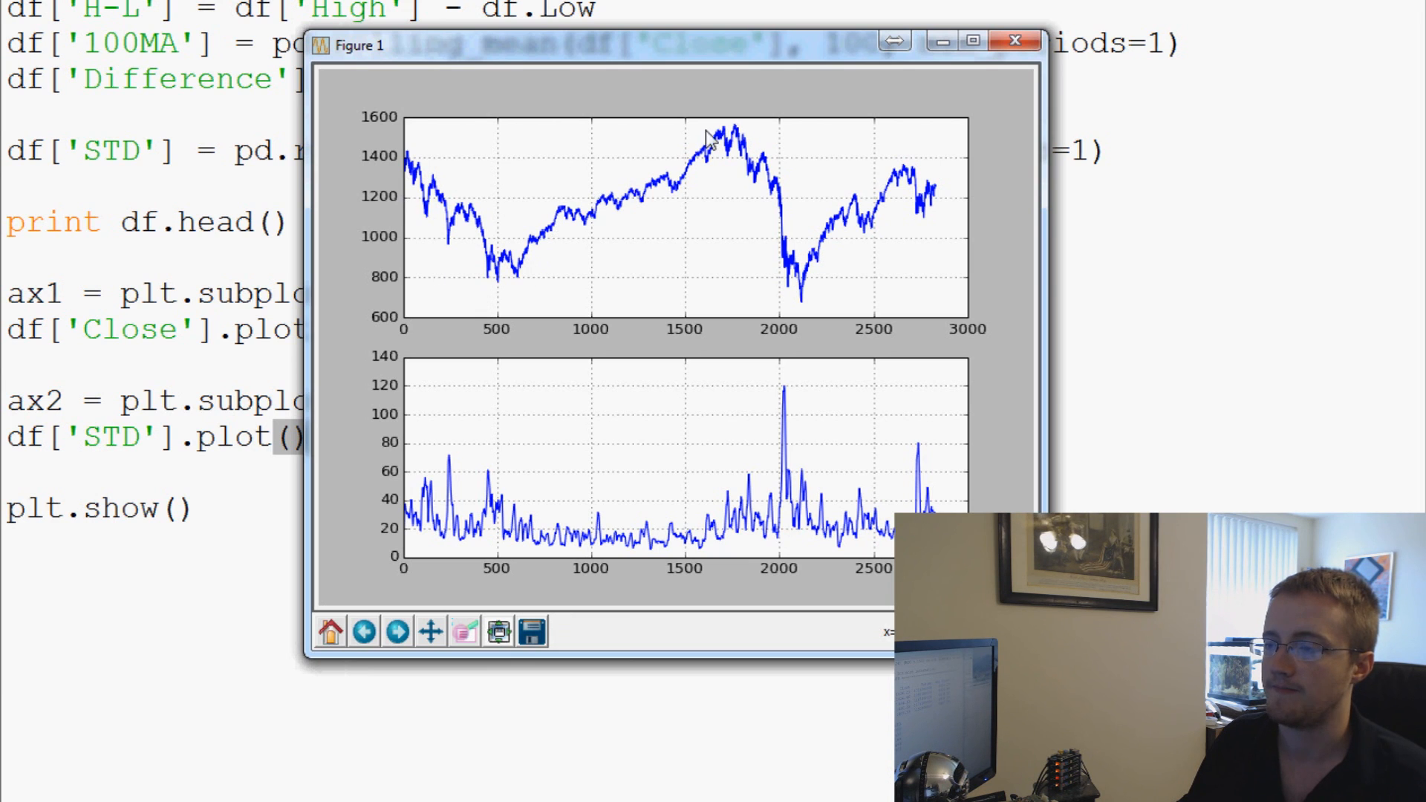
pyautogui.moveTo(929, 101)
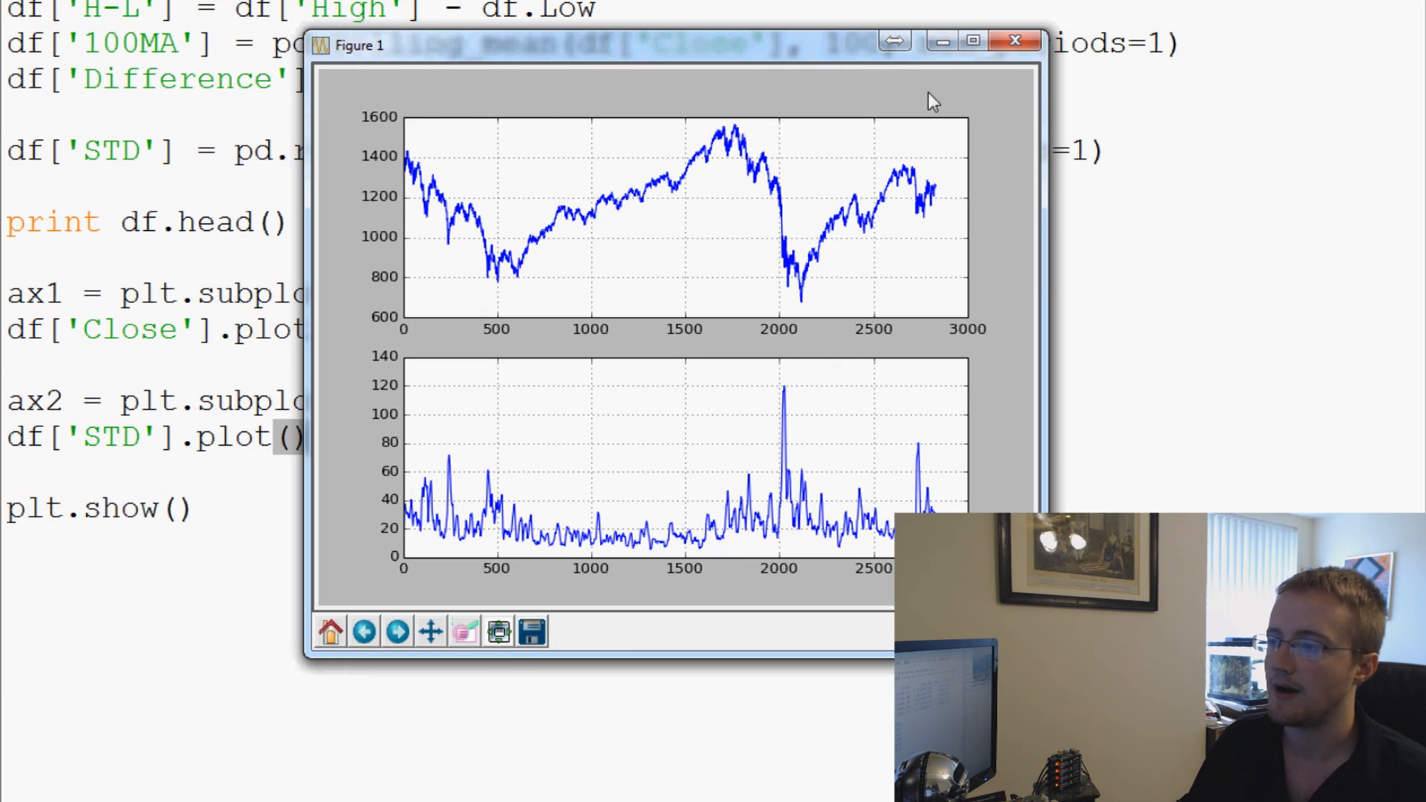
pyautogui.click(1028, 42)
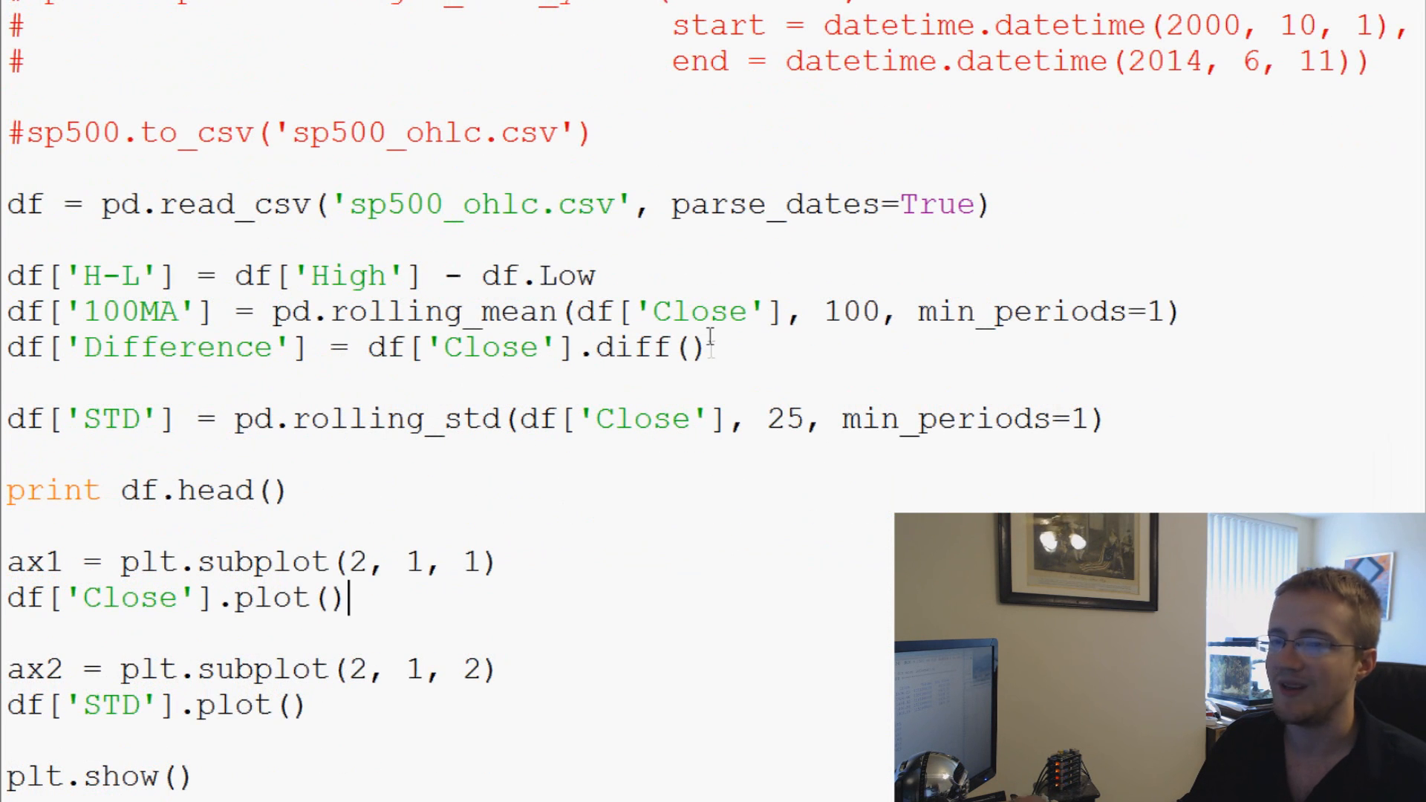
# Step: Add sharex = ax1 to the second plt.subplot call
pyautogui.scroll(-3)
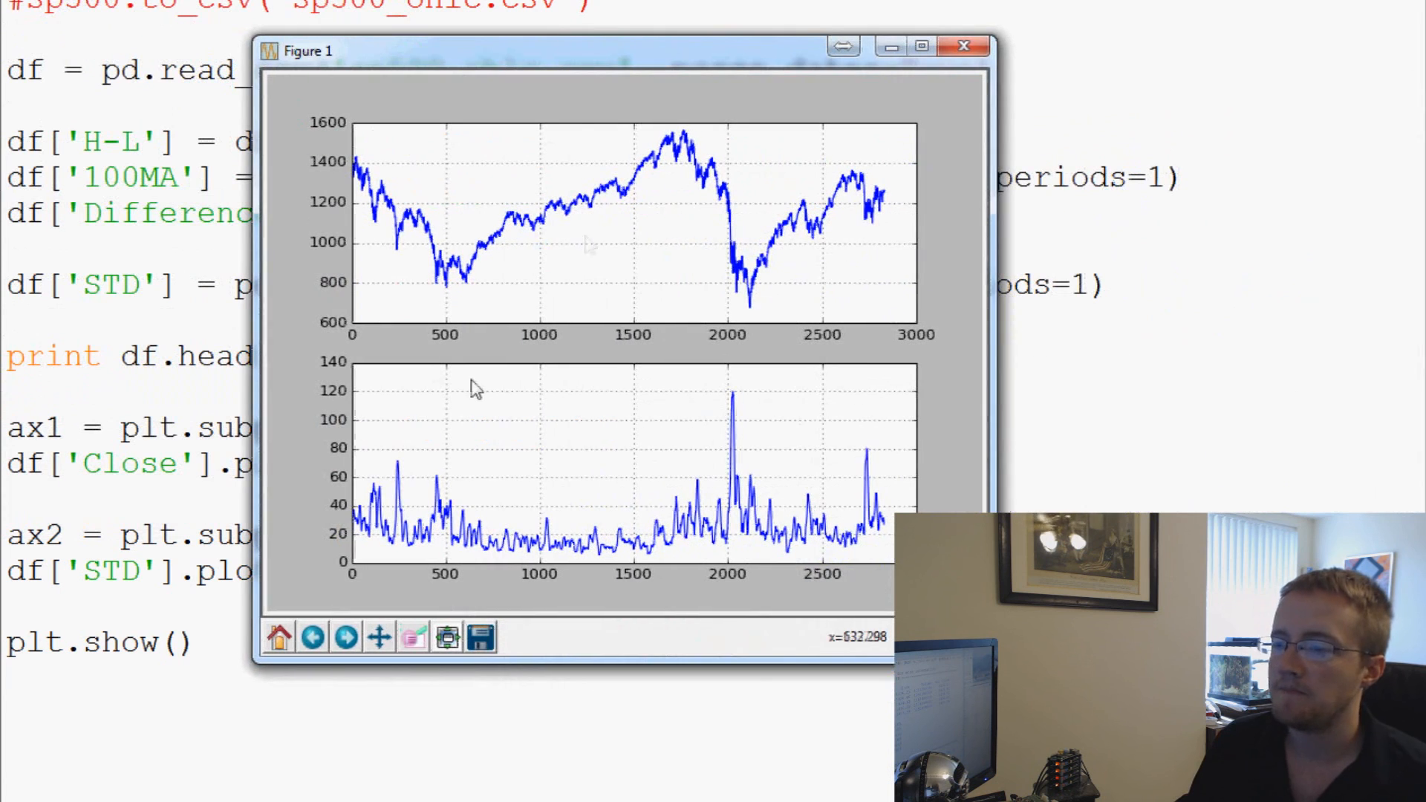
pyautogui.moveTo(951, 346)
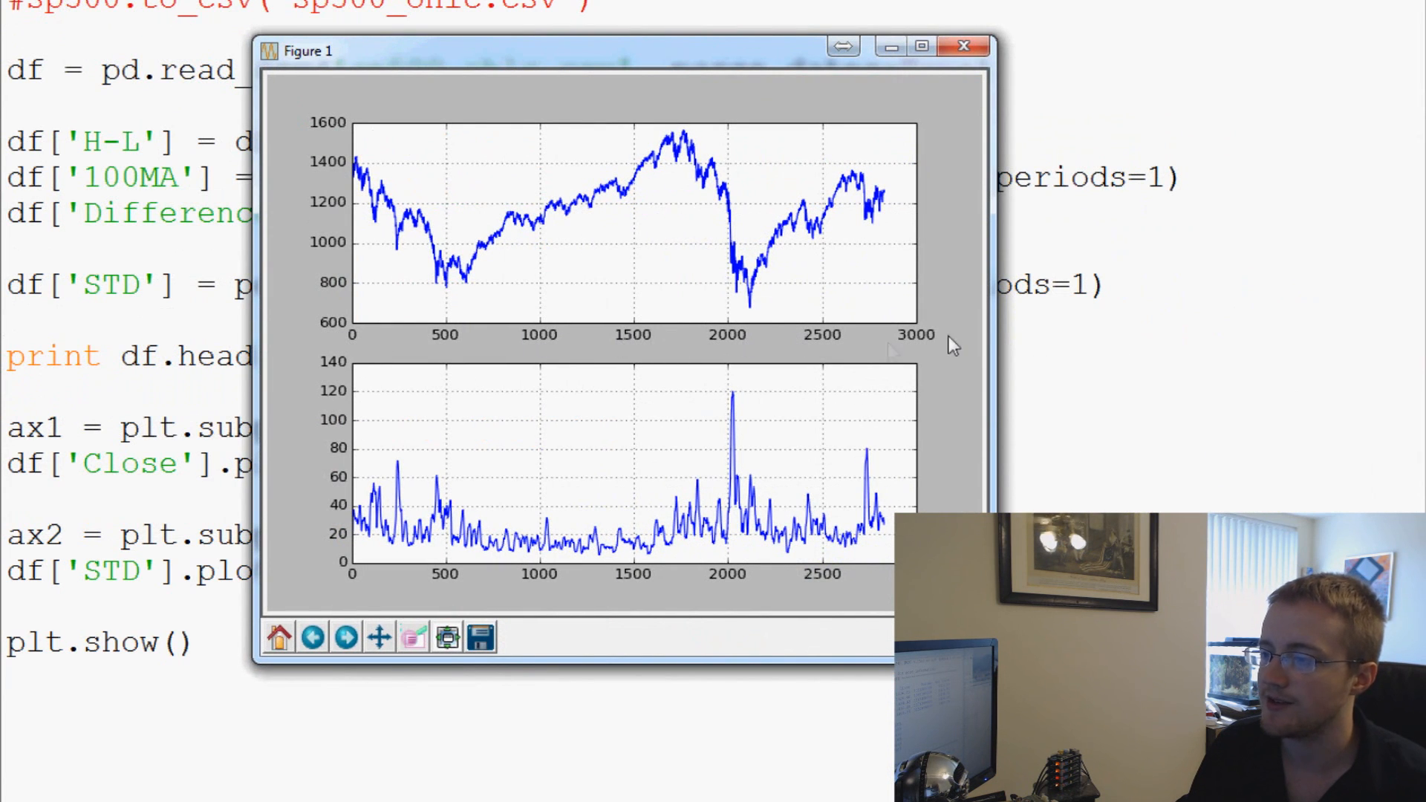
pyautogui.moveTo(799, 389)
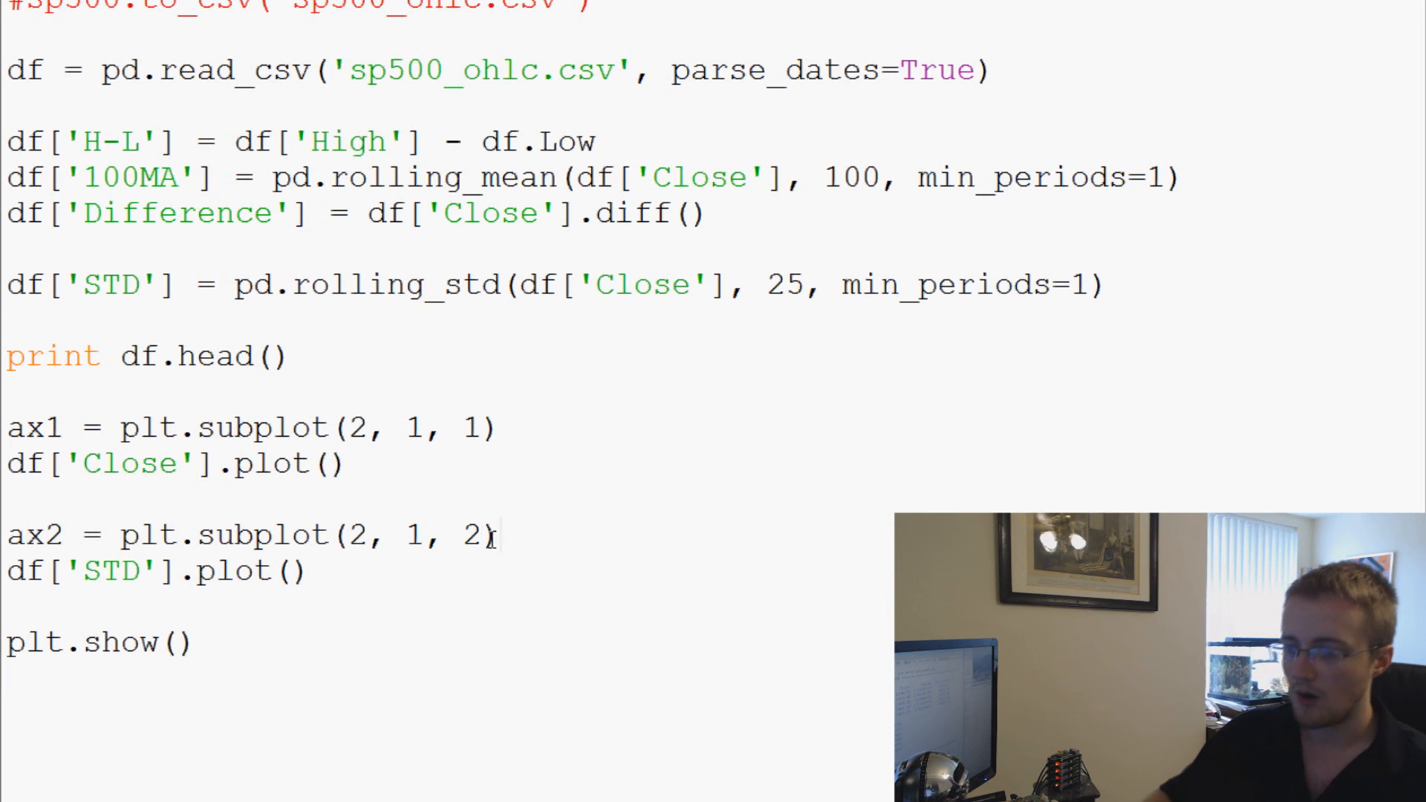
pyautogui.write(', share')
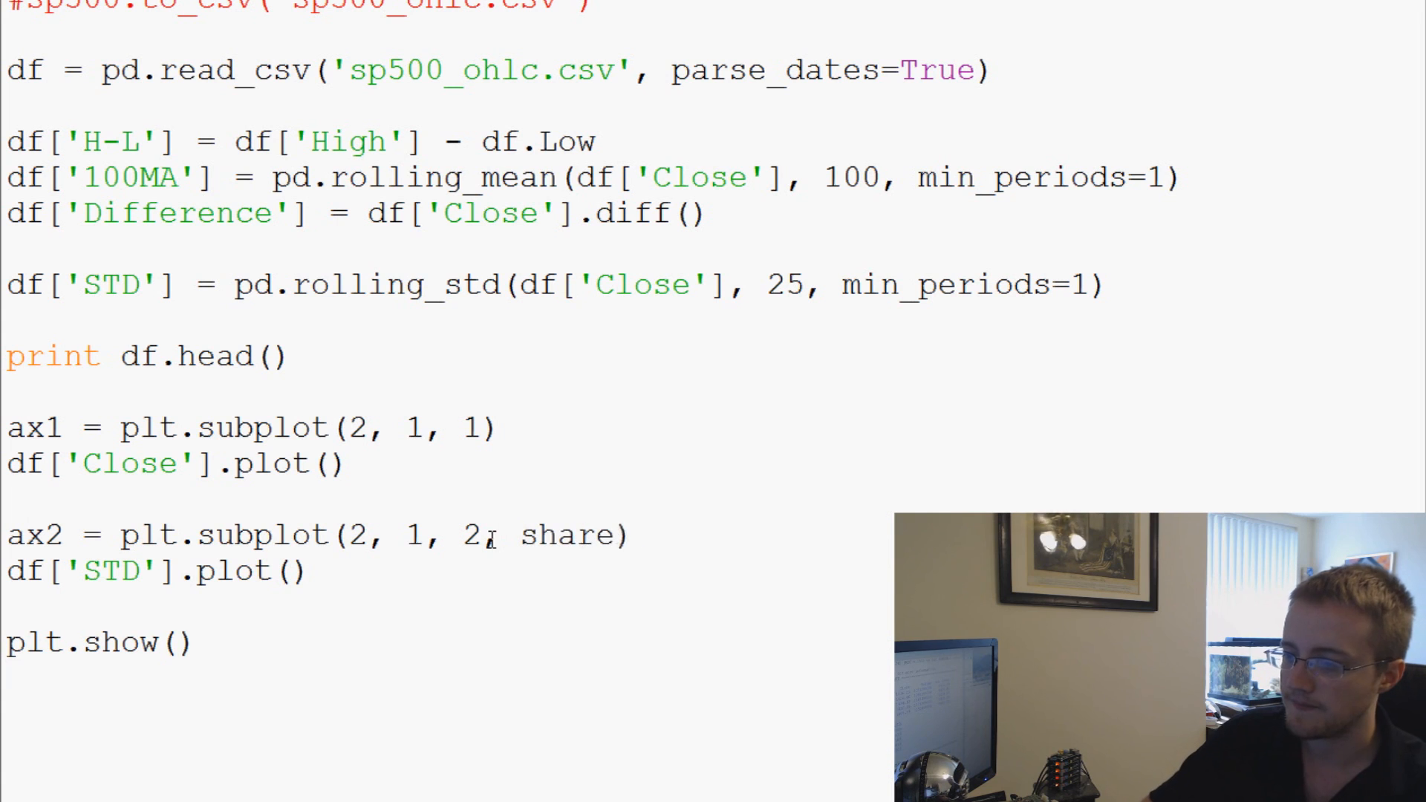
pyautogui.write('x =)')
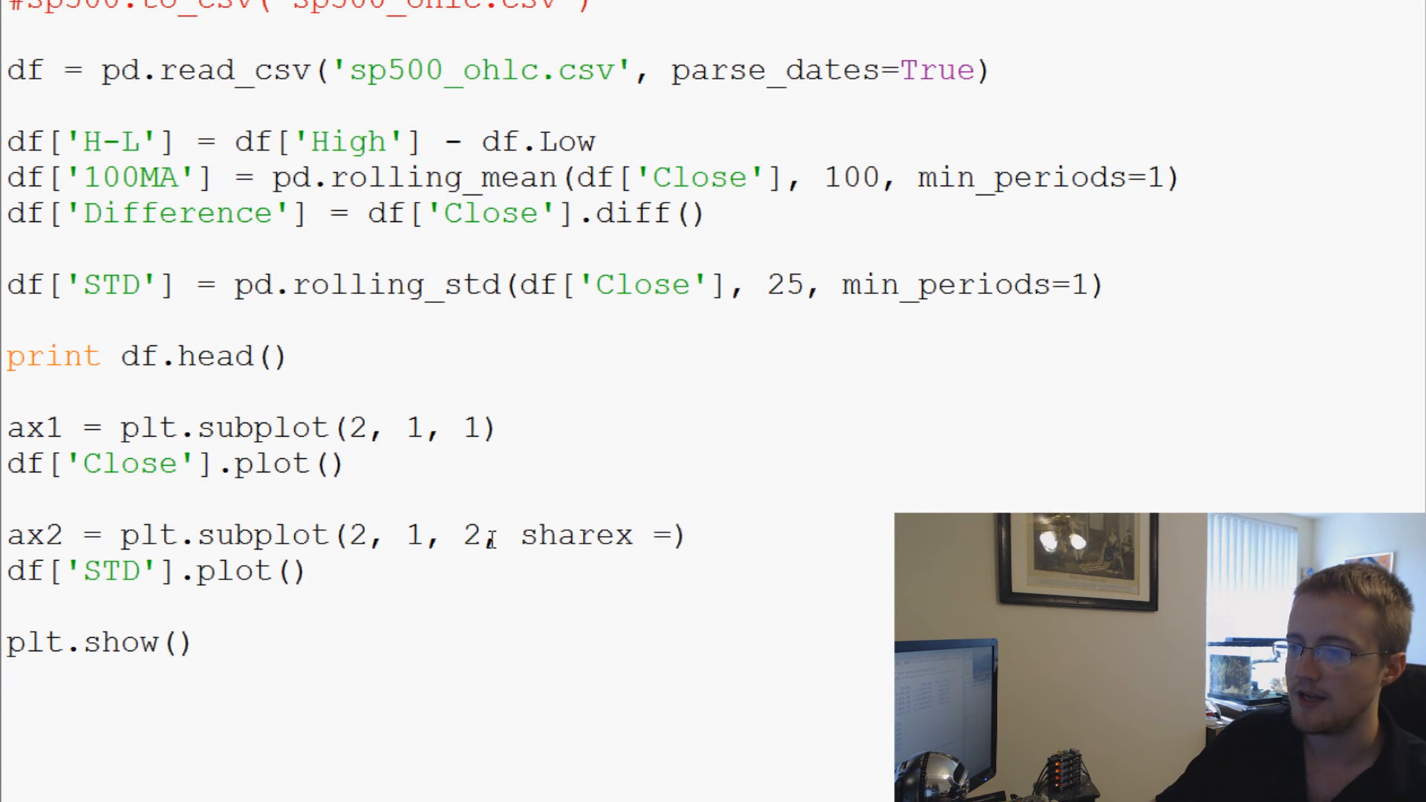
pyautogui.write('ax1')
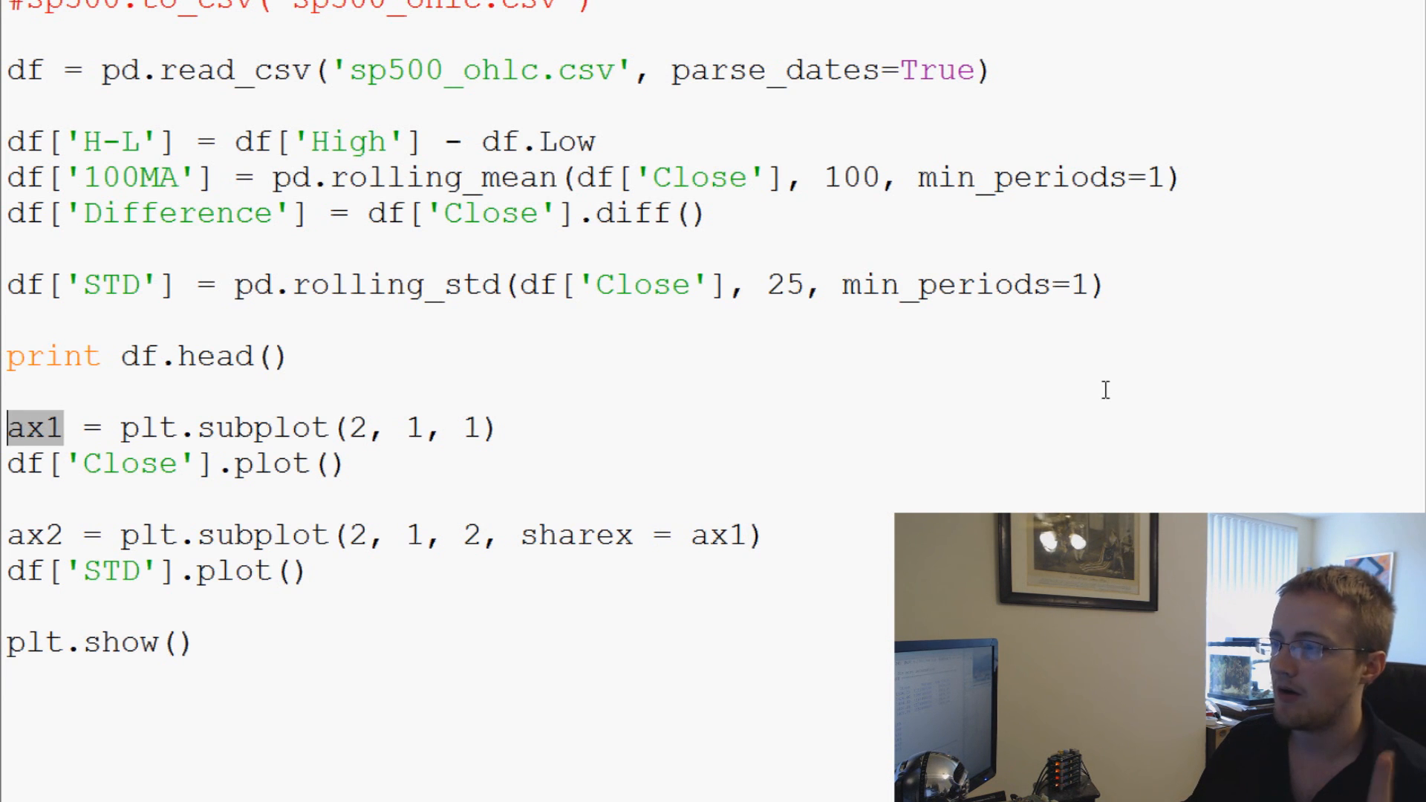
# Step: Give pd.read_csv index_col='Date' so dates become the index
pyautogui.scroll(3)
pyautogui.write('index_col= ')
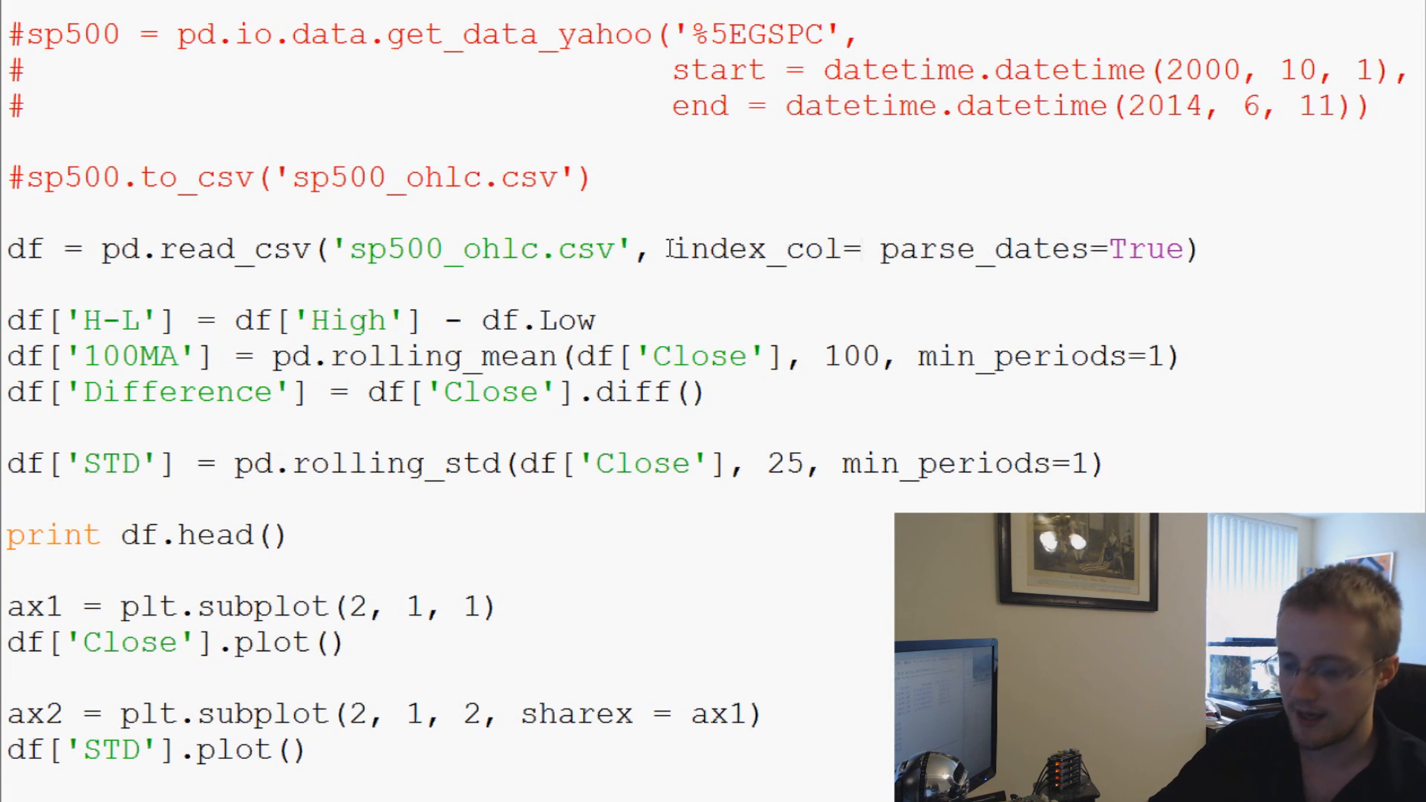
pyautogui.write("'D'")
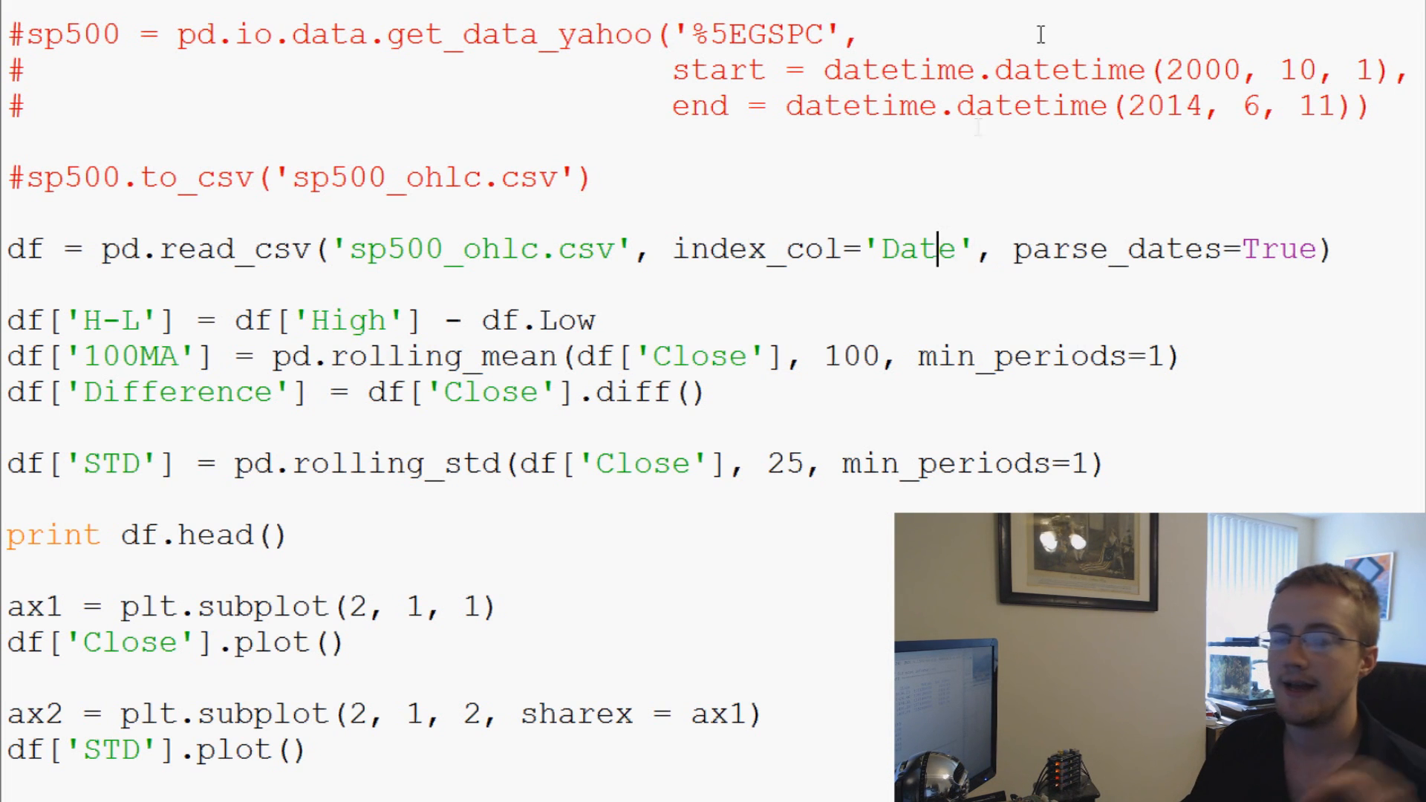
pyautogui.scroll(-3)
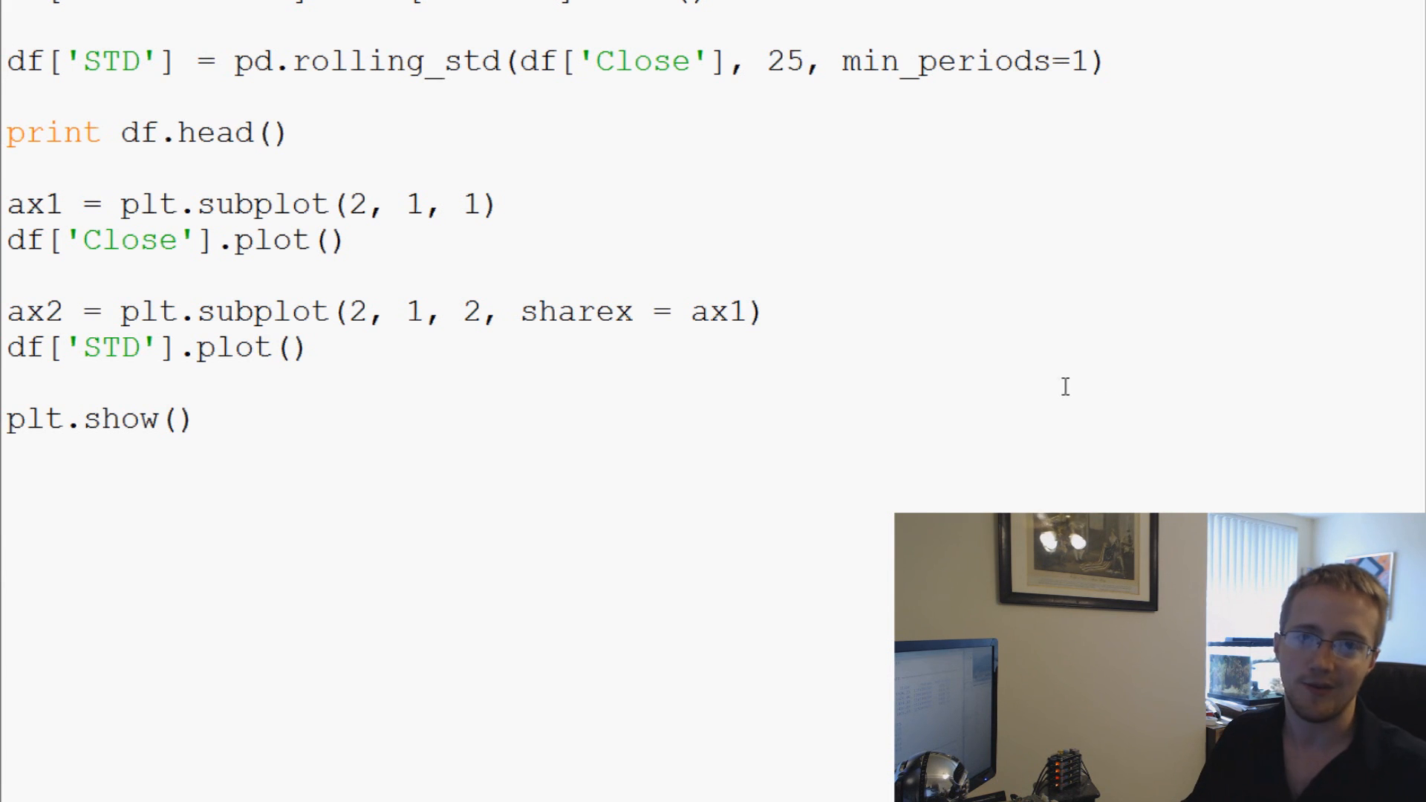
# Step: Run the script, reset the view, and zoom both subplots to late 2006–2010
pyautogui.click(98, 419)
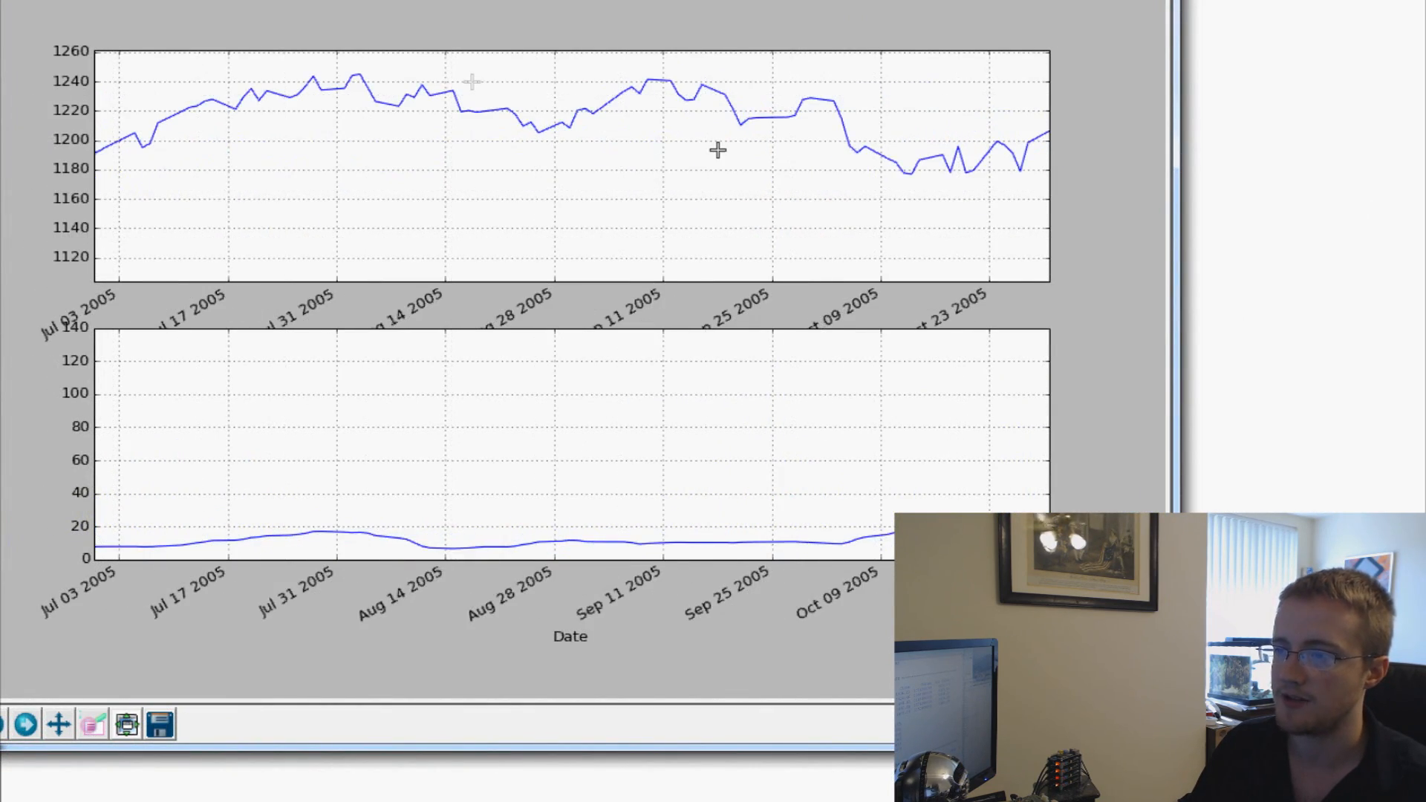
pyautogui.click(25, 723)
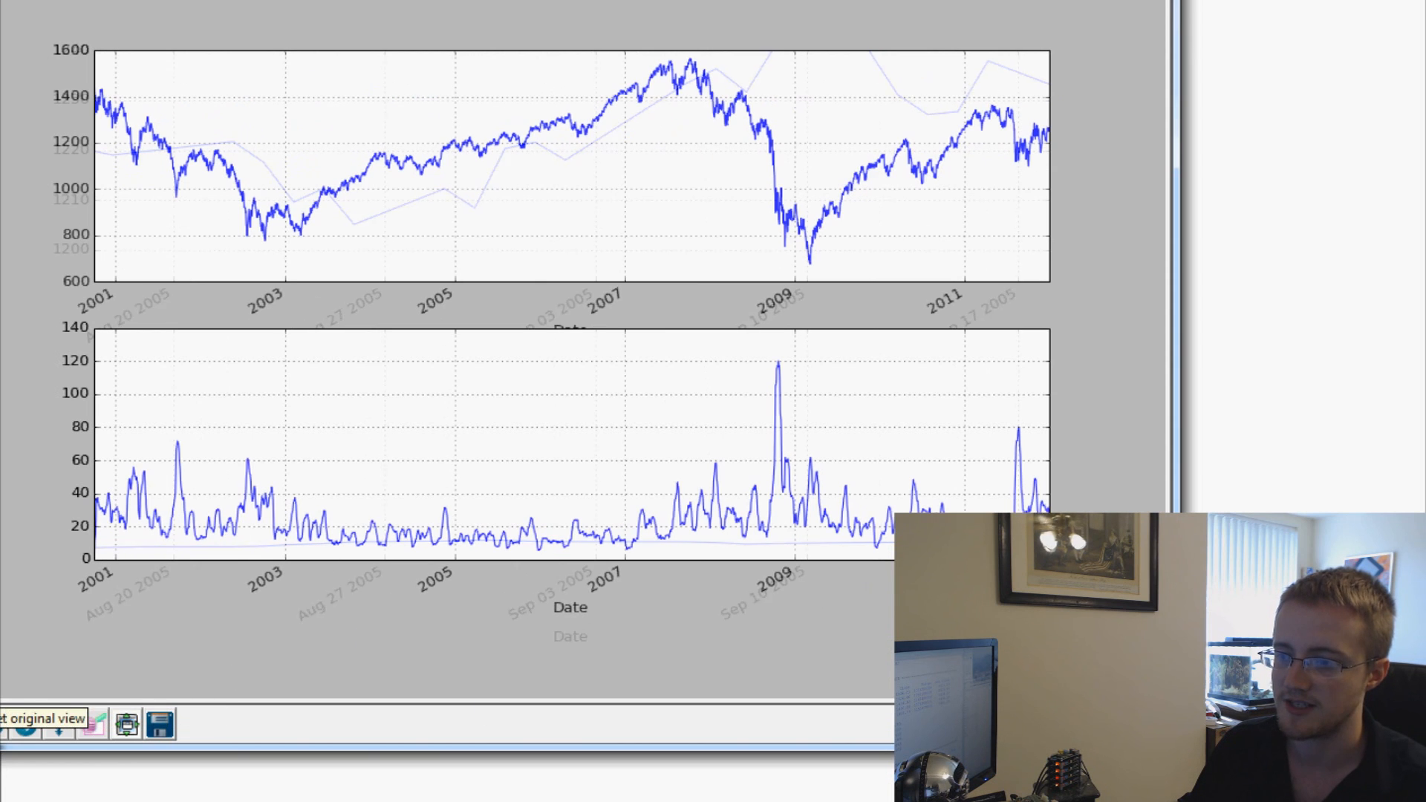
pyautogui.click(23, 723)
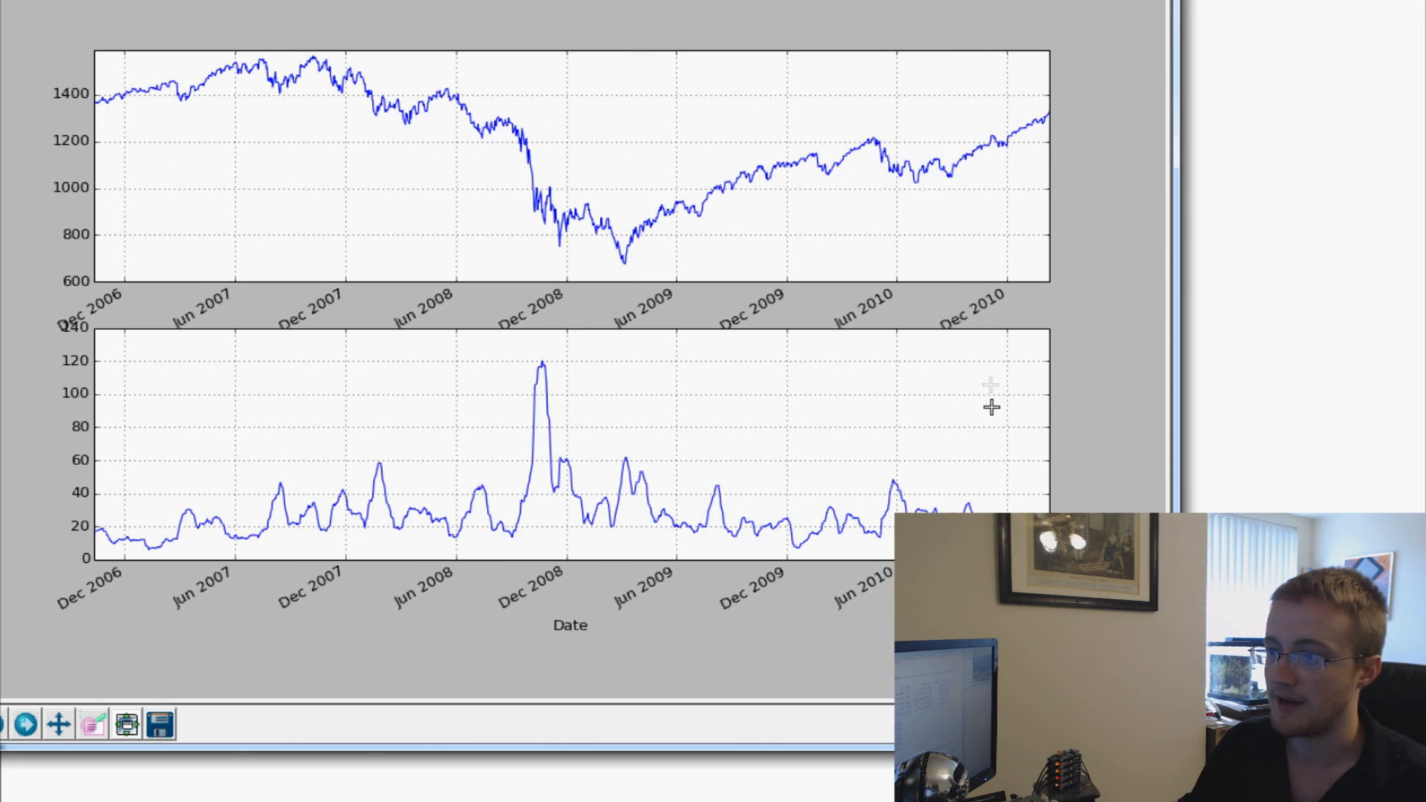
pyautogui.moveTo(997, 28)
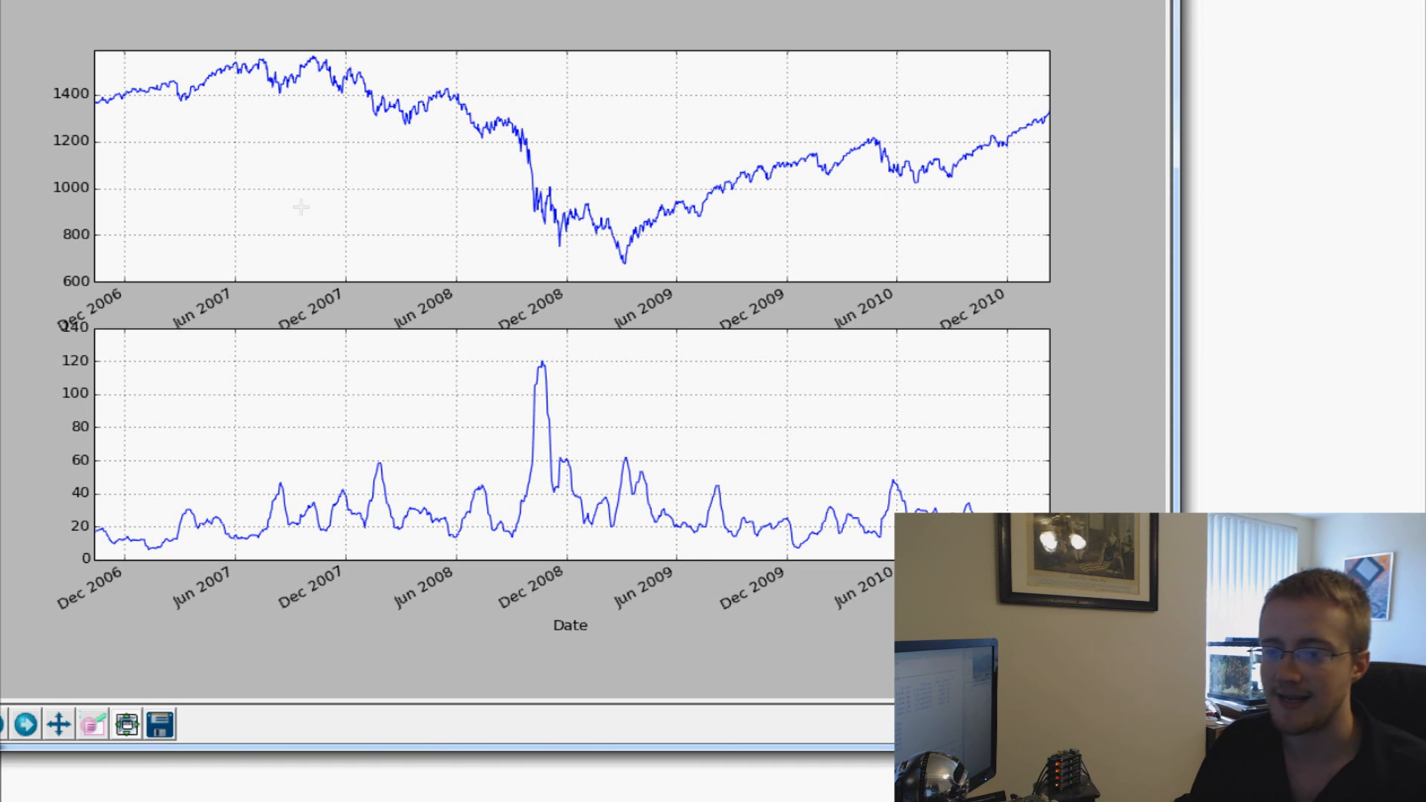
pyautogui.click(126, 724)
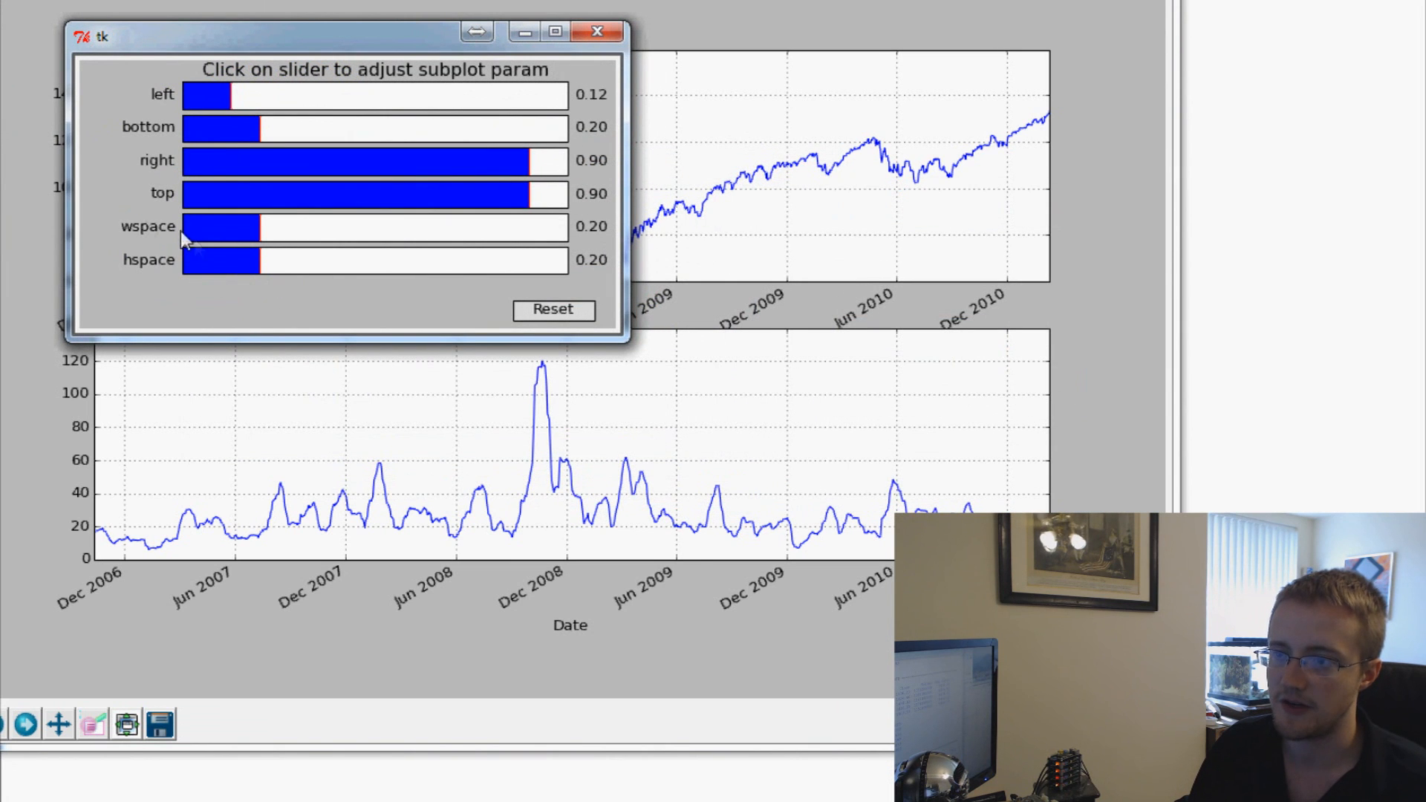
pyautogui.moveTo(215, 252)
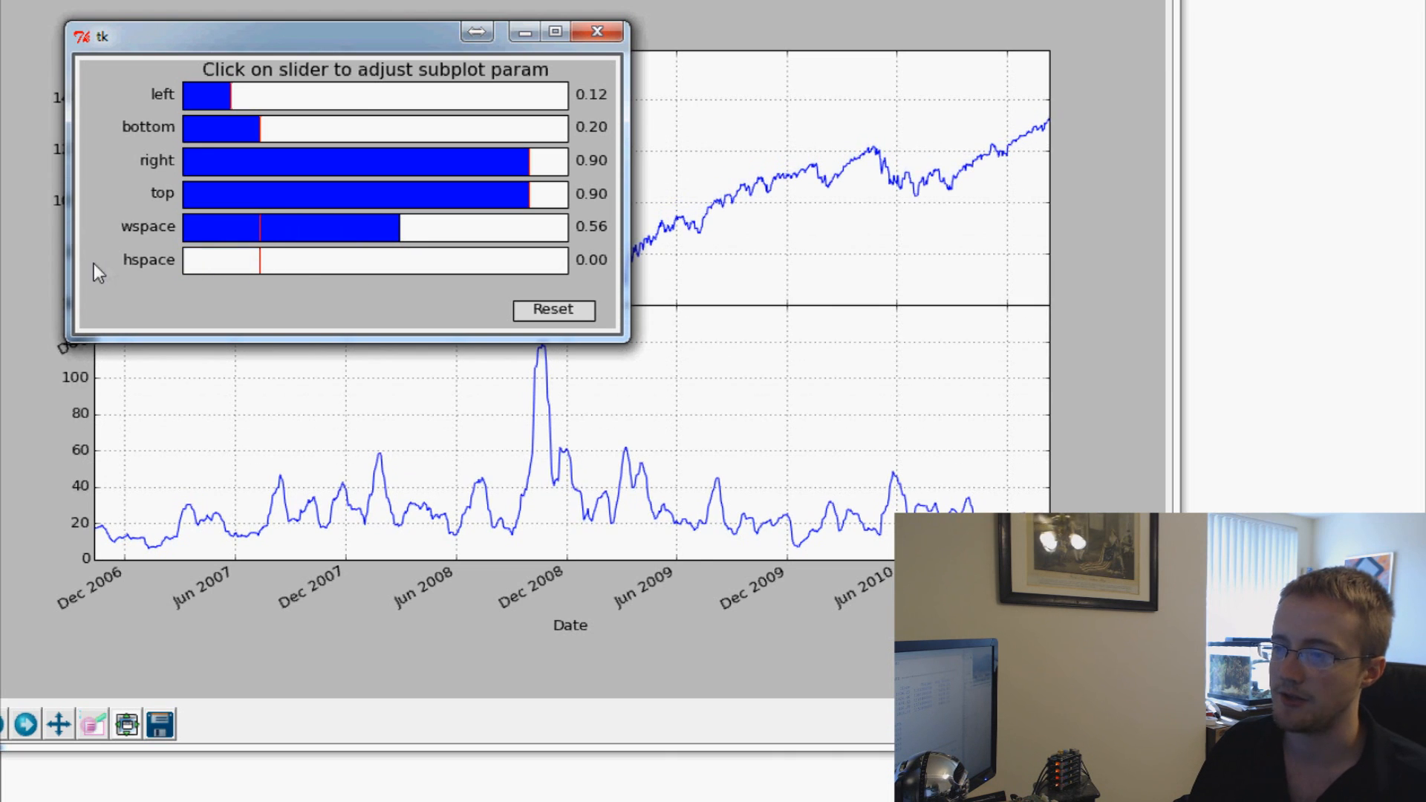
# Step: Set the subplot hspace slider to 0.00 and close the spacing dialog
pyautogui.click(445, 260)
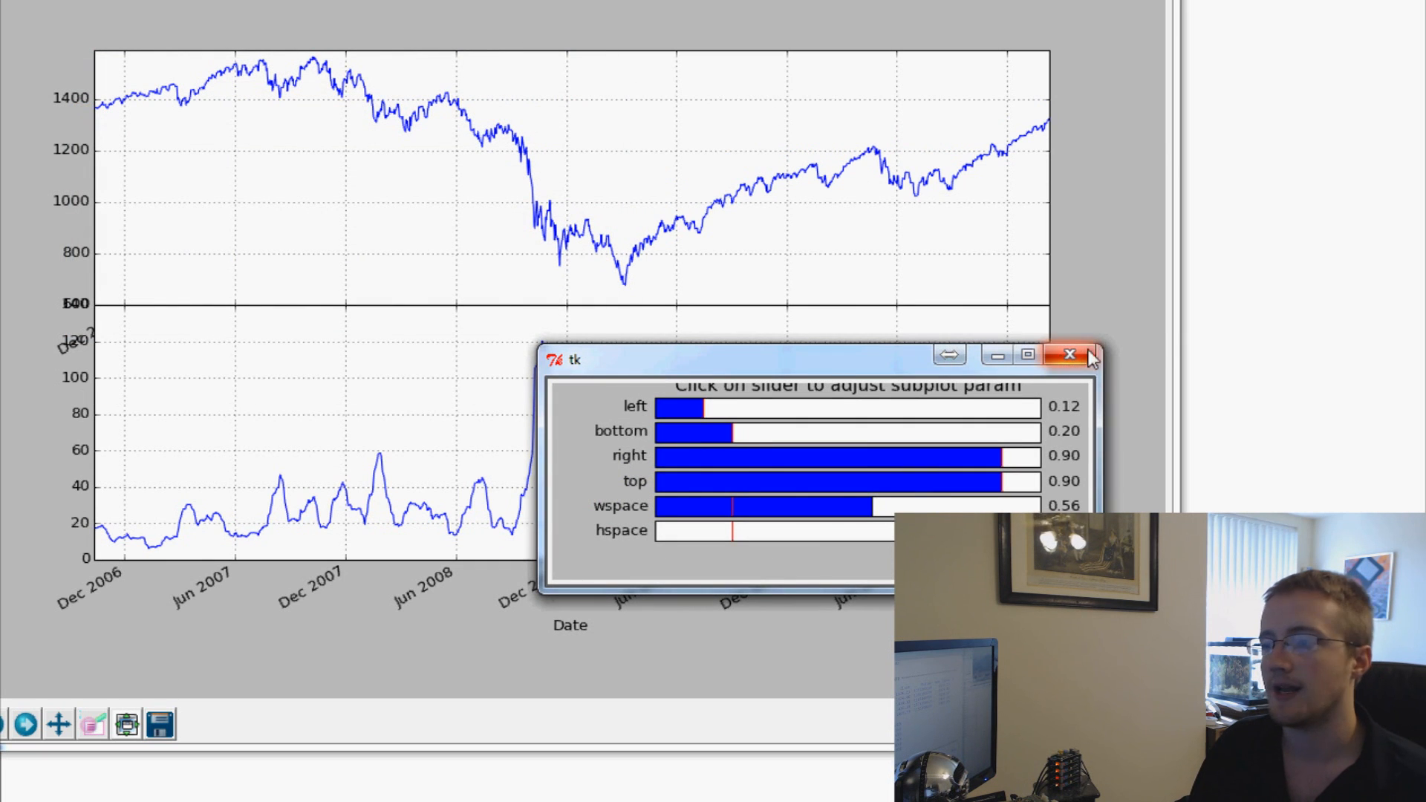
pyautogui.click(1069, 355)
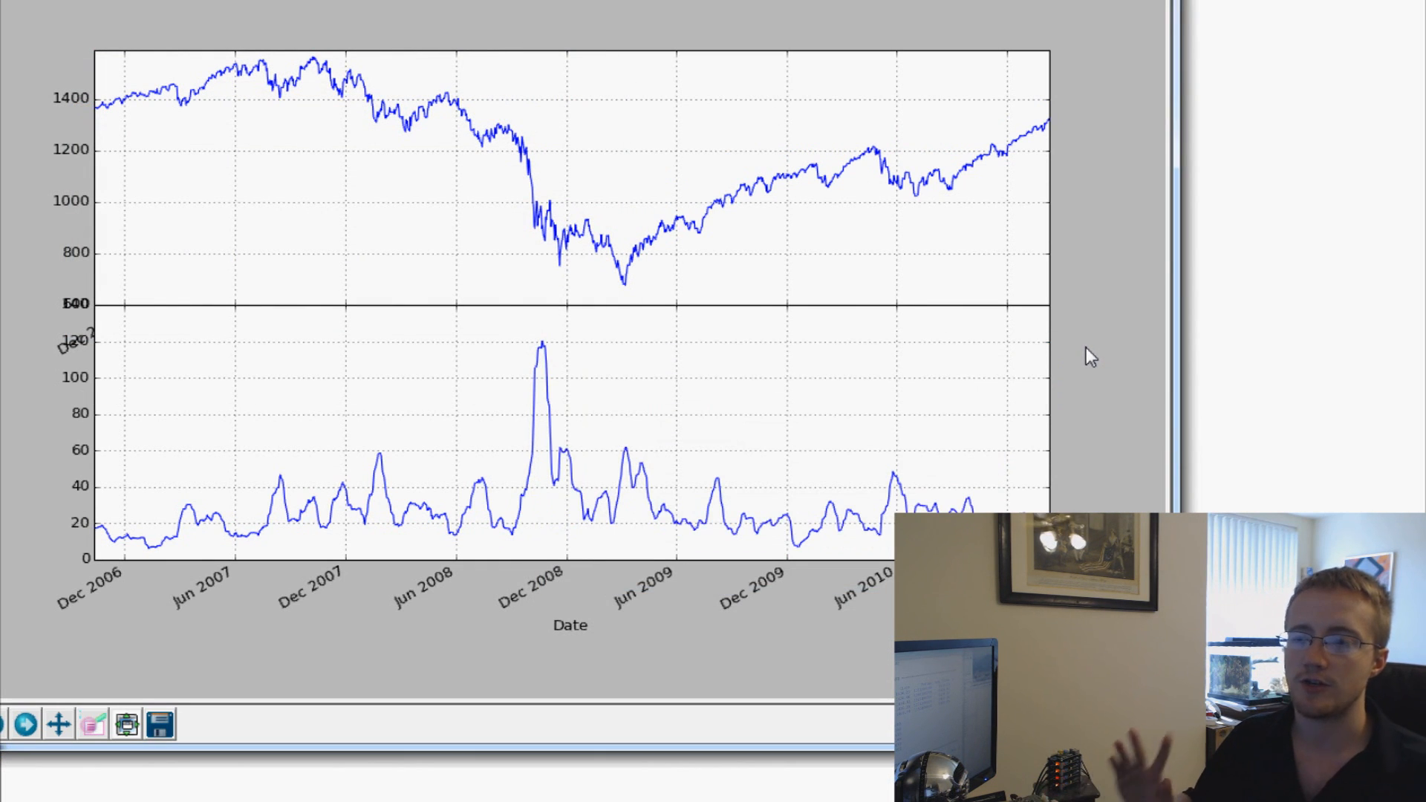